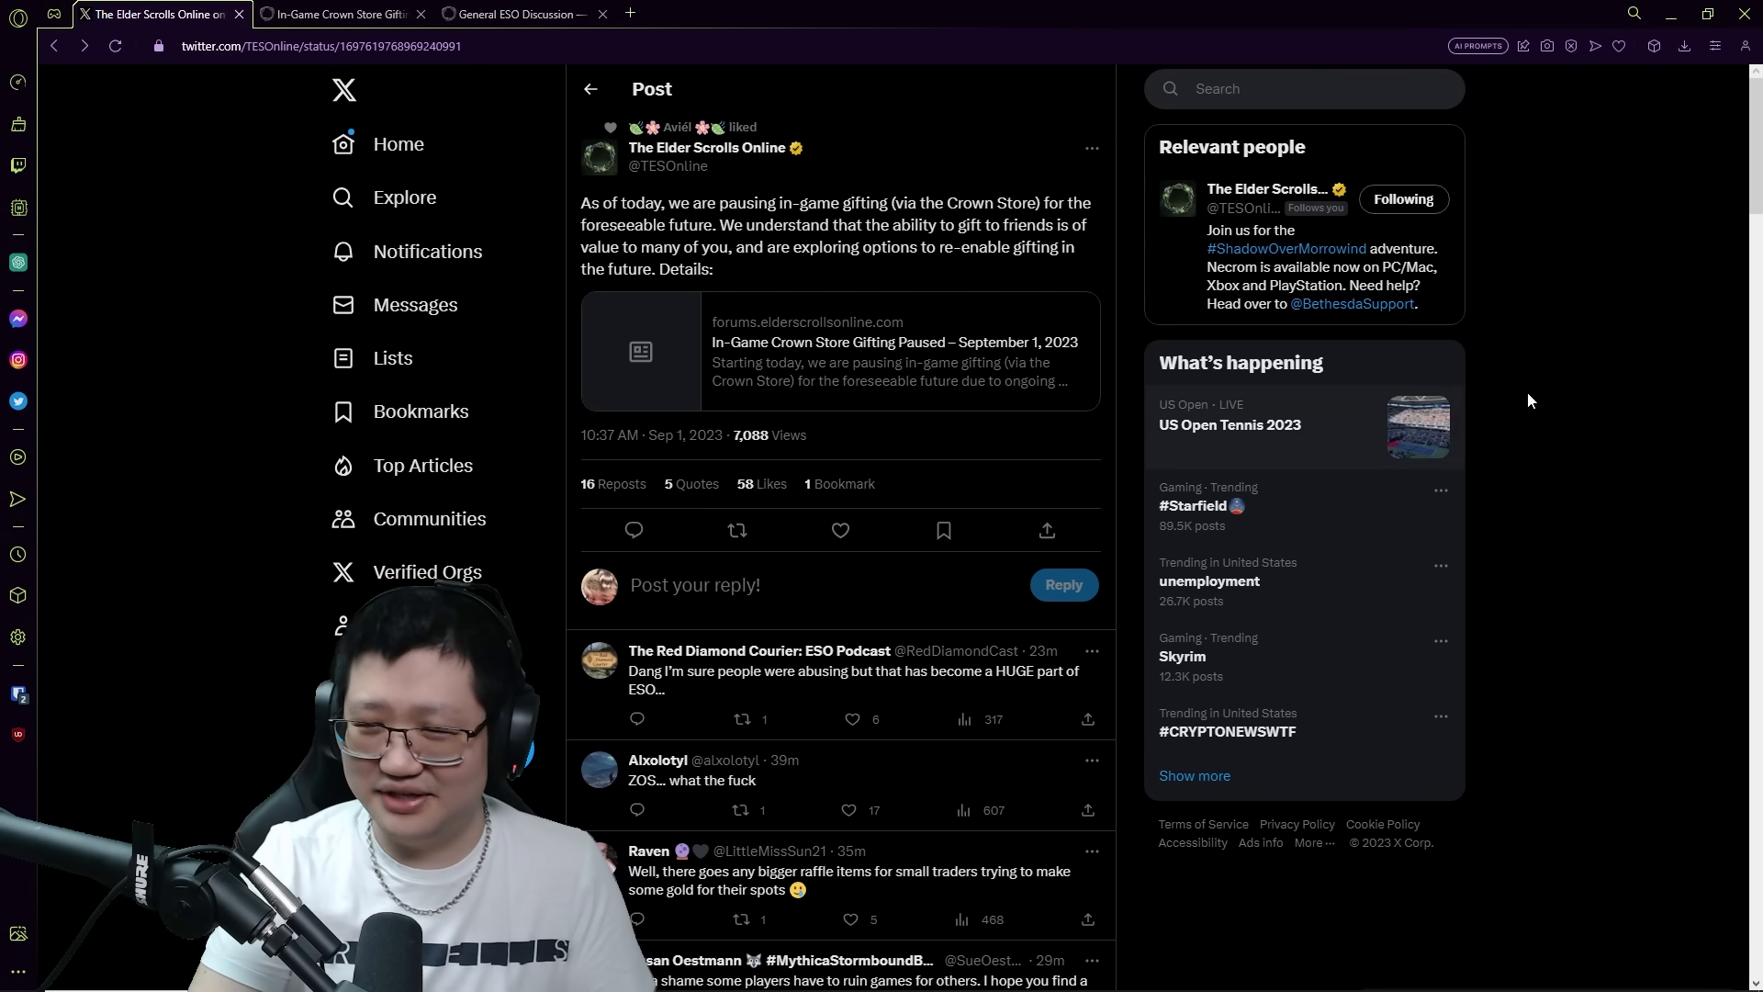
mouse_move(1612, 376)
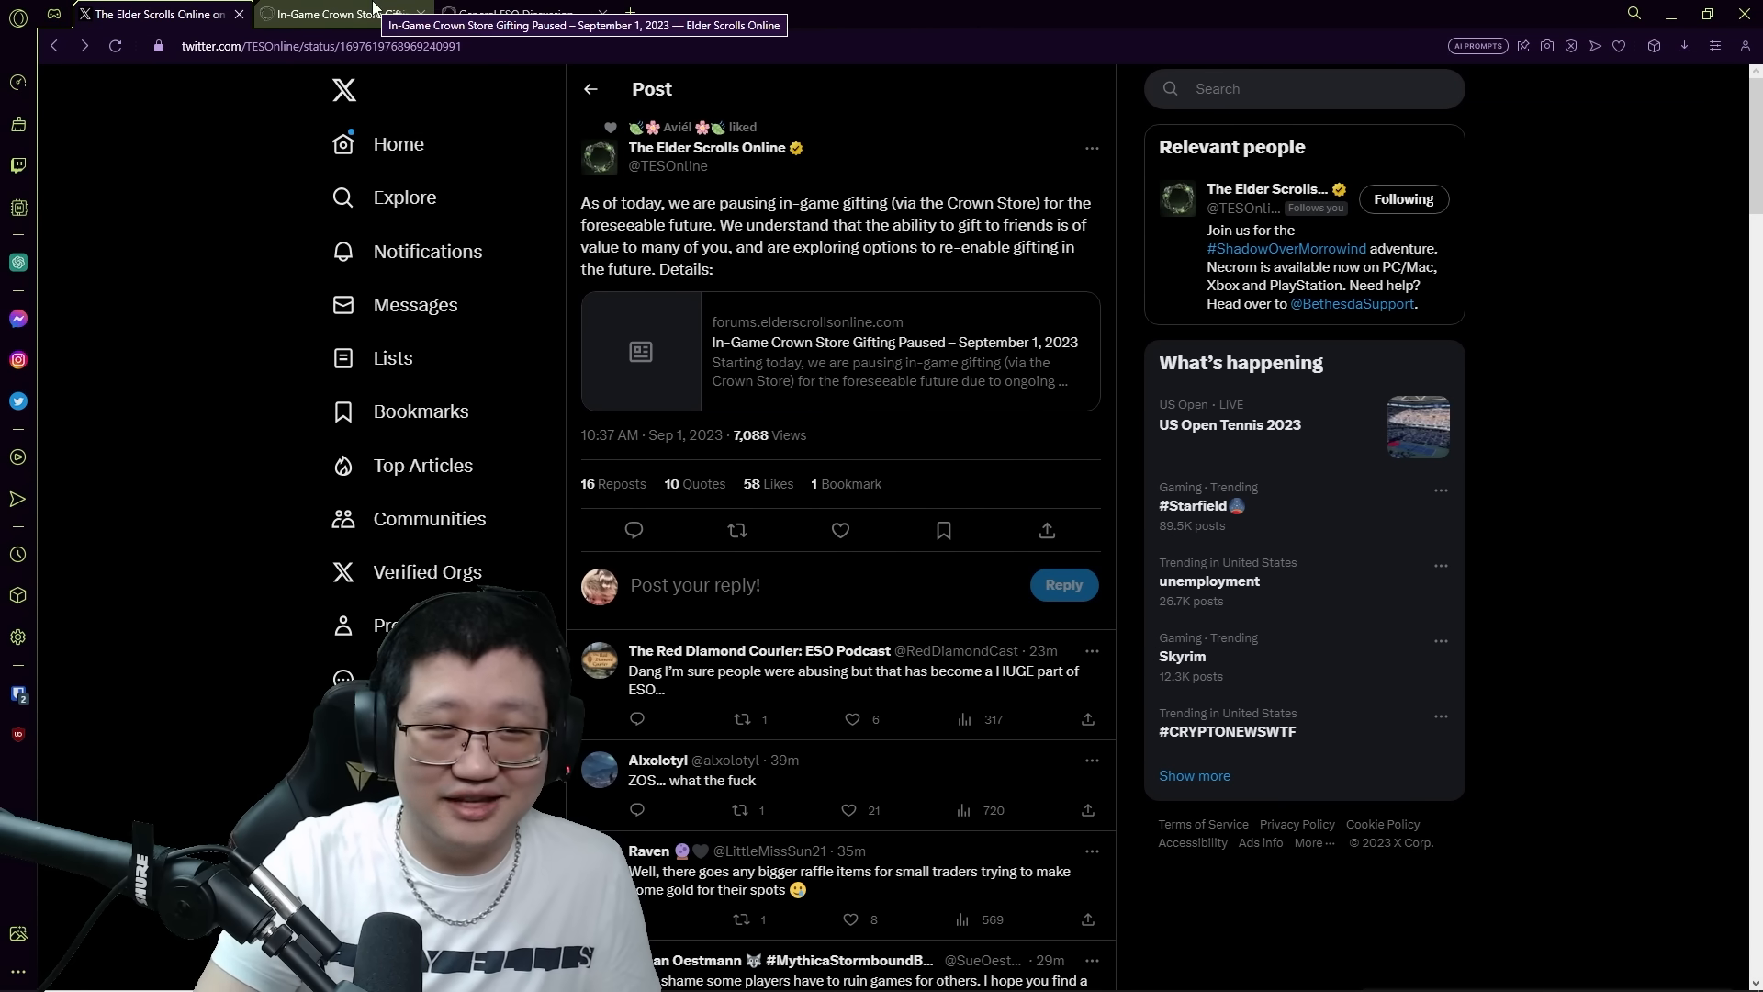
Read ZOS_Kevin's forum post announcing the Crown Store gifting pause in full
left_click(337, 13)
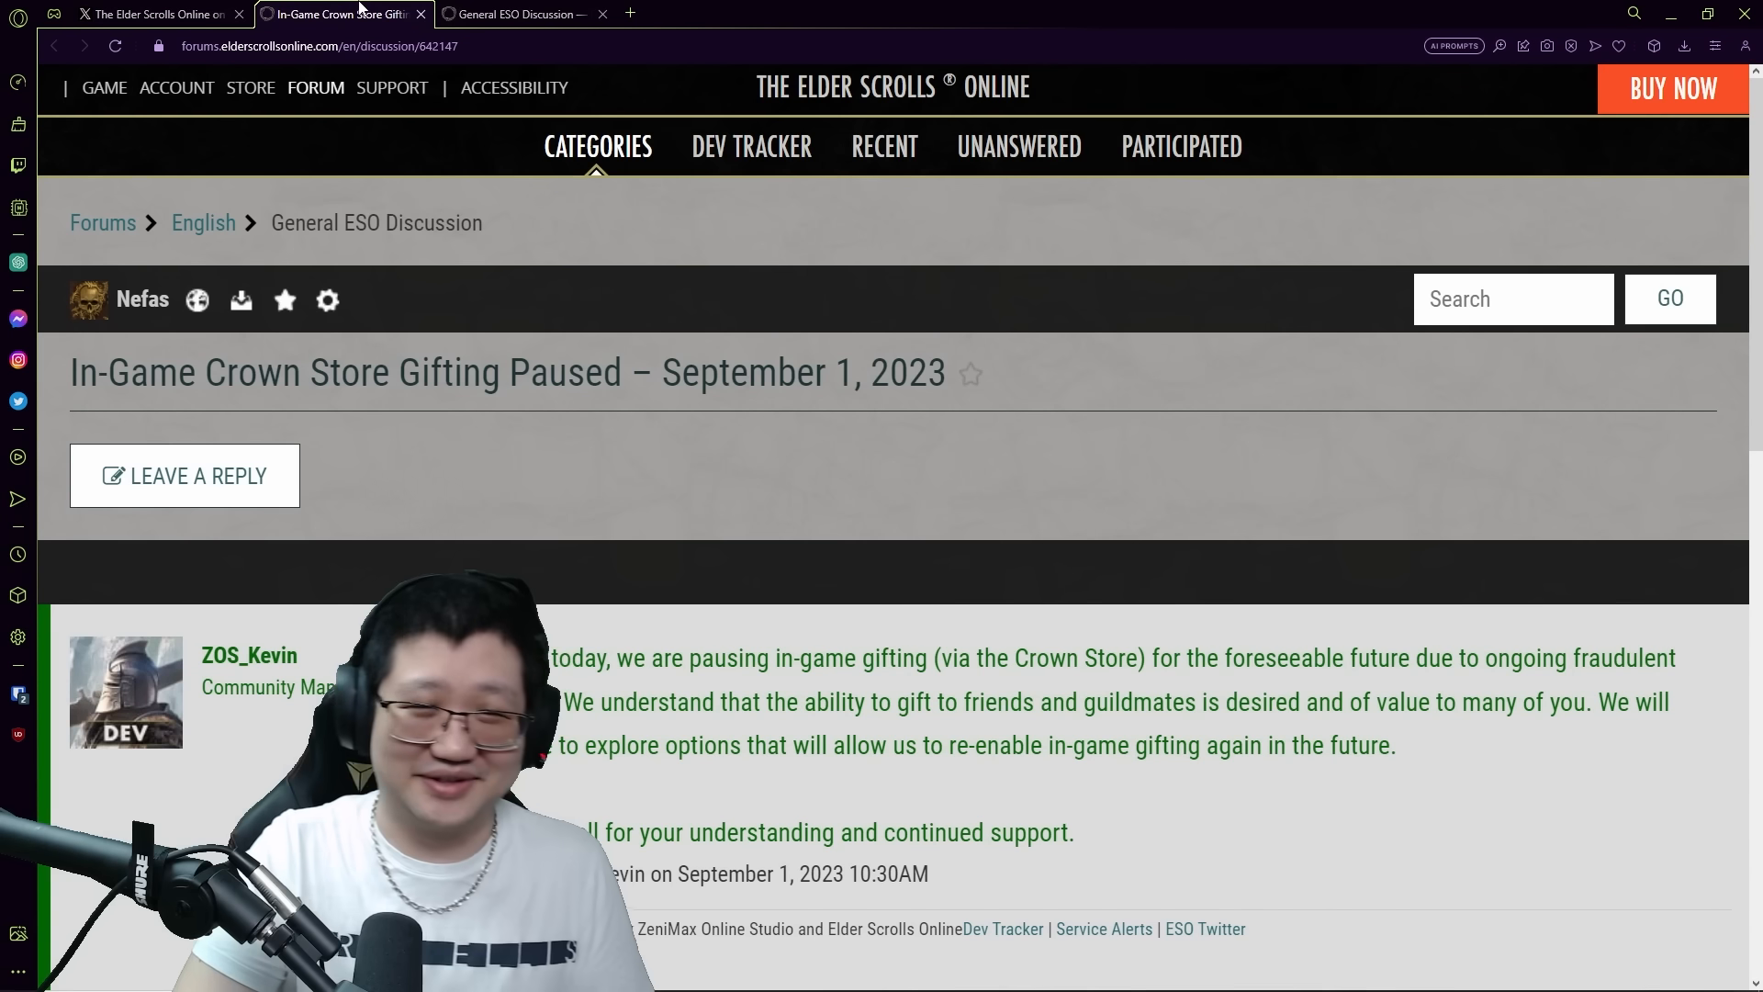
scroll("down", 3)
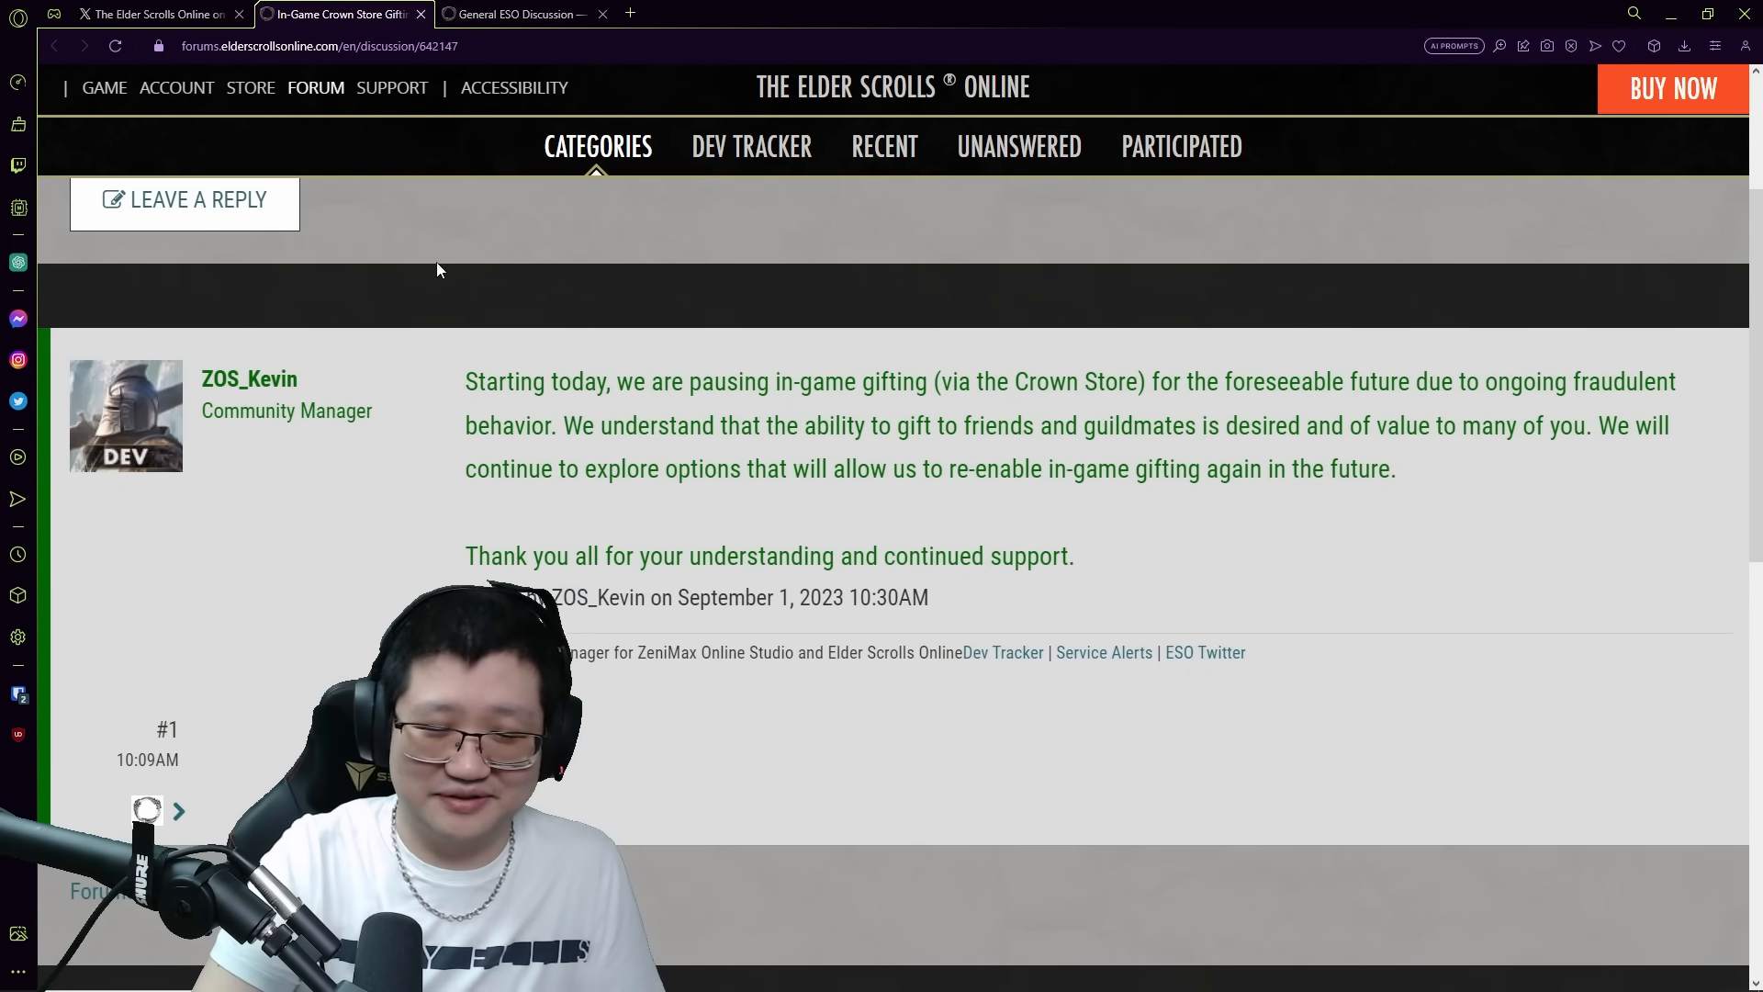
scroll("down", 3)
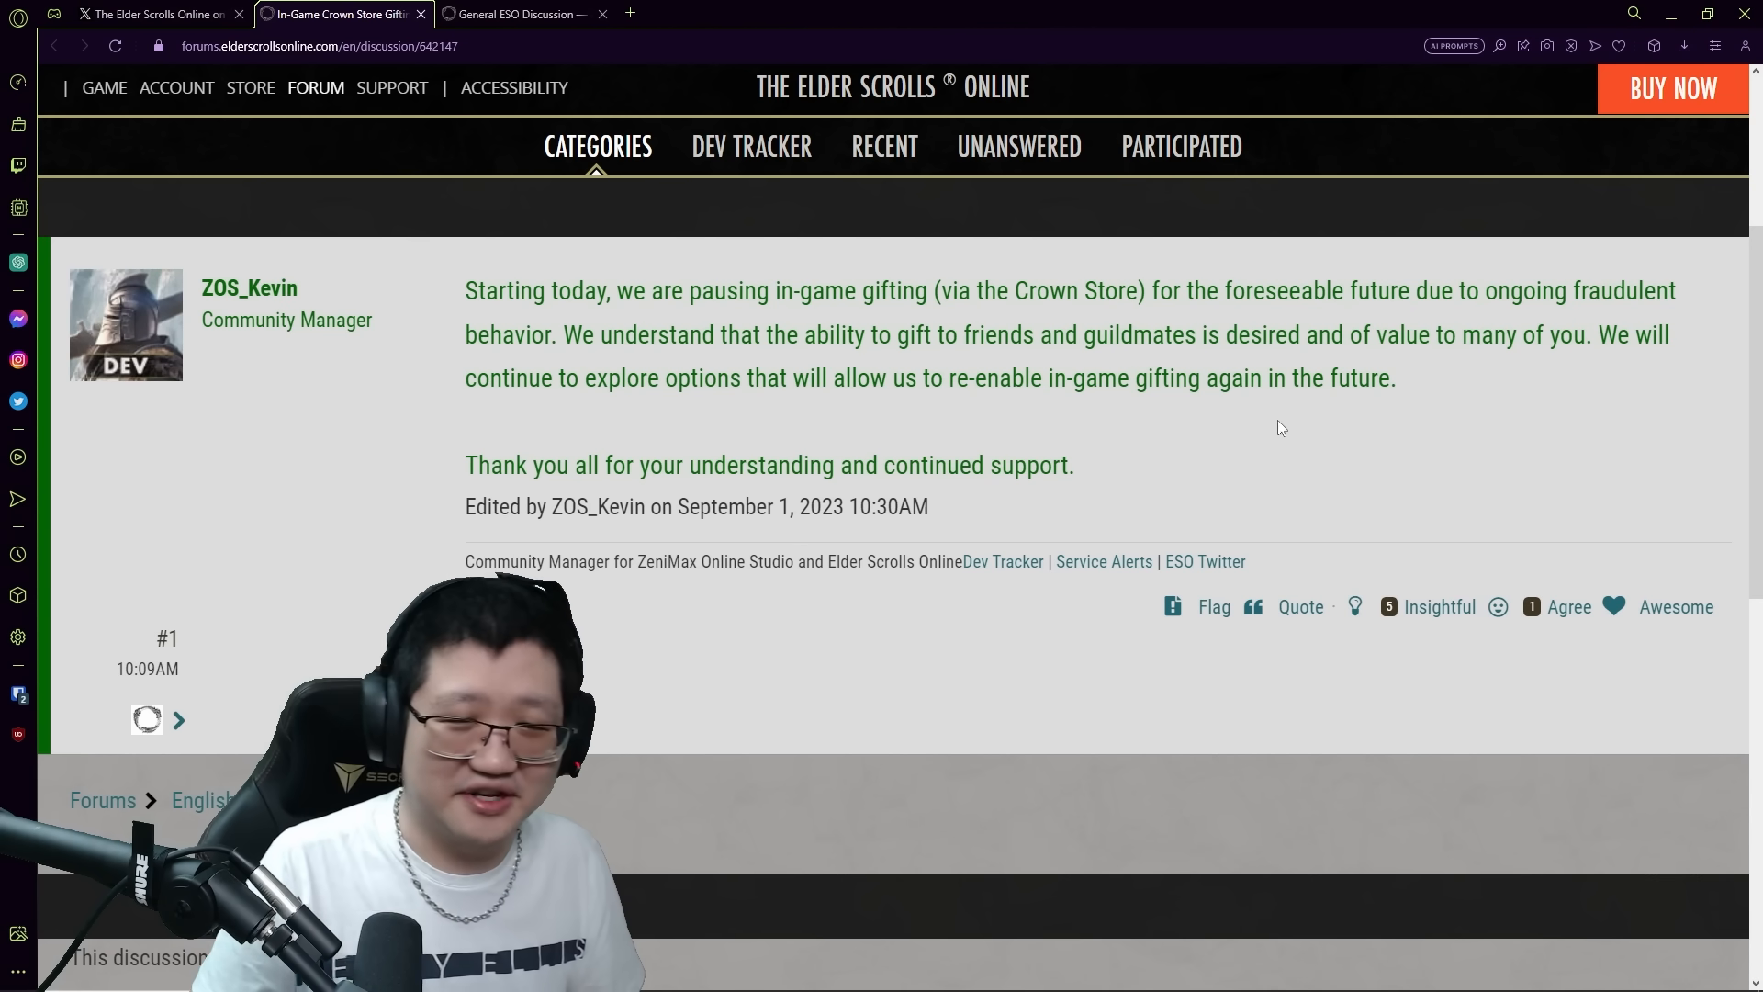
Switch to the Elder Scrolls Online post on X and bring up its player replies
left_click(157, 14)
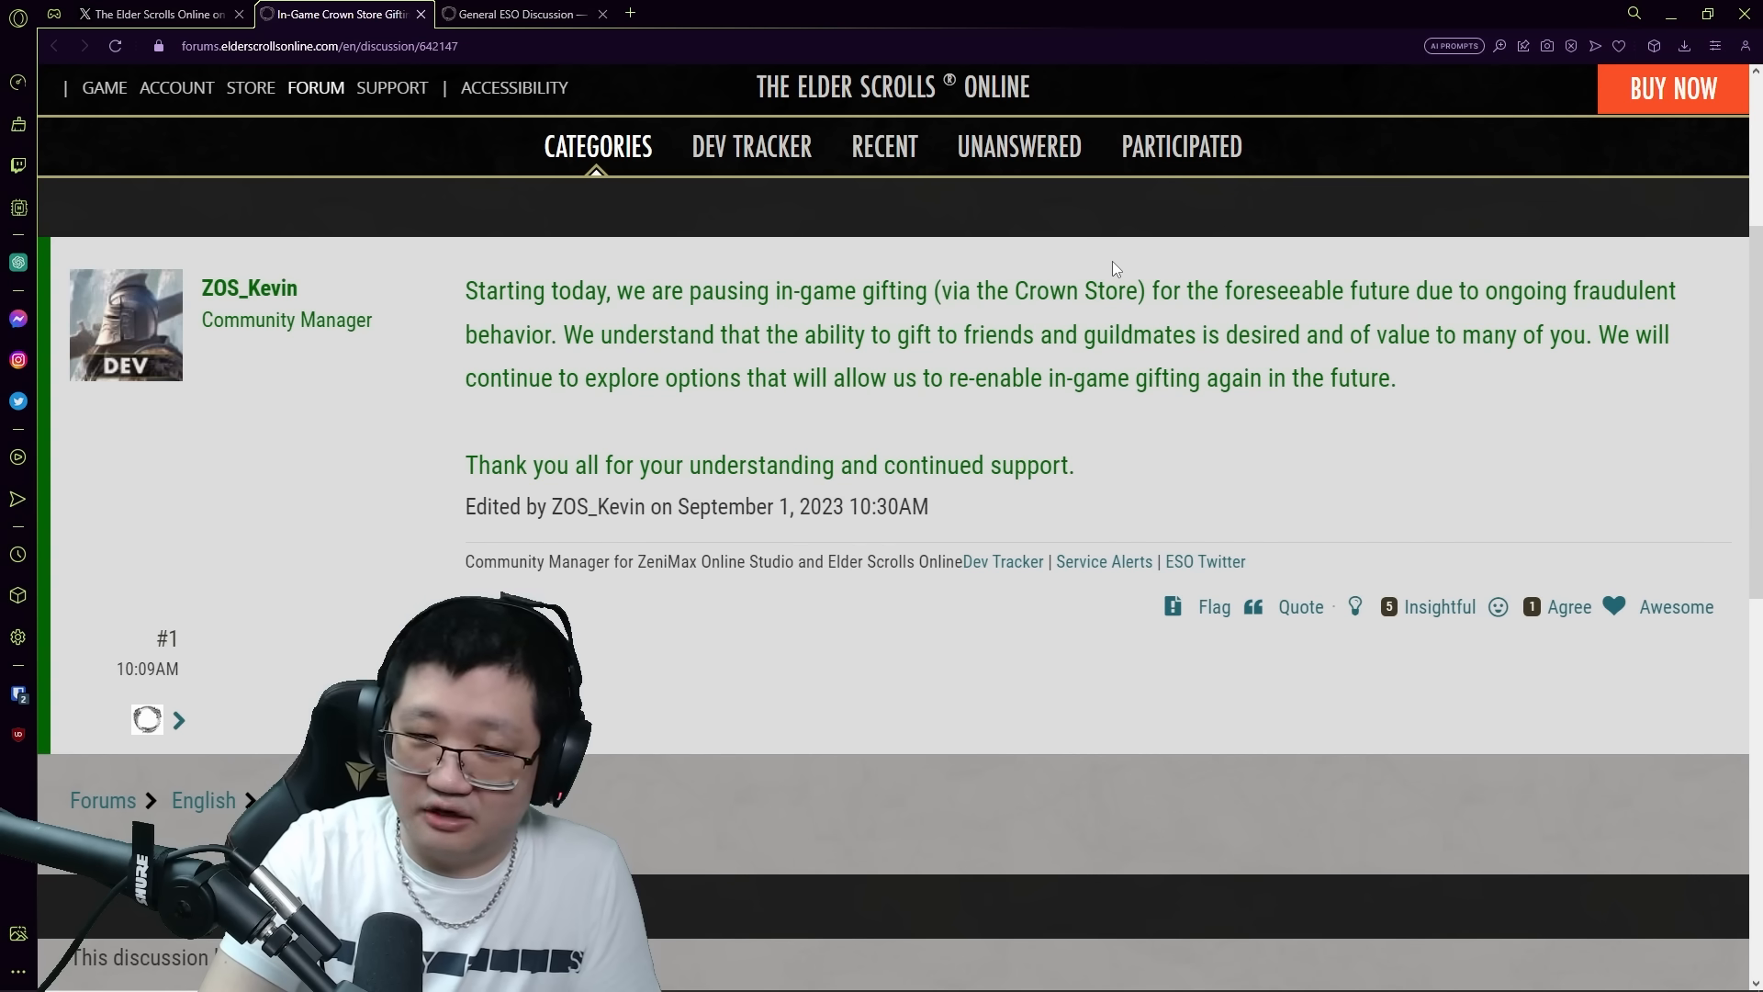
mouse_move(1104, 279)
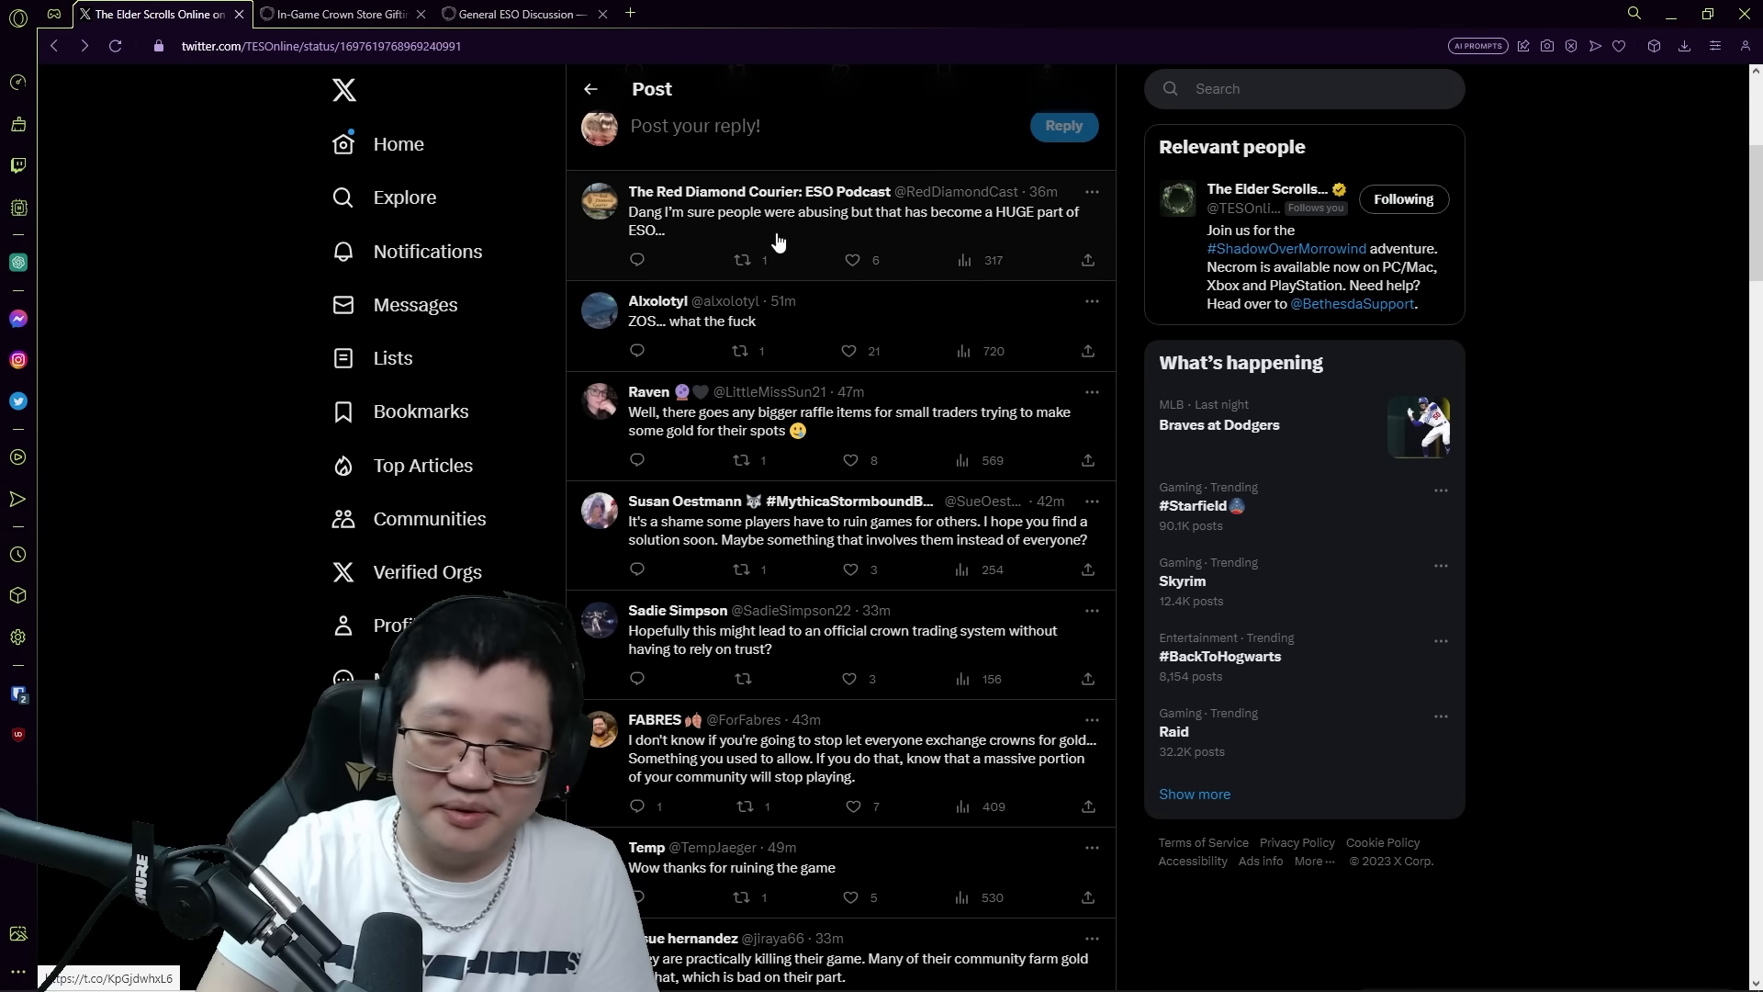
left_click(851, 260)
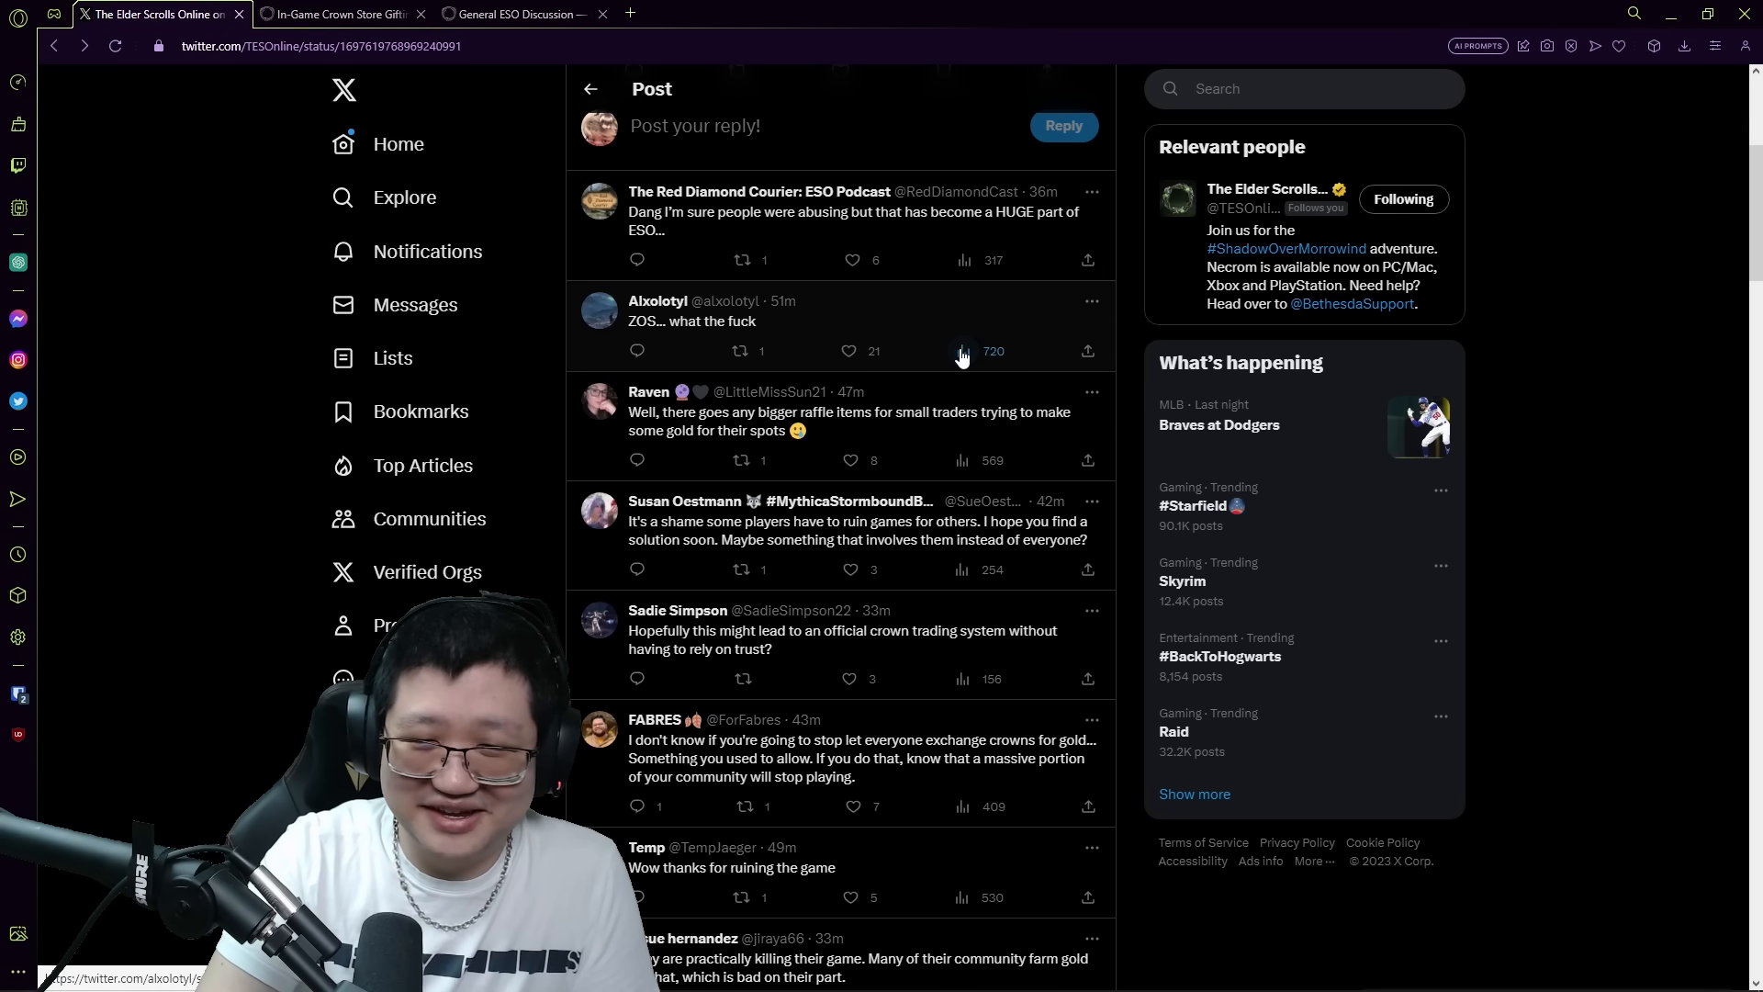
scroll("down", 3)
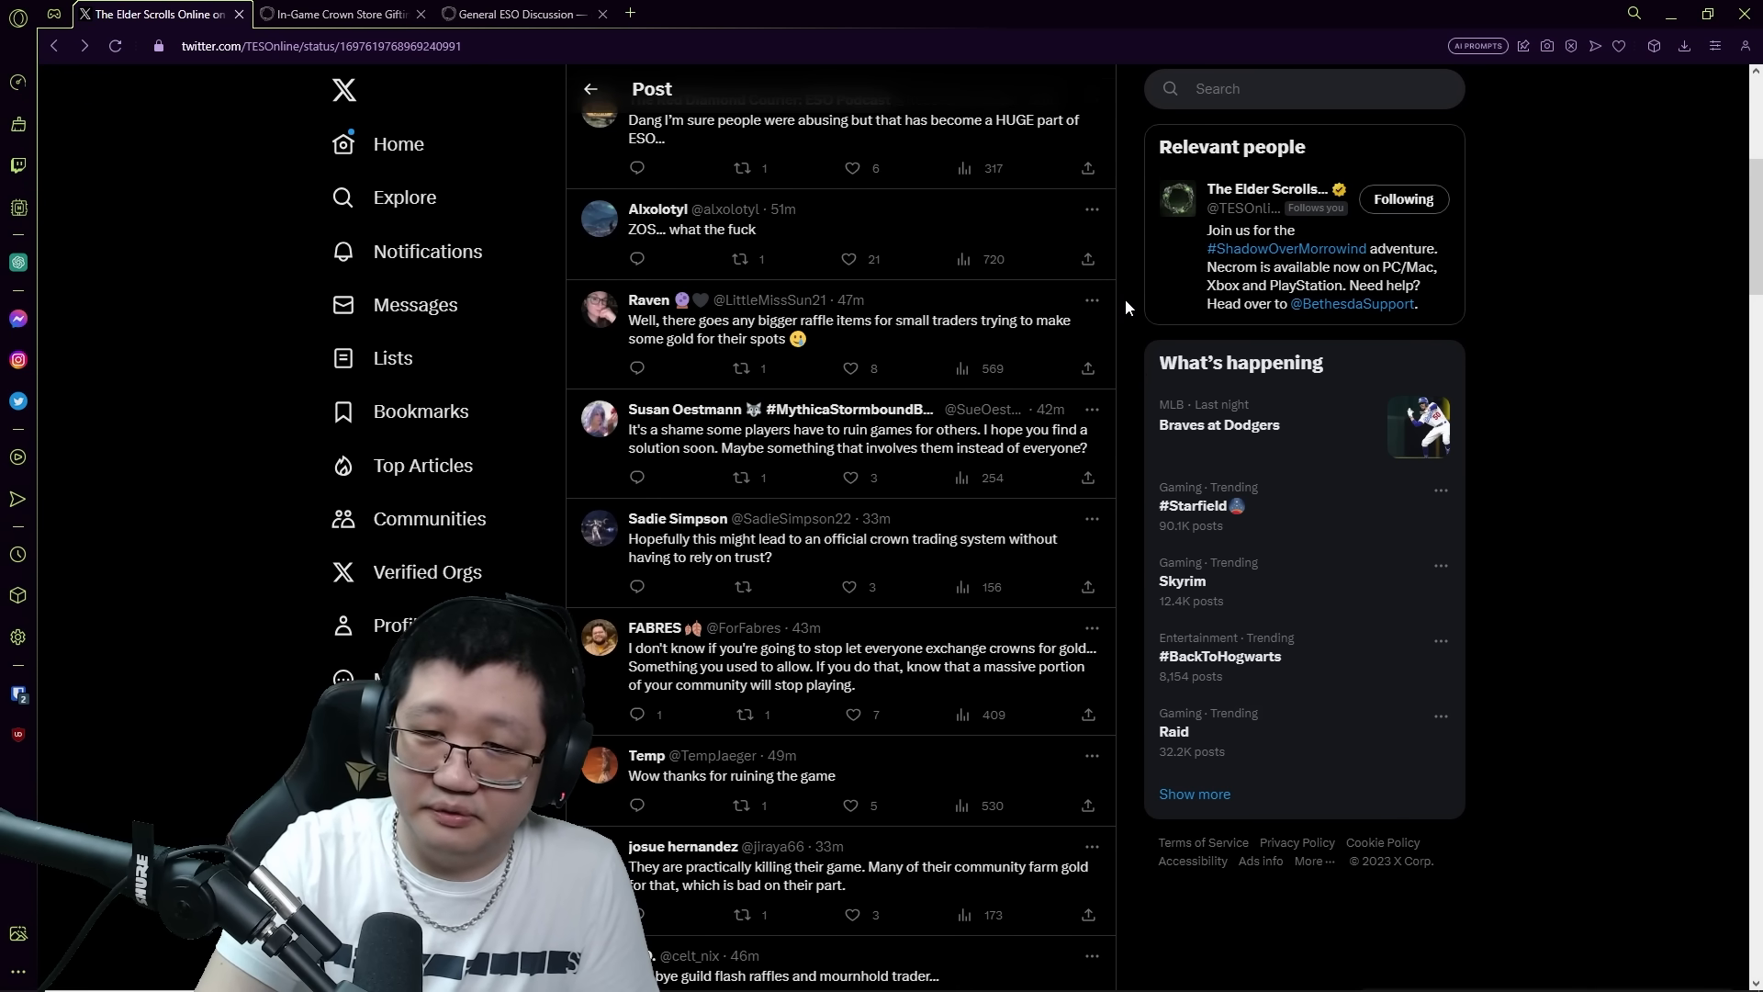
mouse_move(1071, 342)
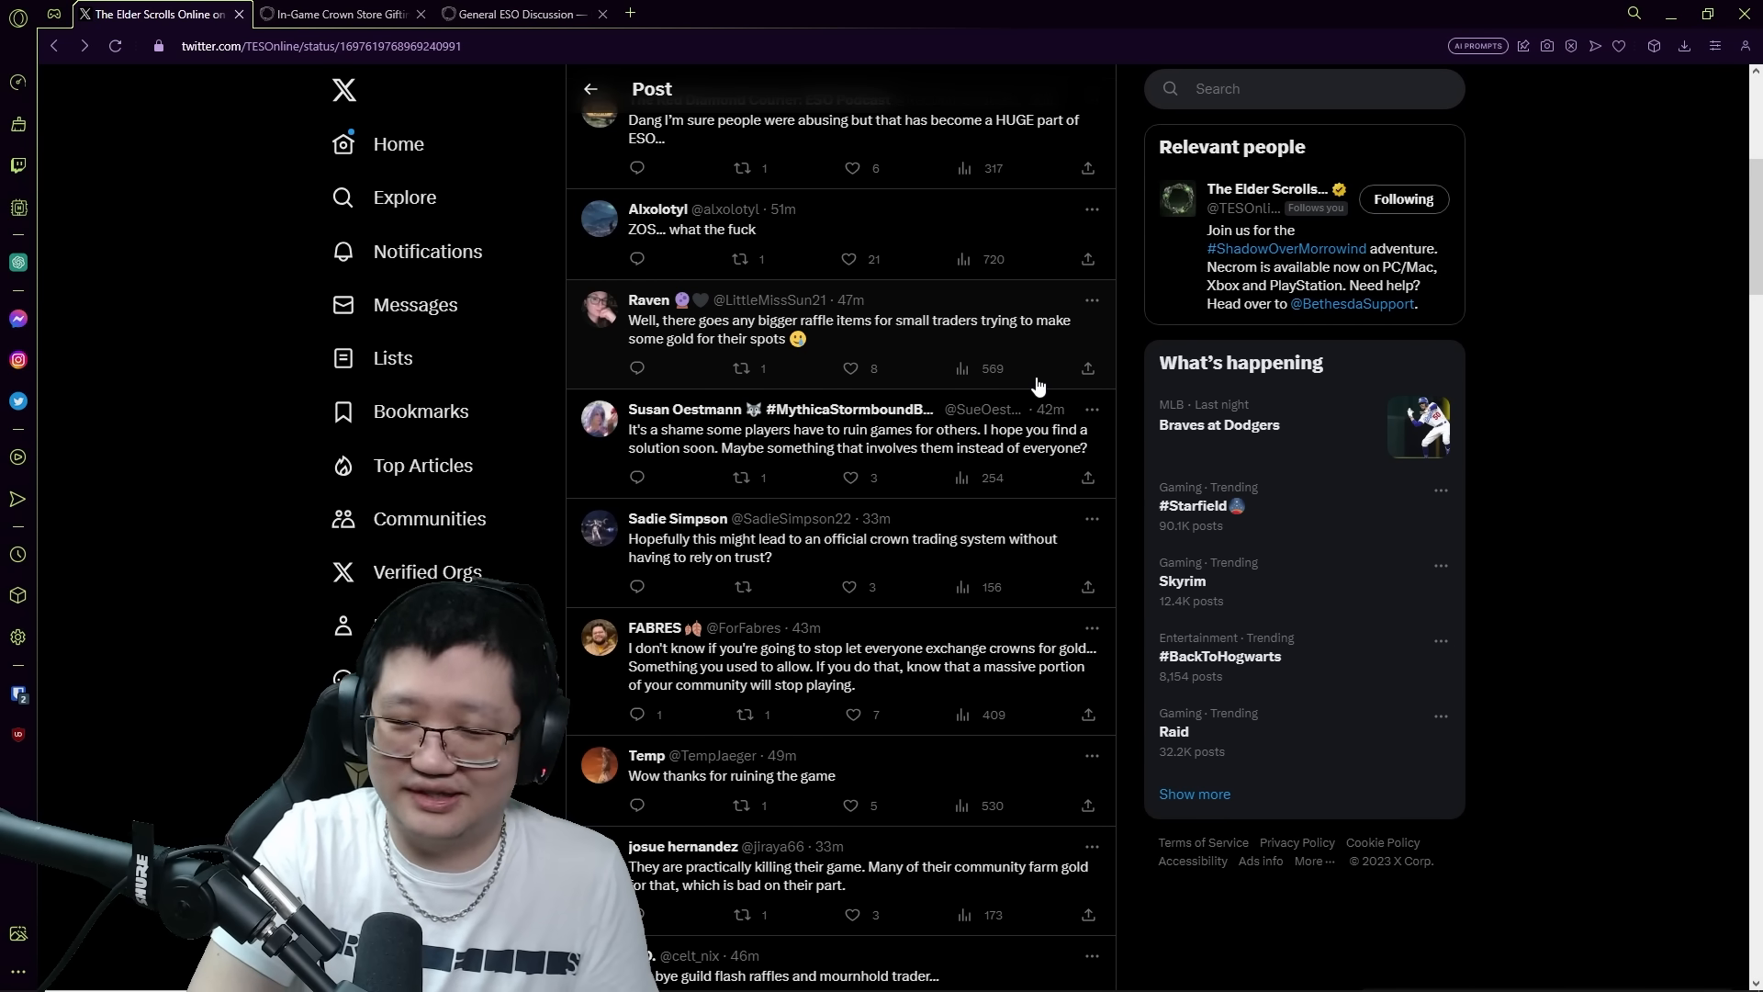
scroll("down", 3)
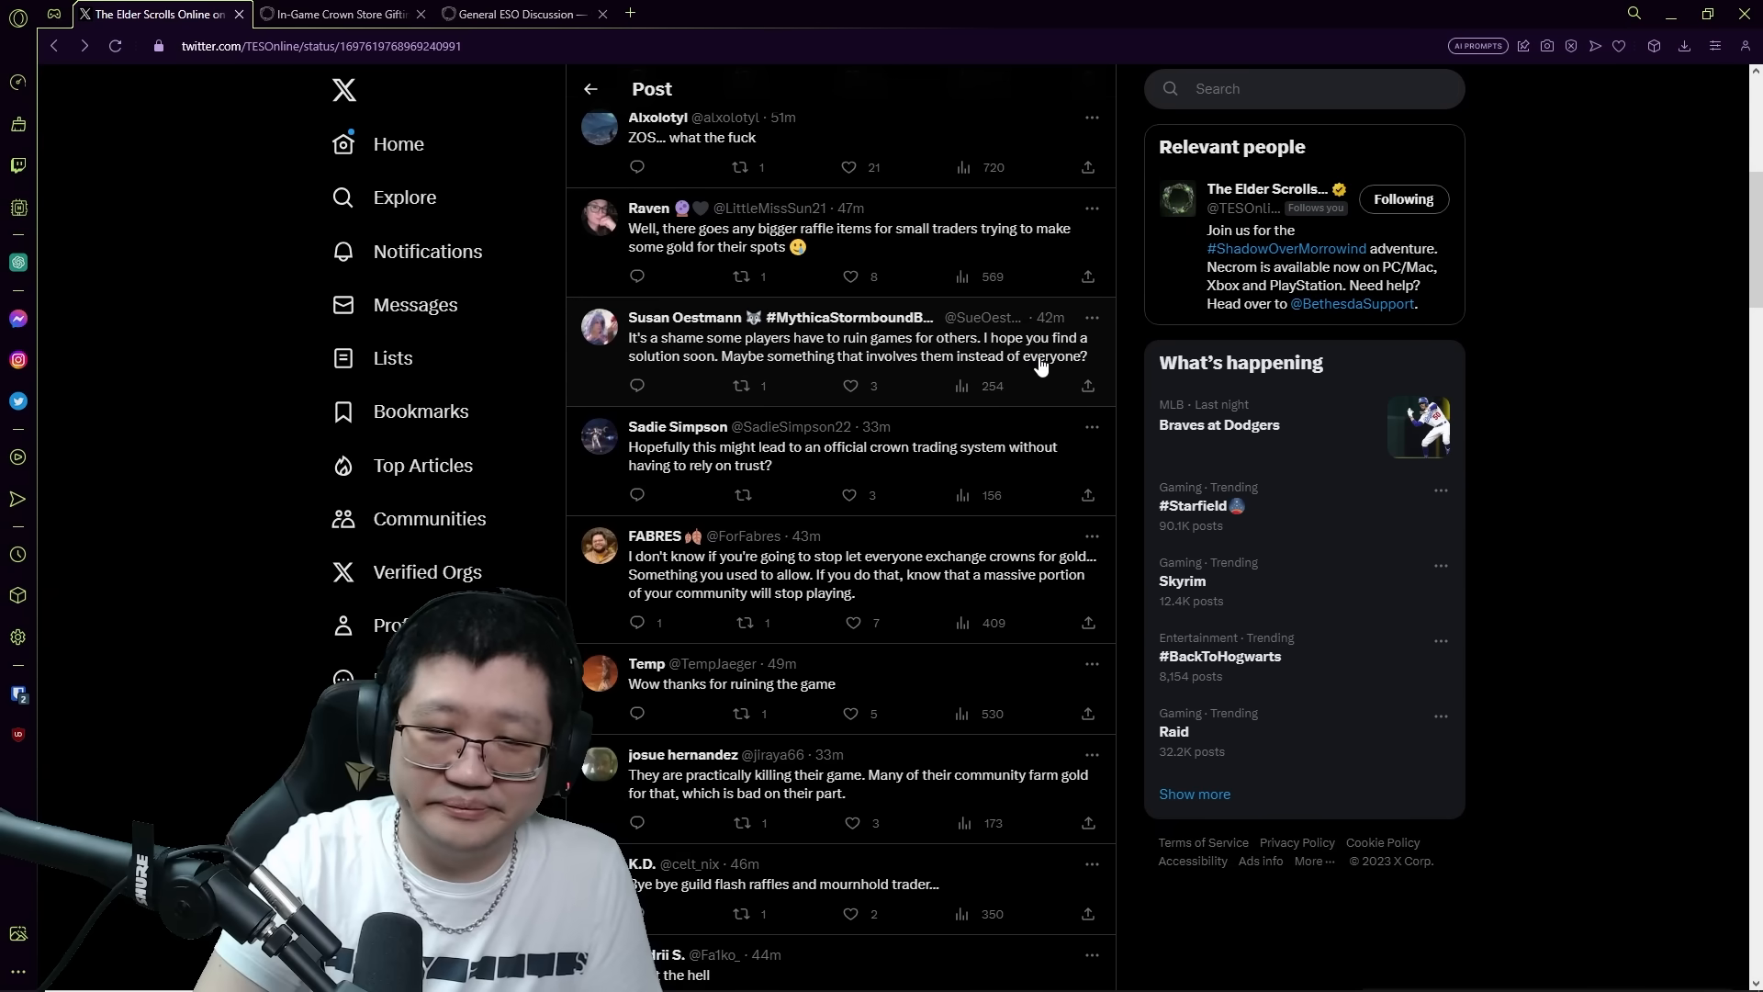
scroll("down", 3)
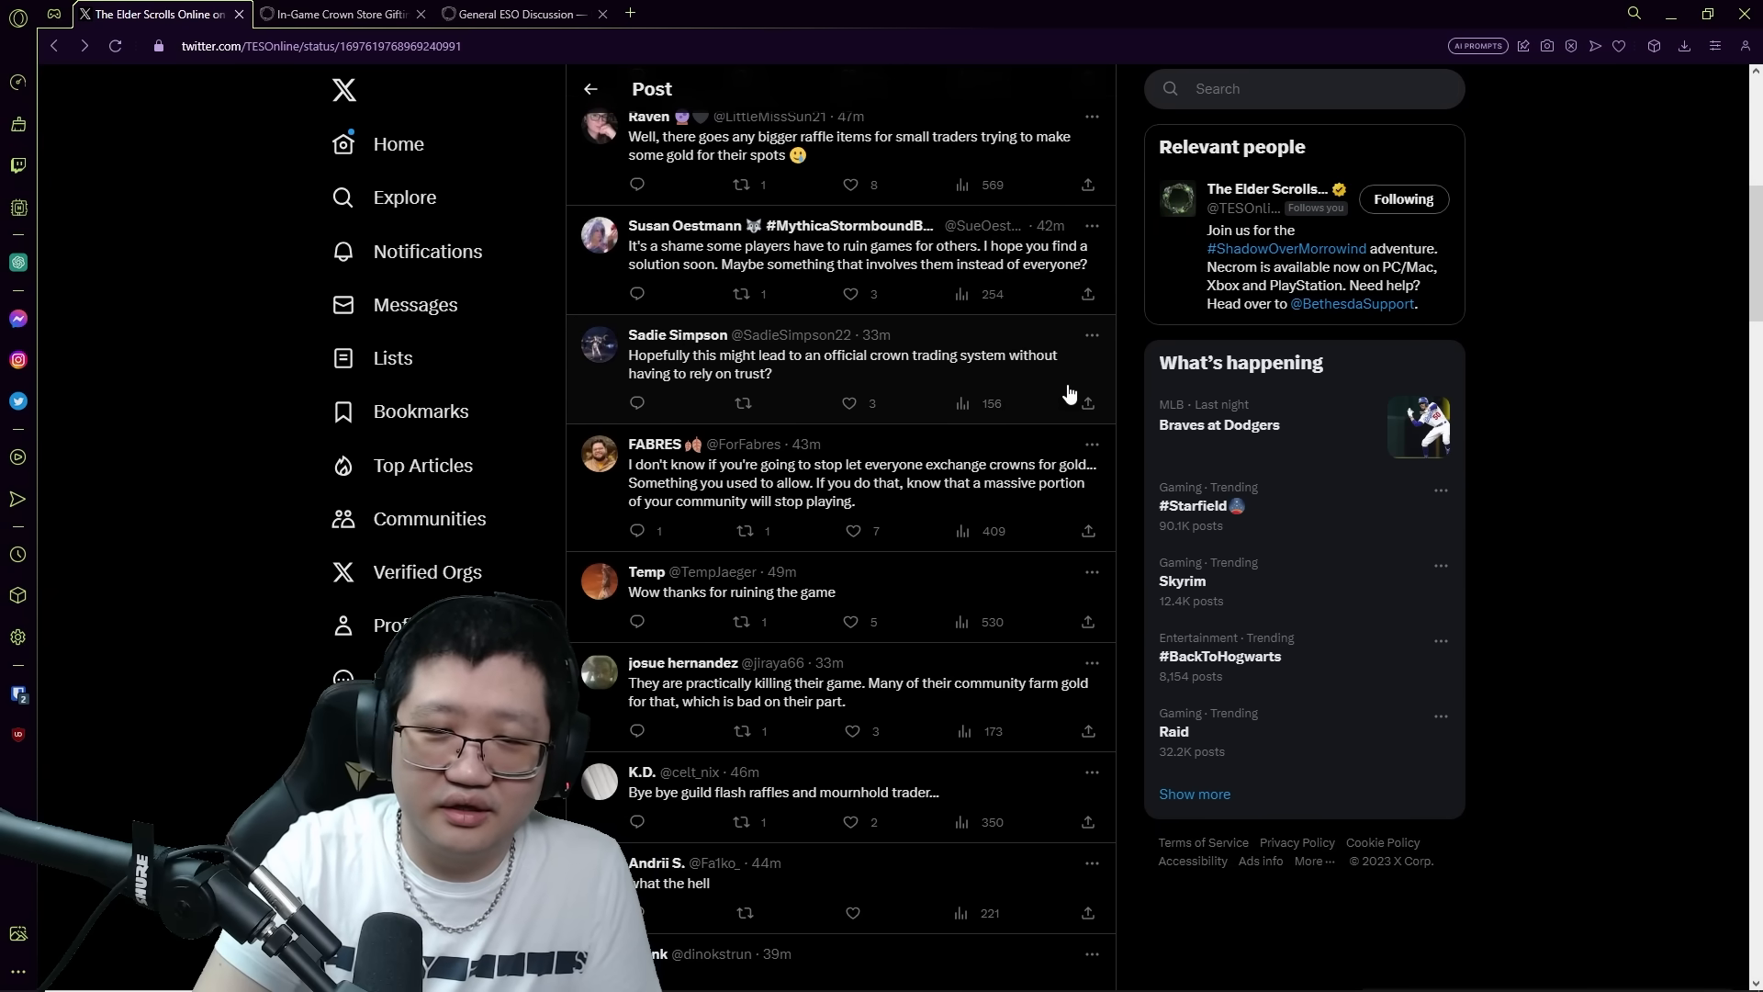
mouse_move(1035, 380)
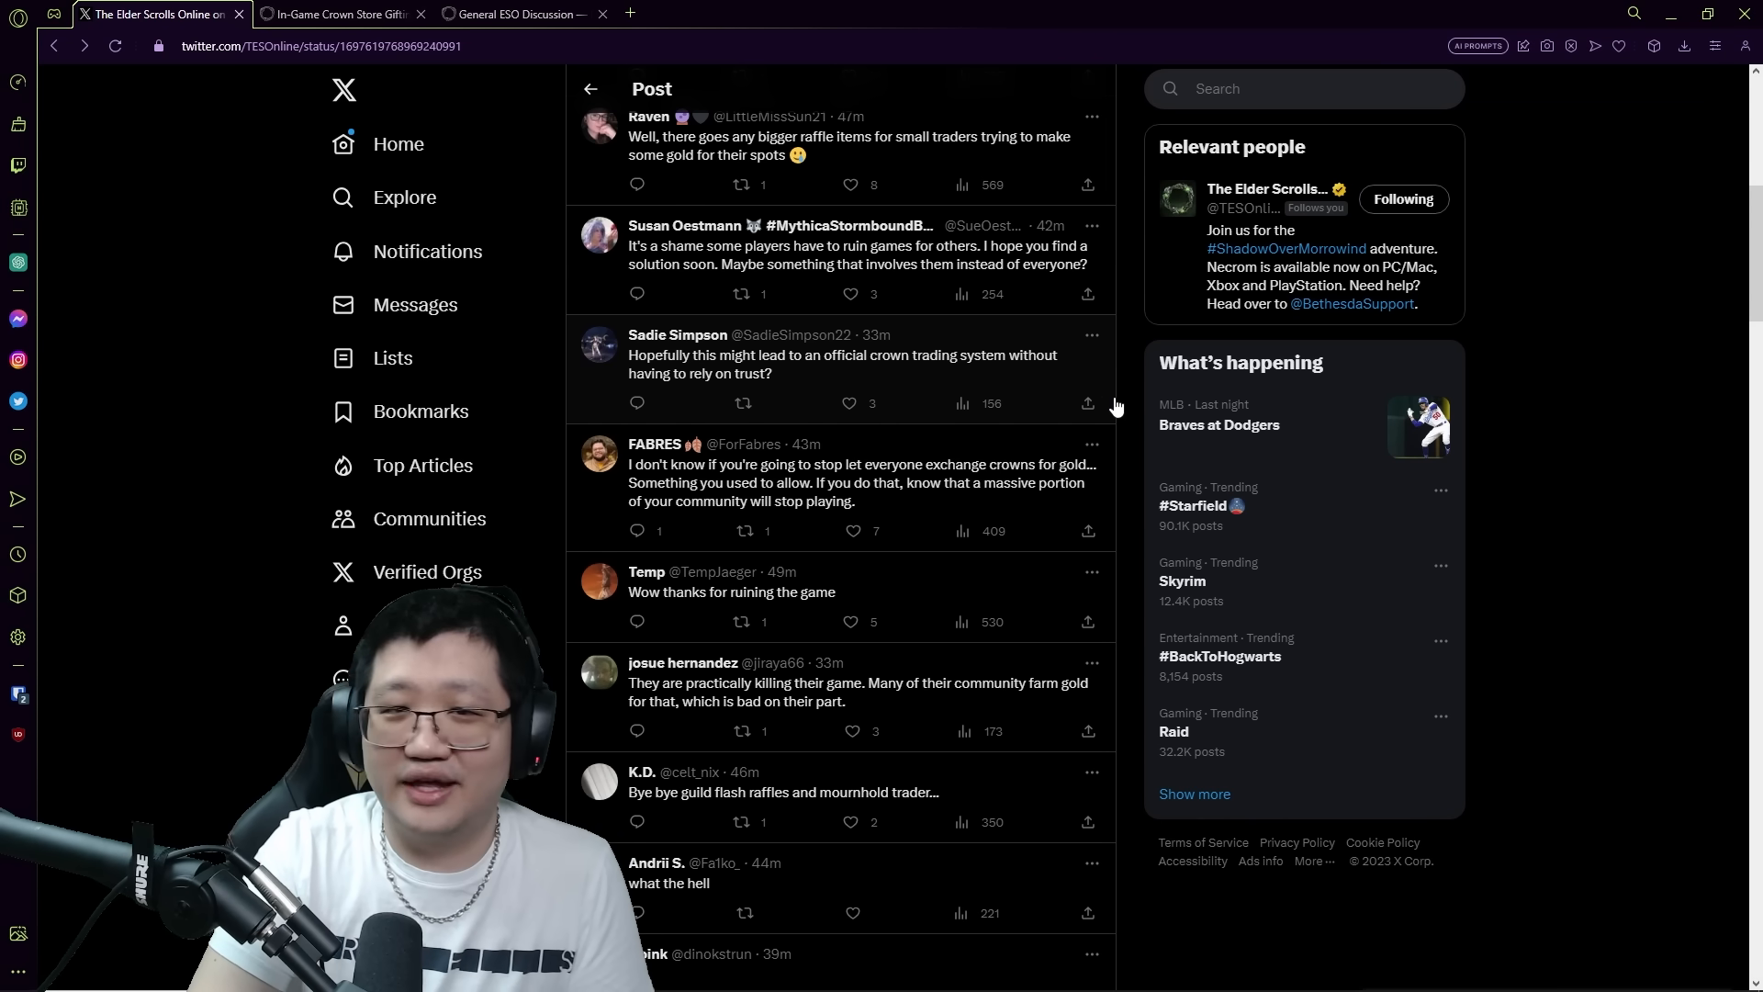
mouse_move(1063, 380)
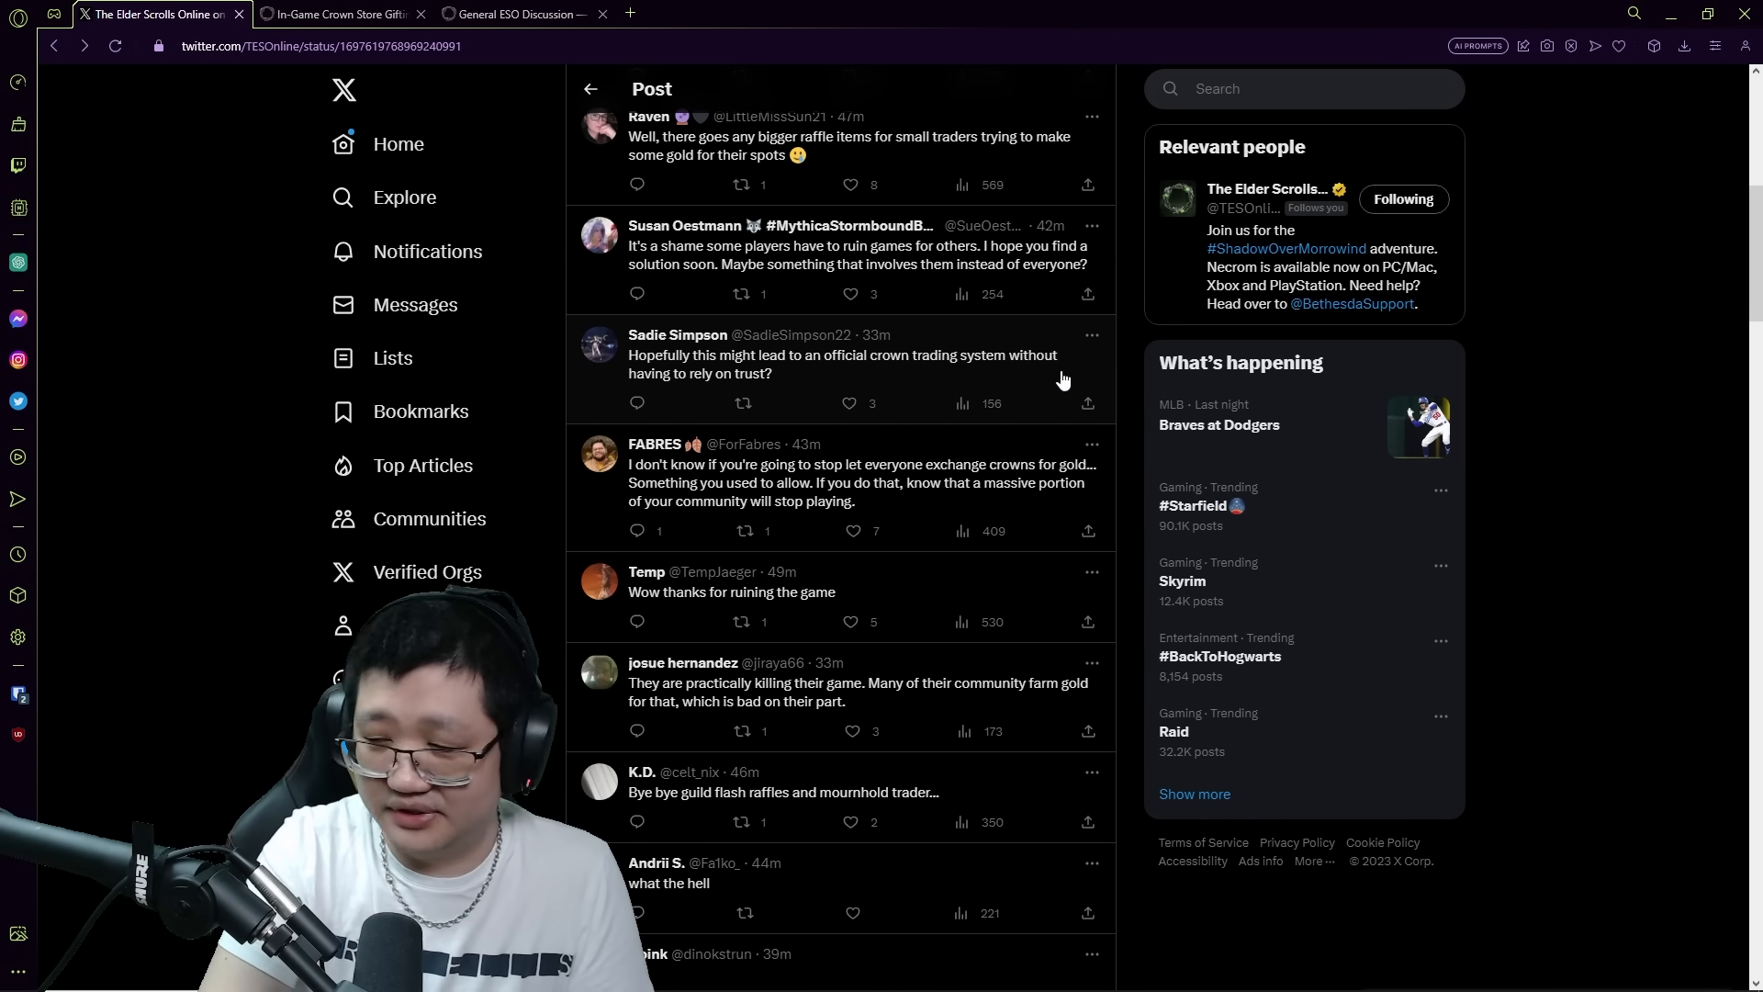
scroll("down", 3)
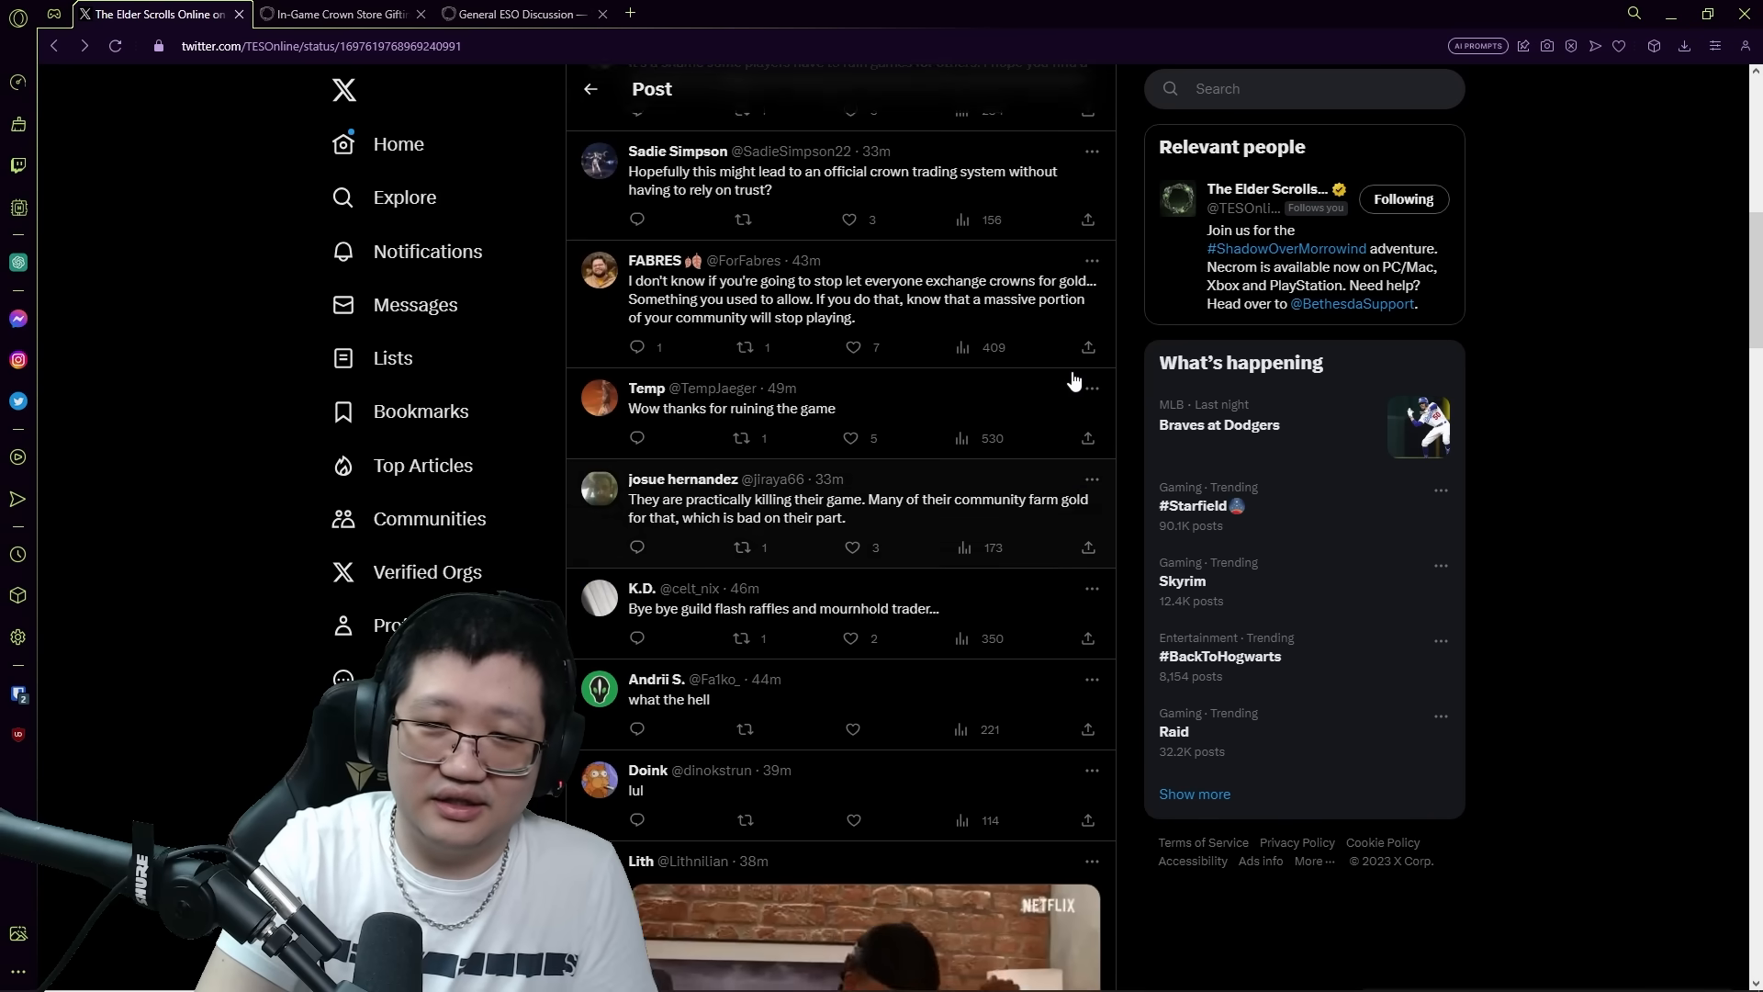
scroll("down", 3)
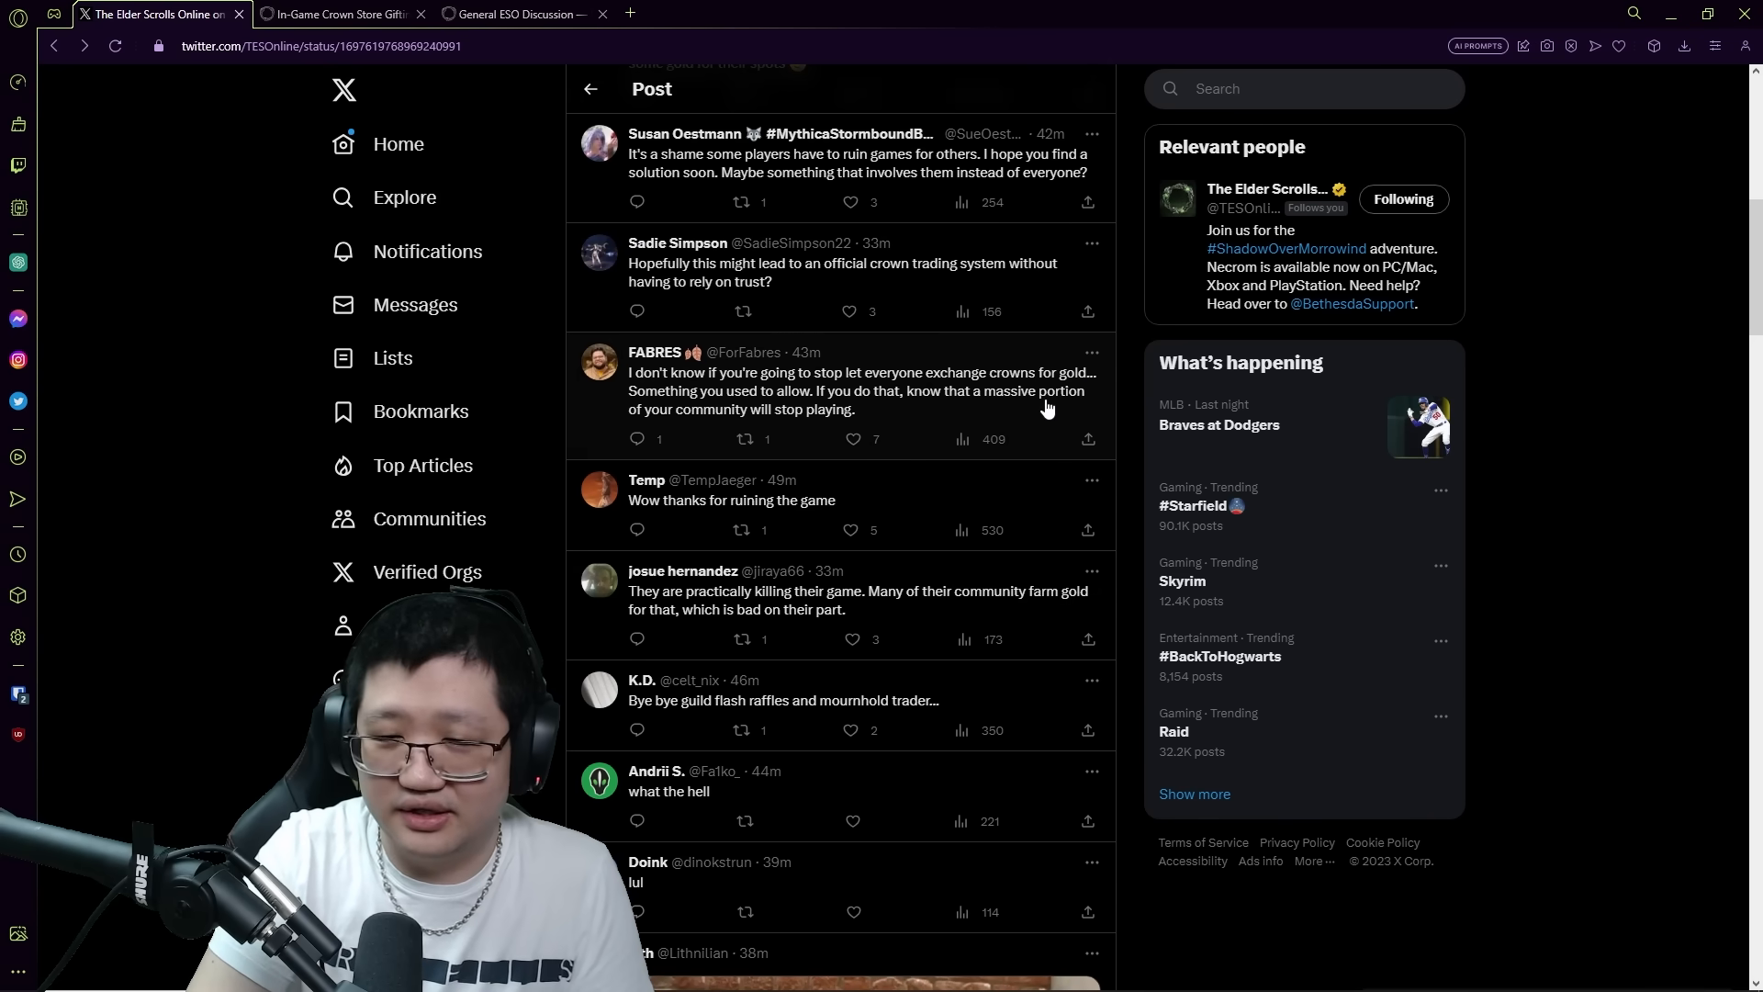
mouse_move(1008, 414)
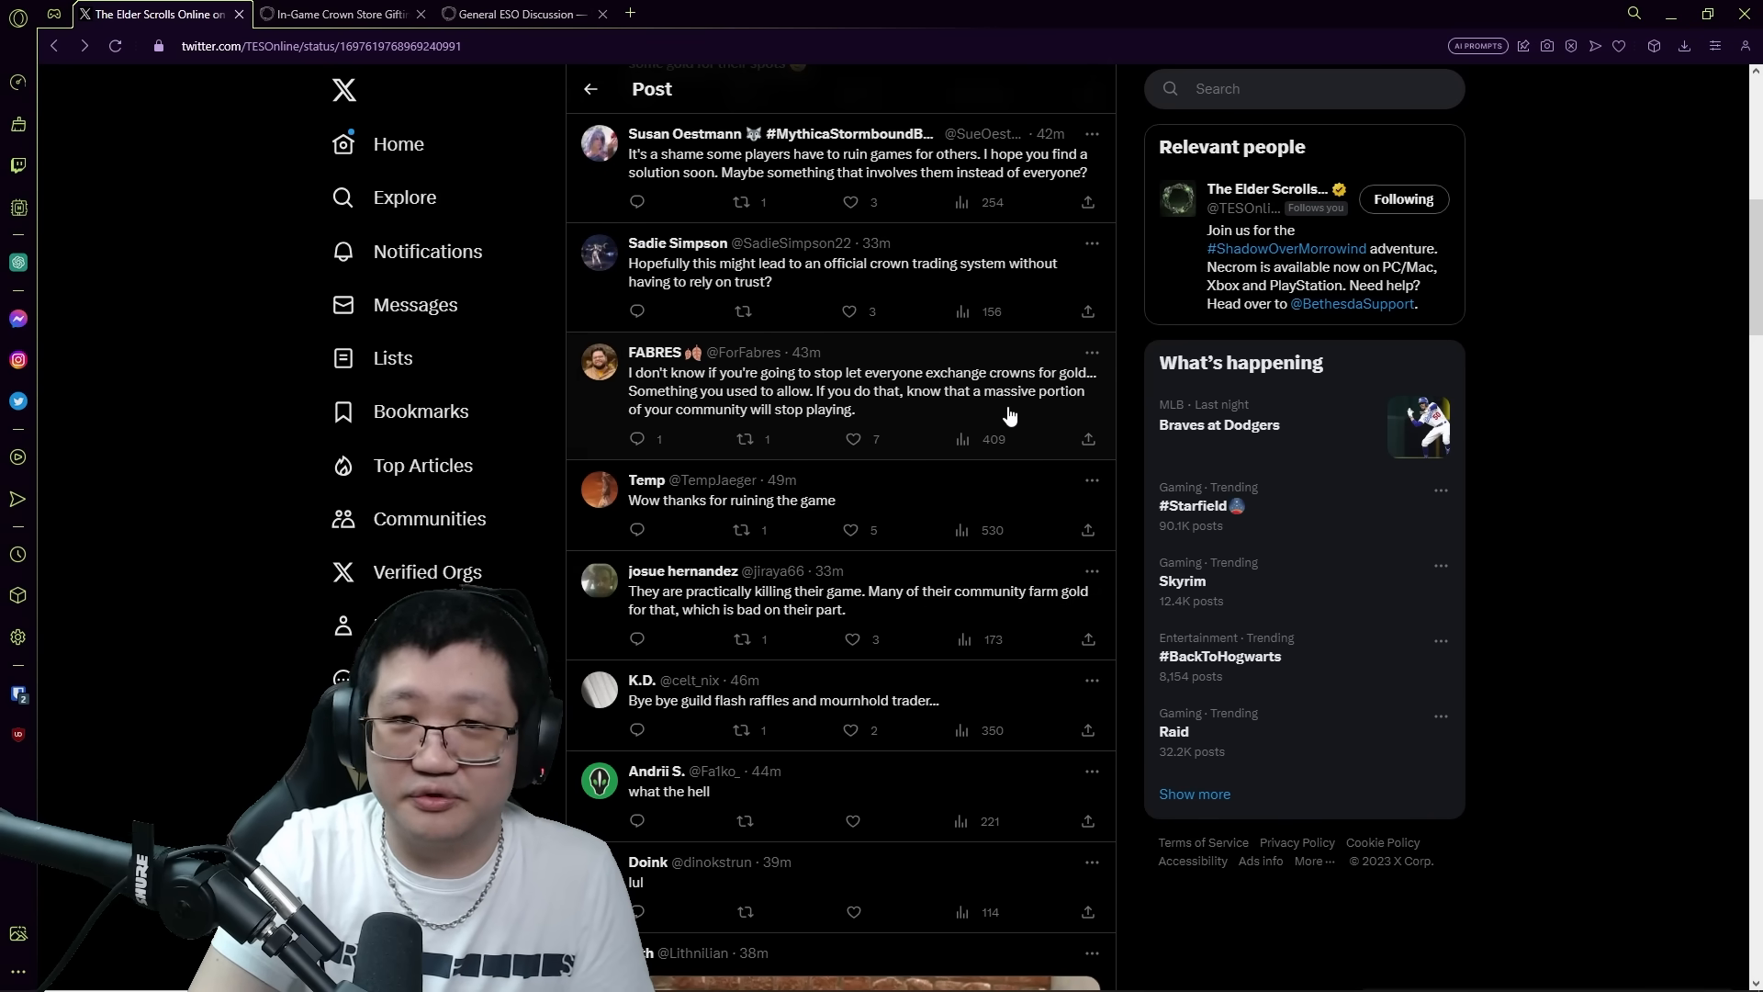
scroll("down", 3)
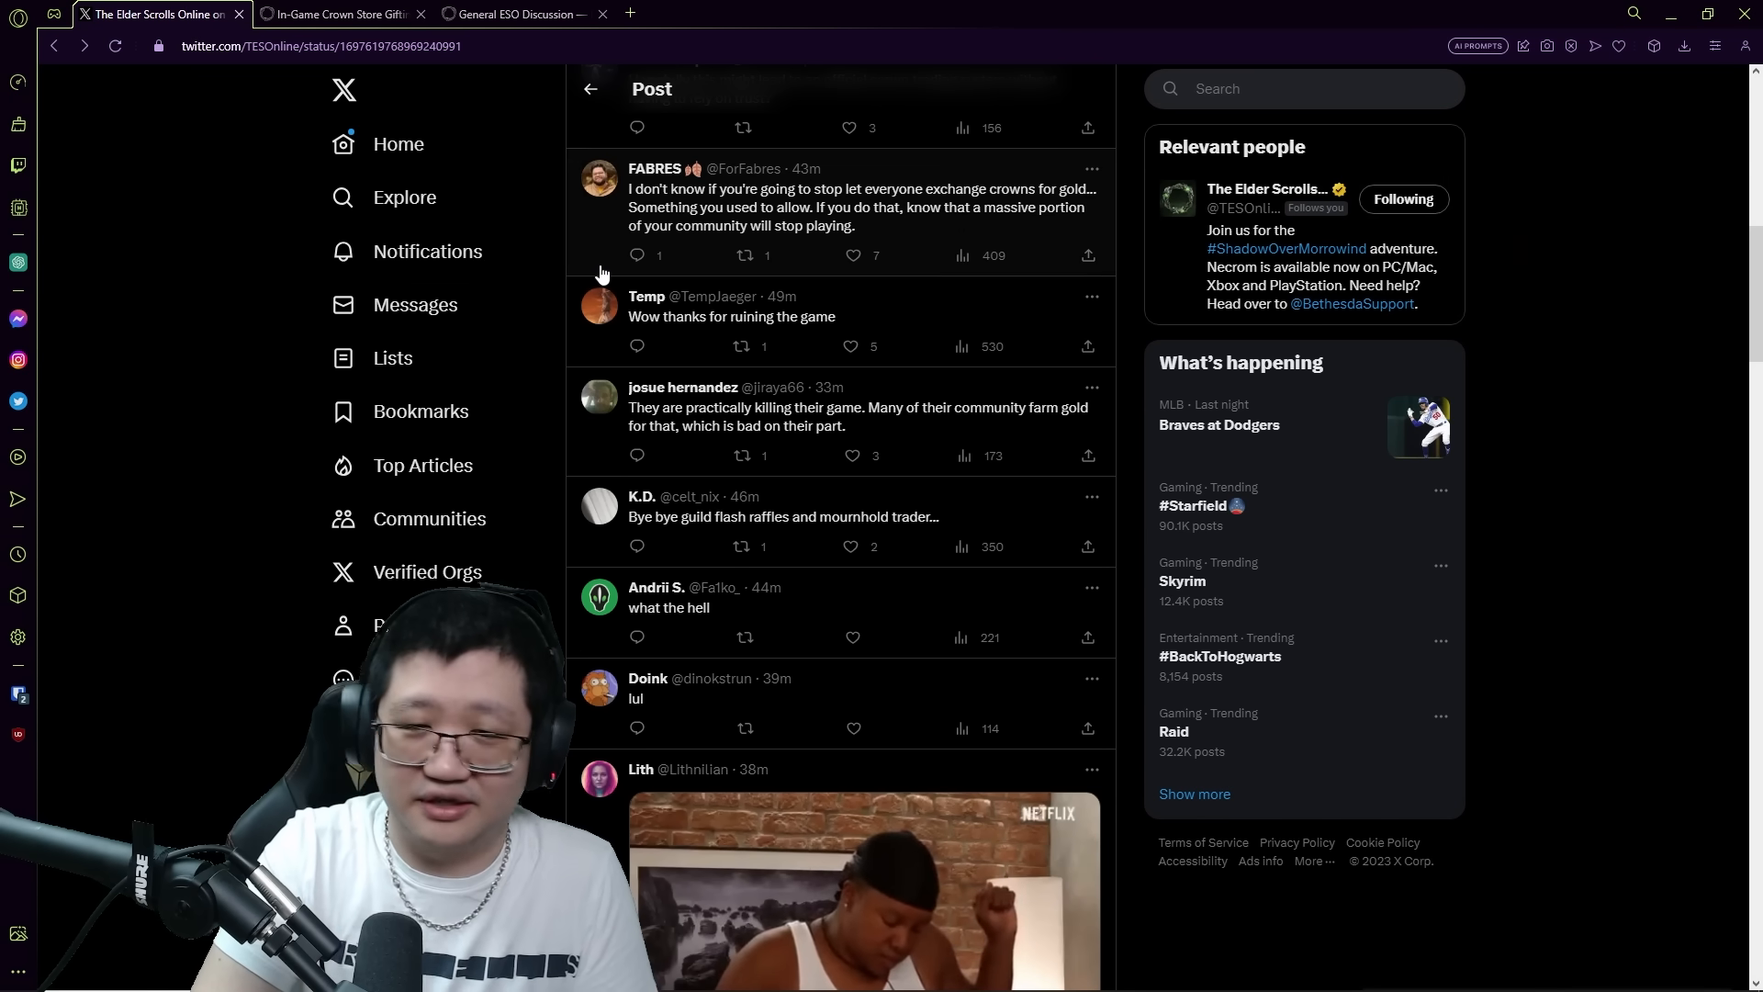
mouse_move(816, 265)
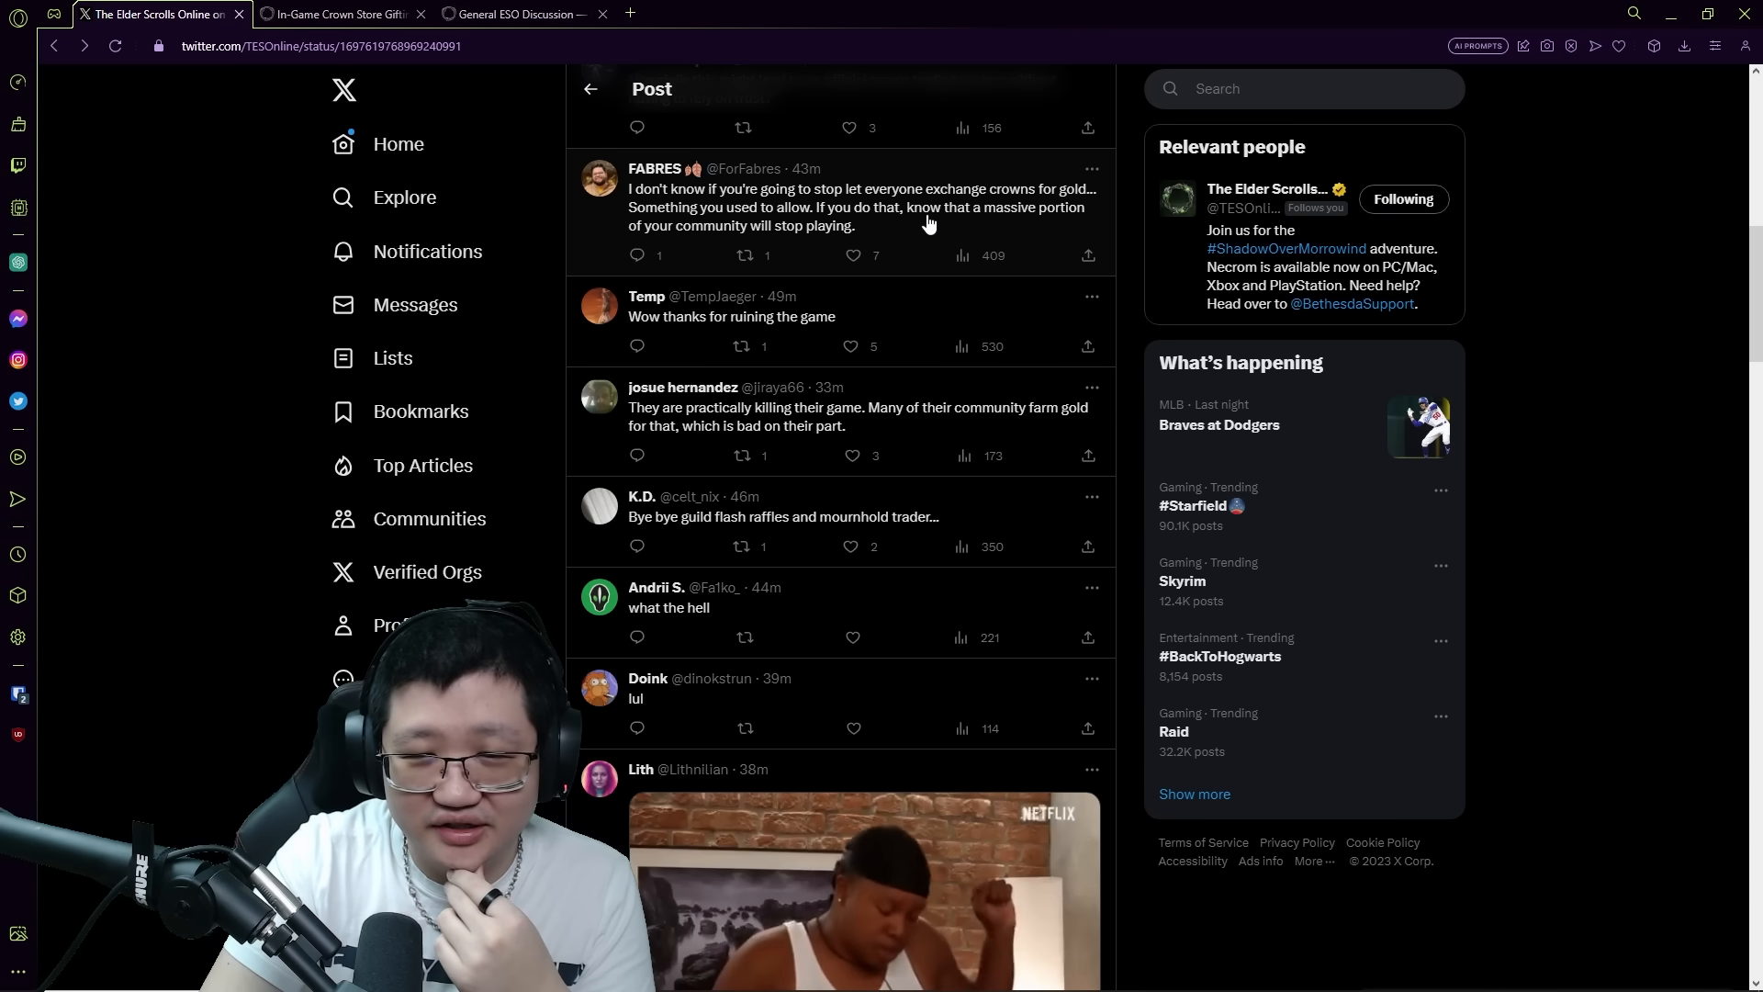
mouse_move(939, 224)
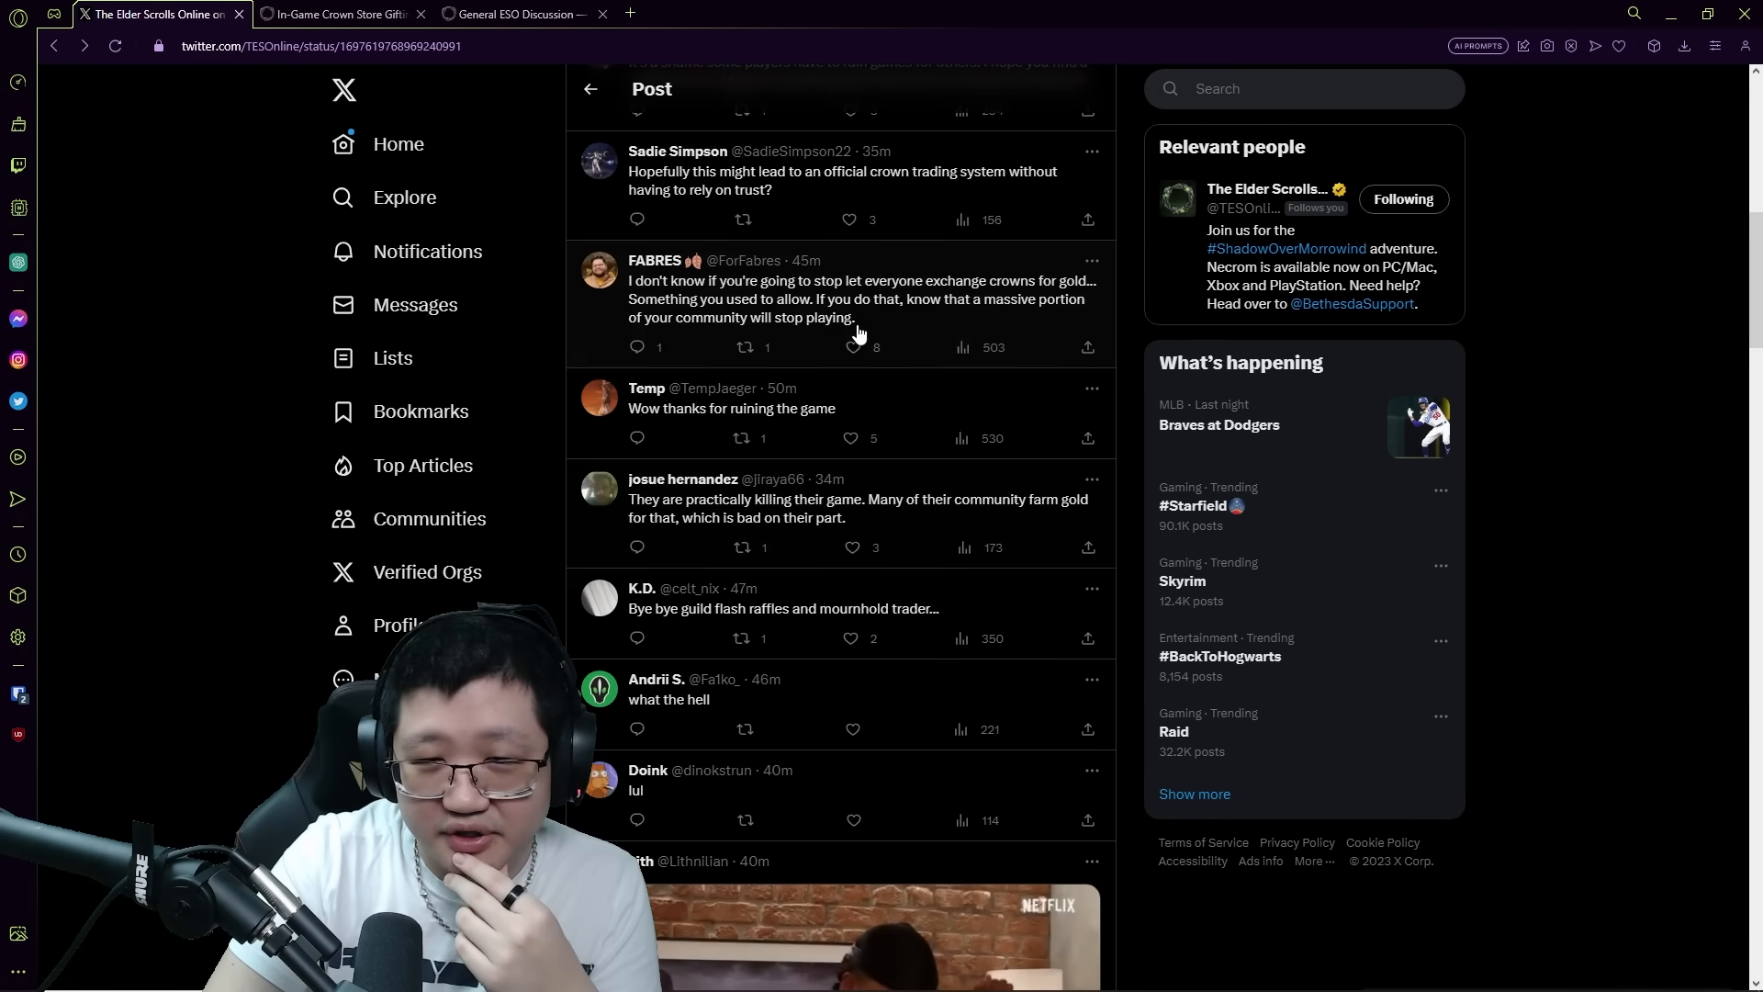
scroll("down", 3)
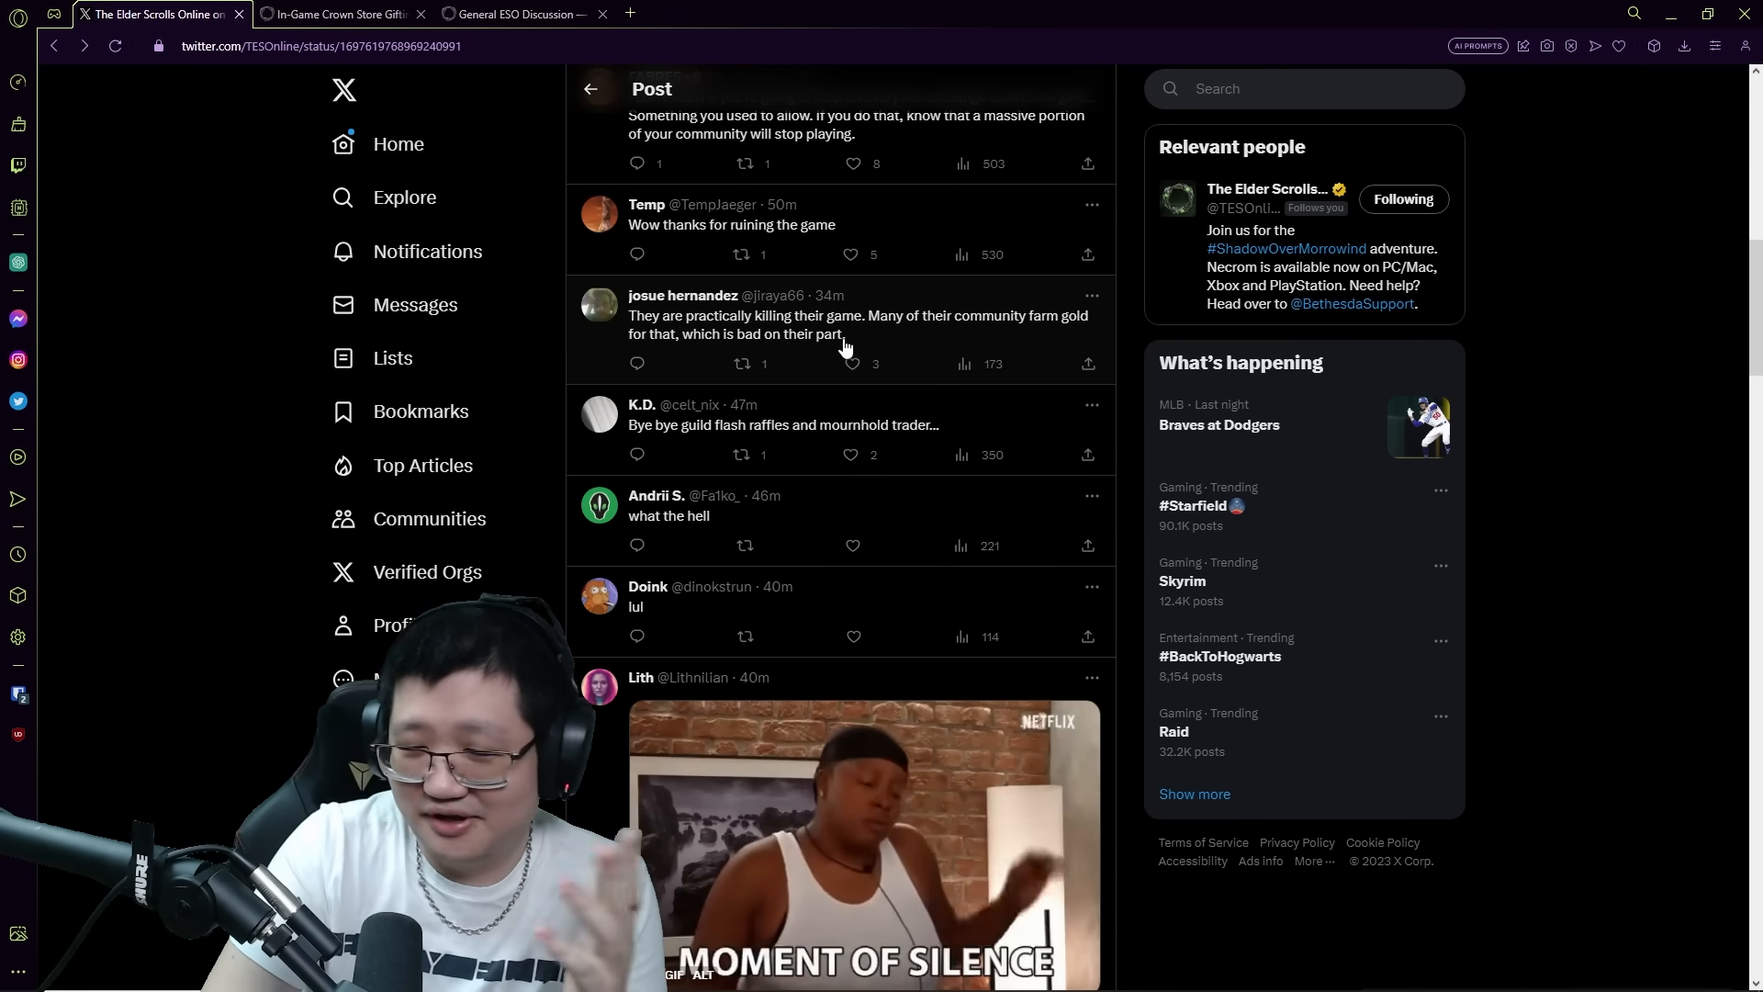
scroll("down", 3)
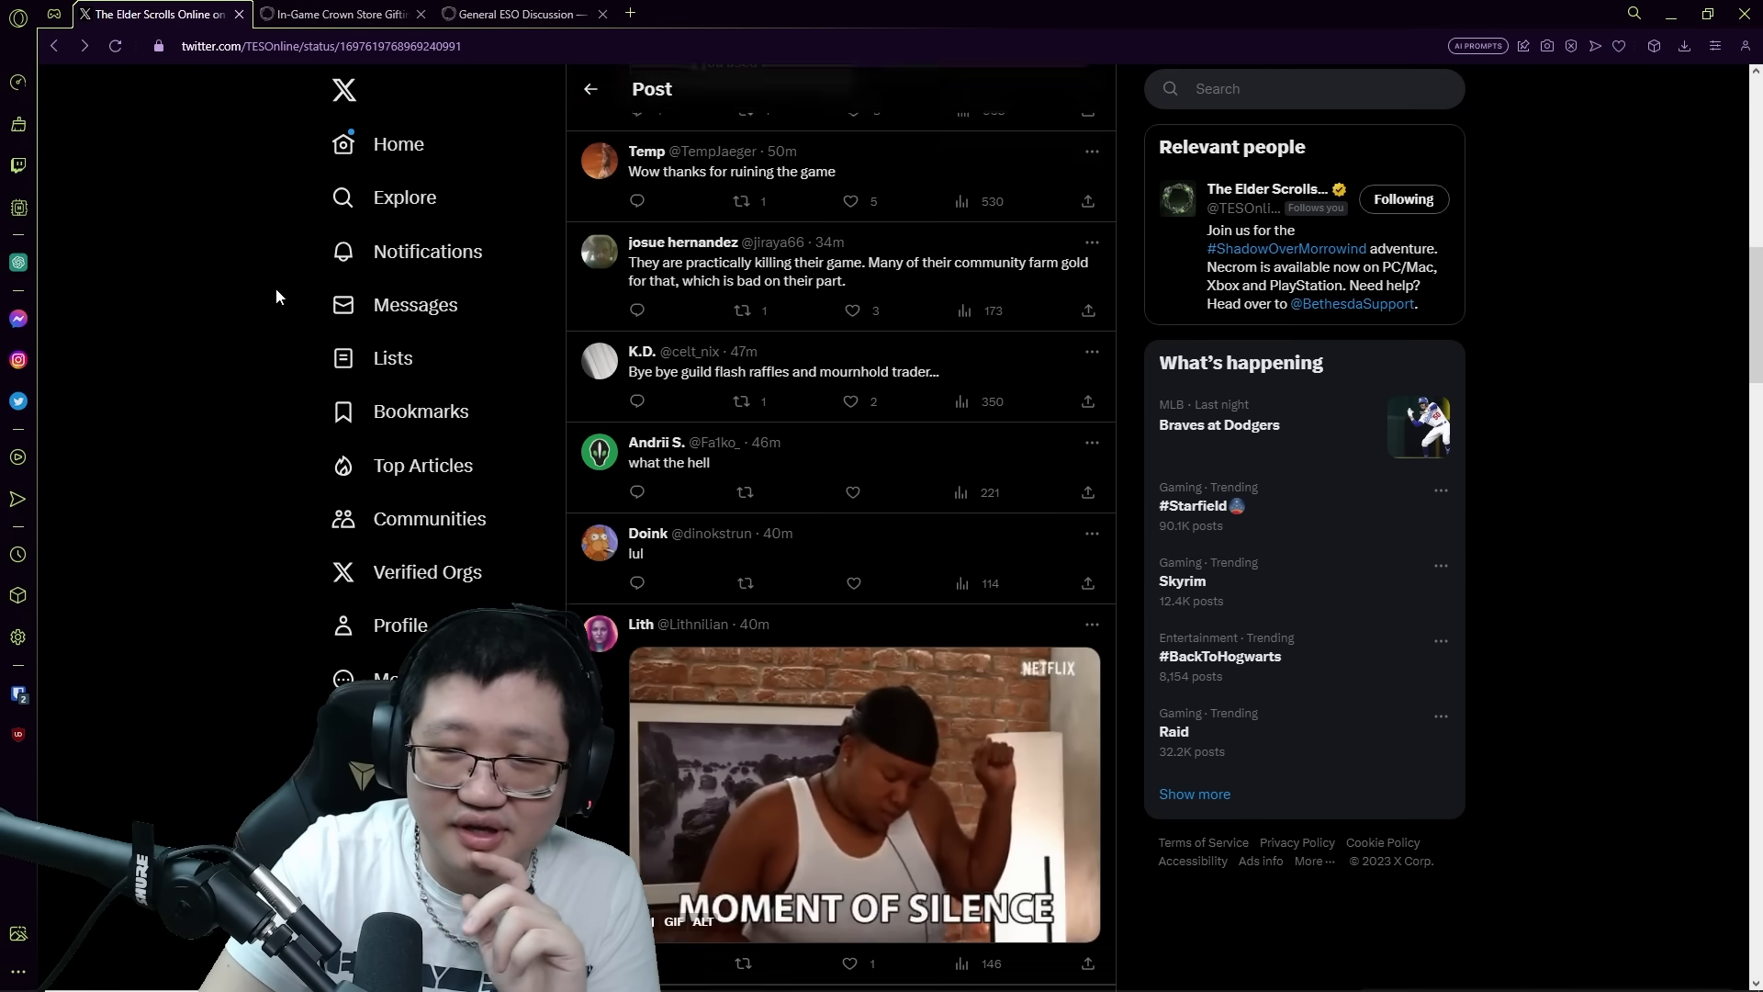
scroll("down", 3)
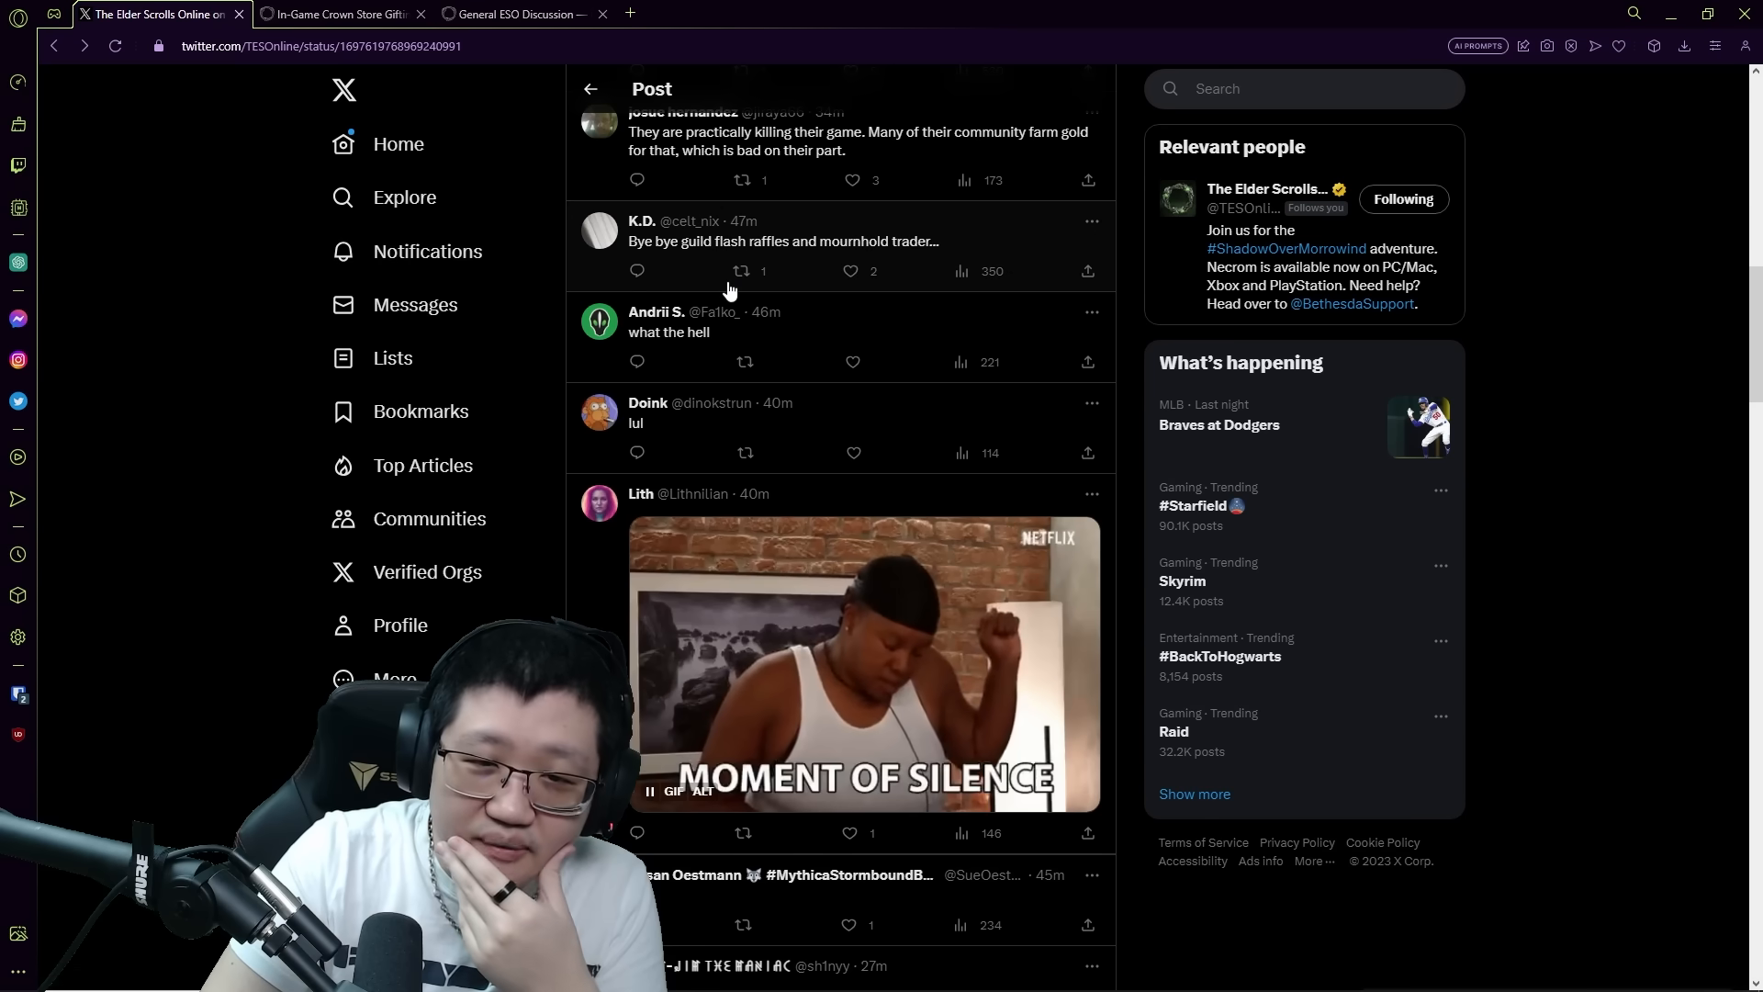
mouse_move(818, 309)
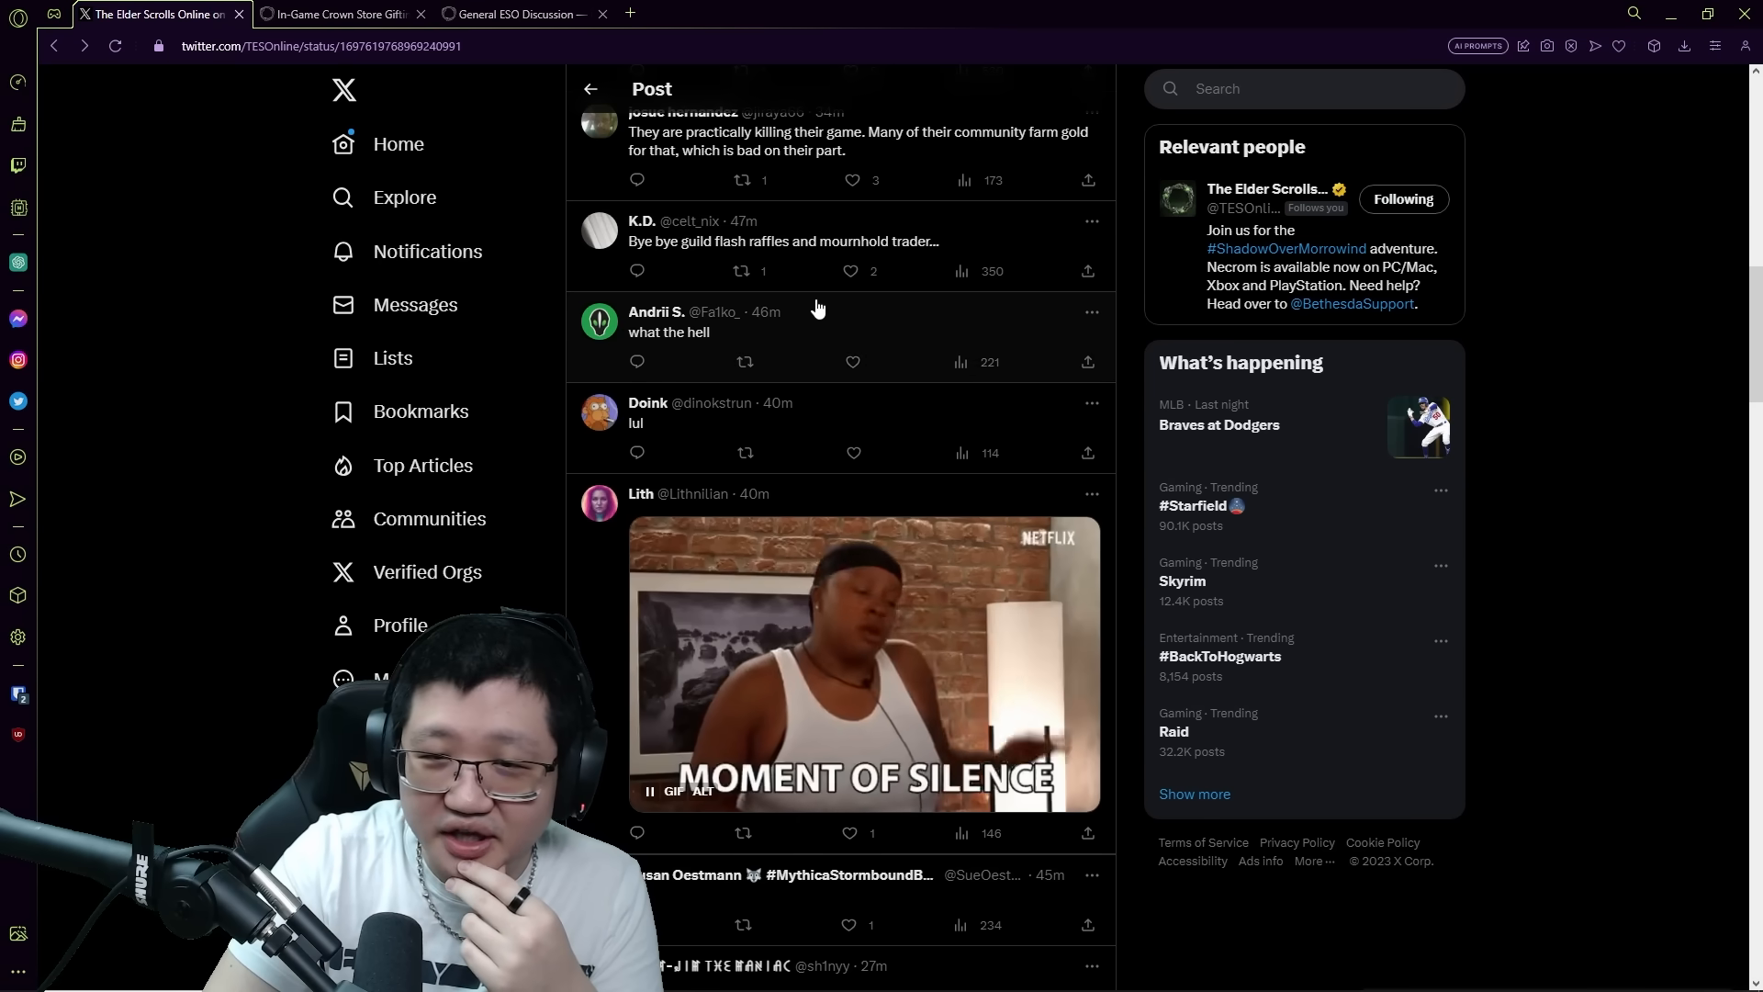
scroll("down", 3)
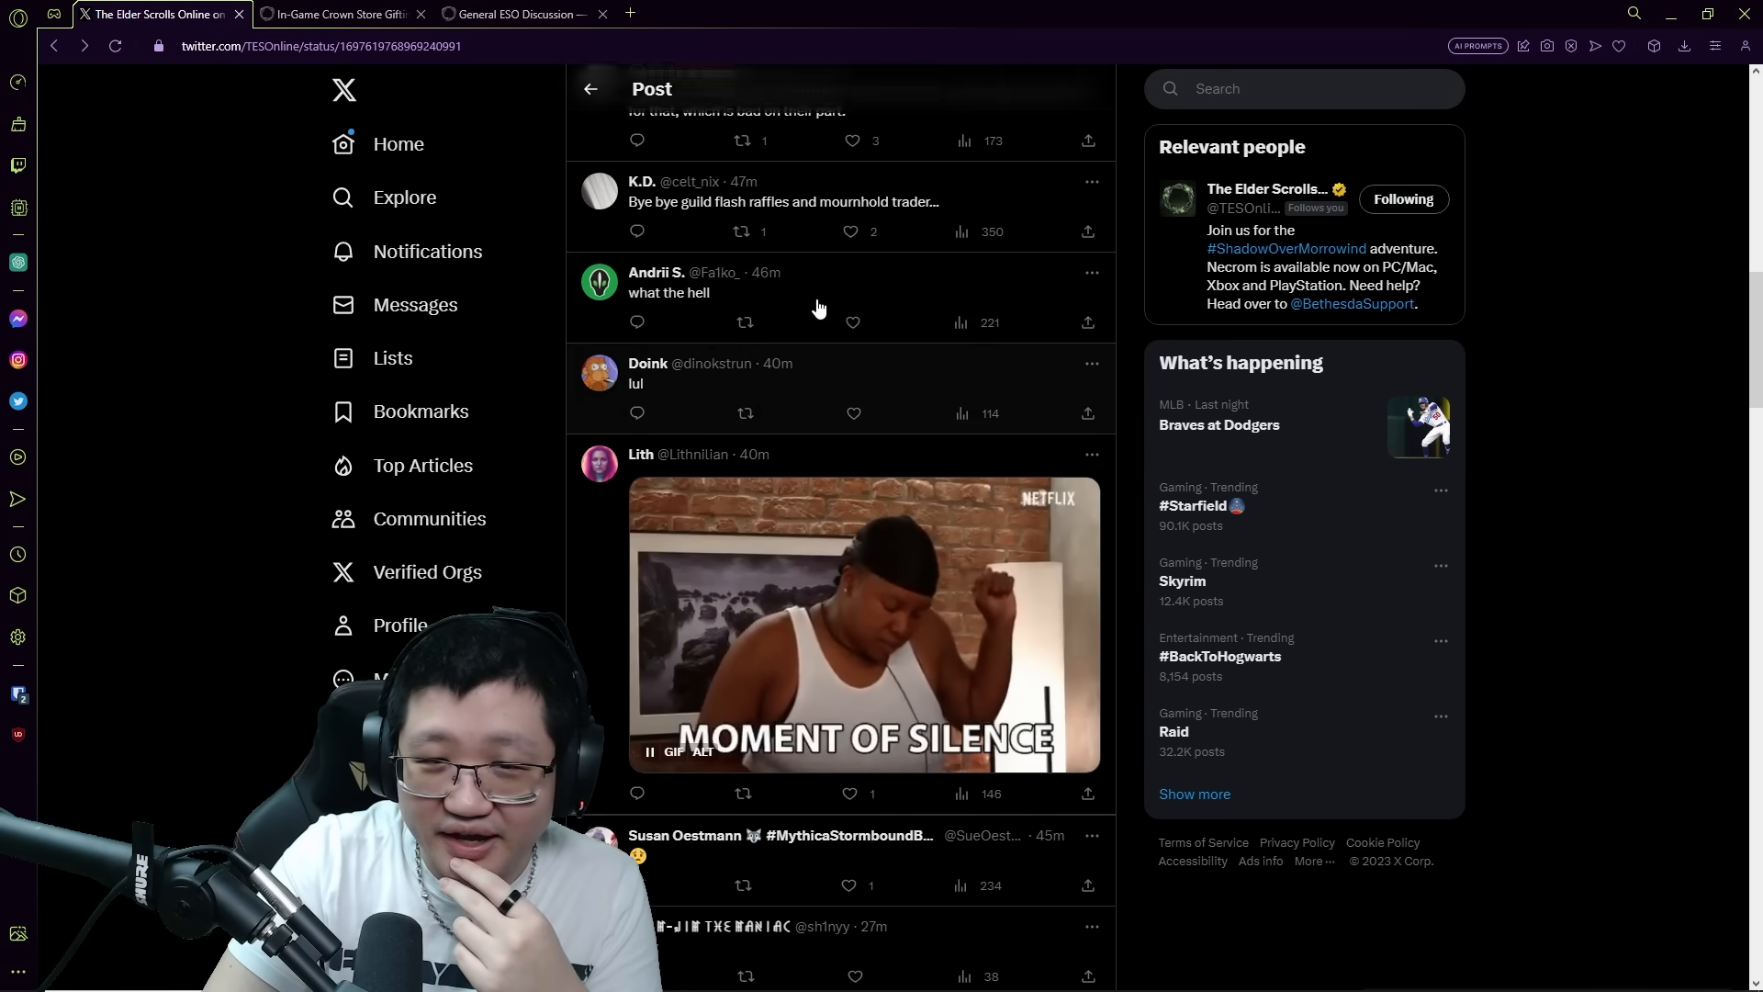
scroll("down", 3)
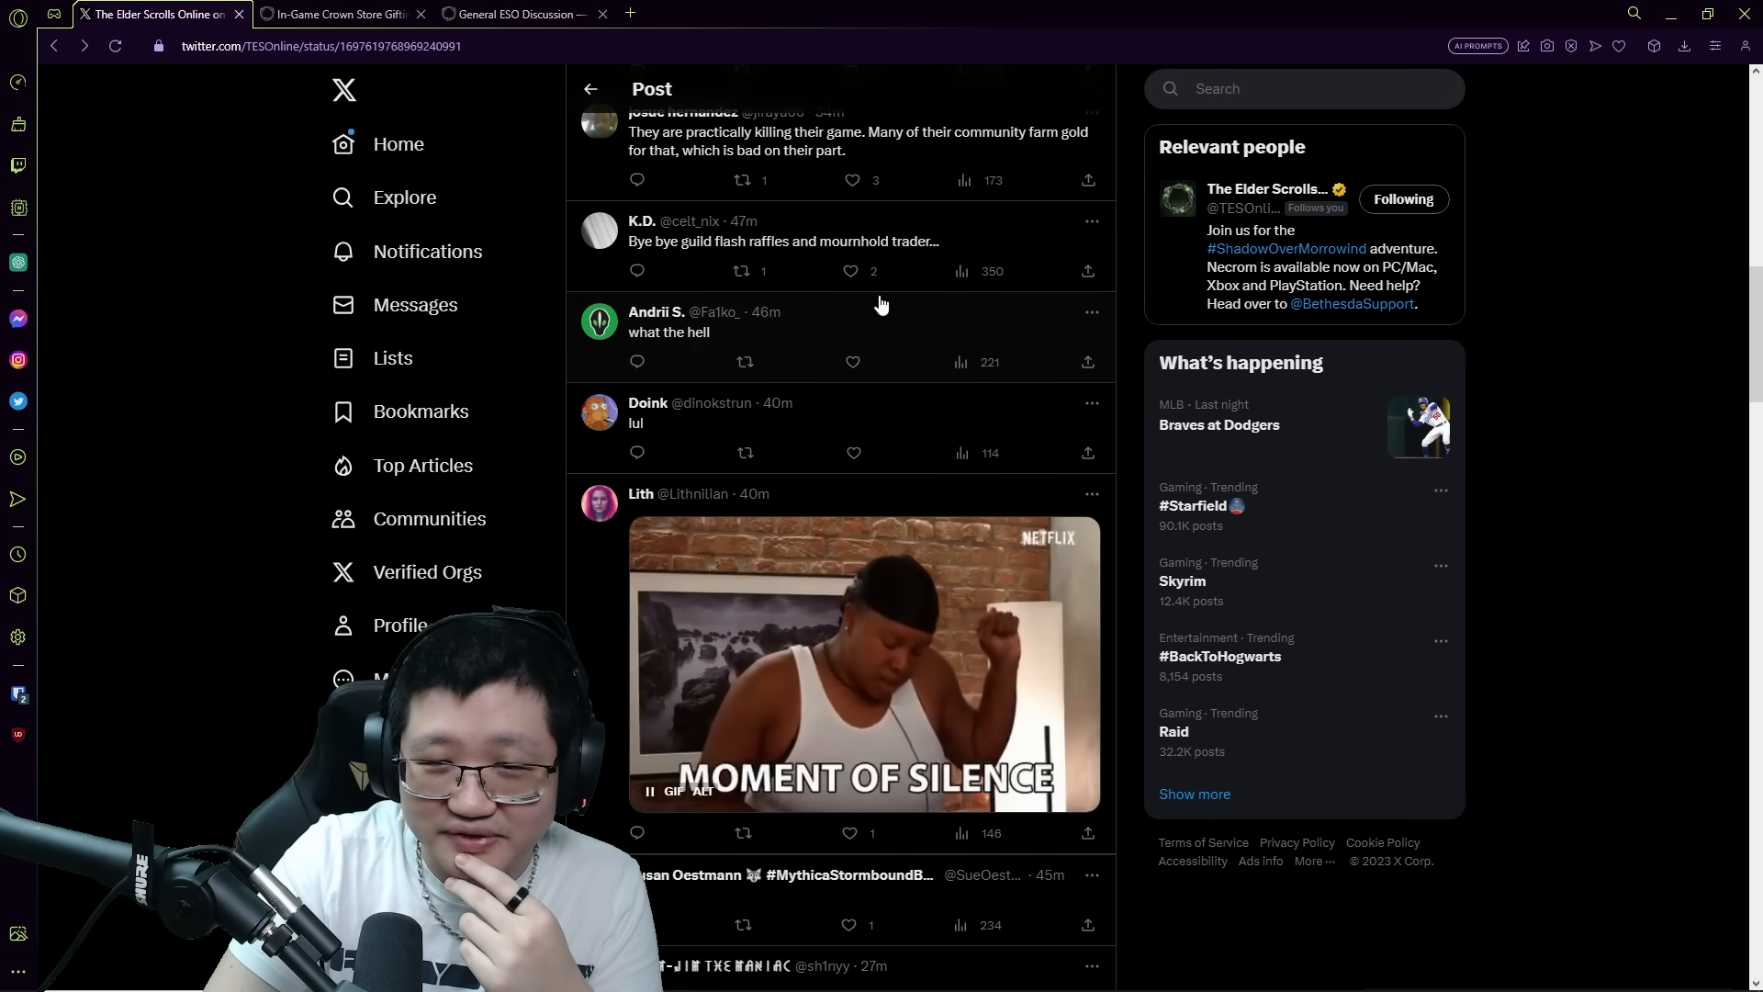
scroll("down", 3)
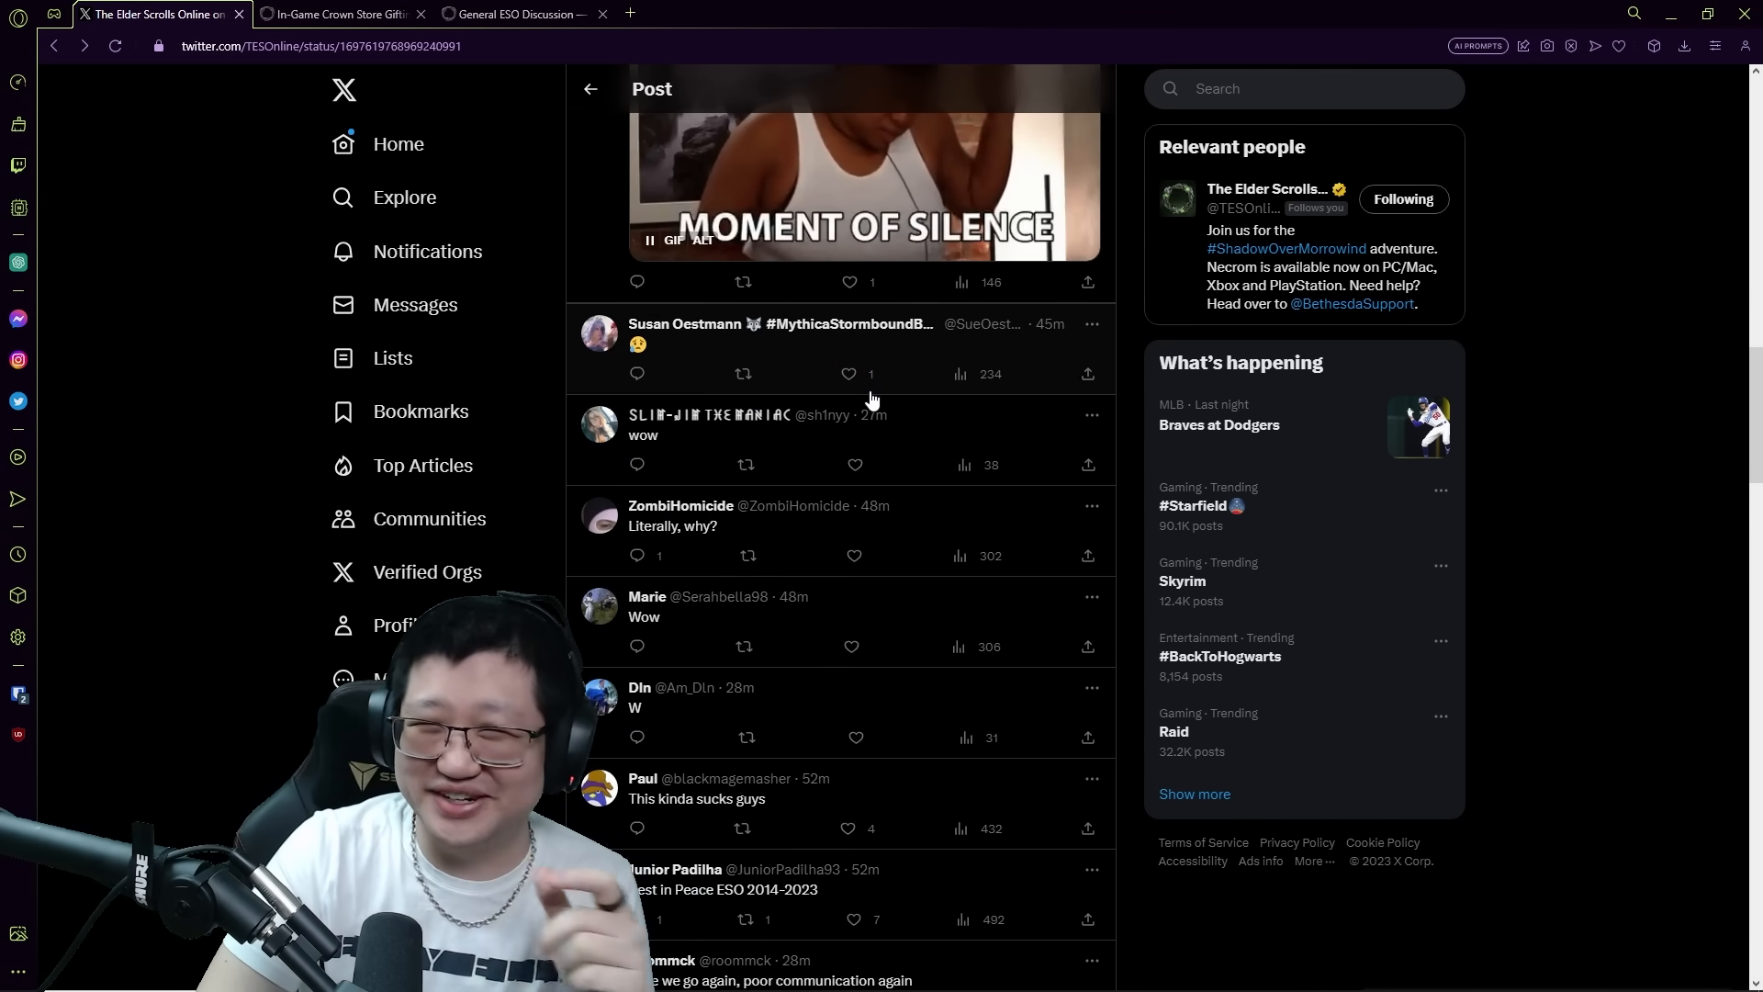
scroll("down", 3)
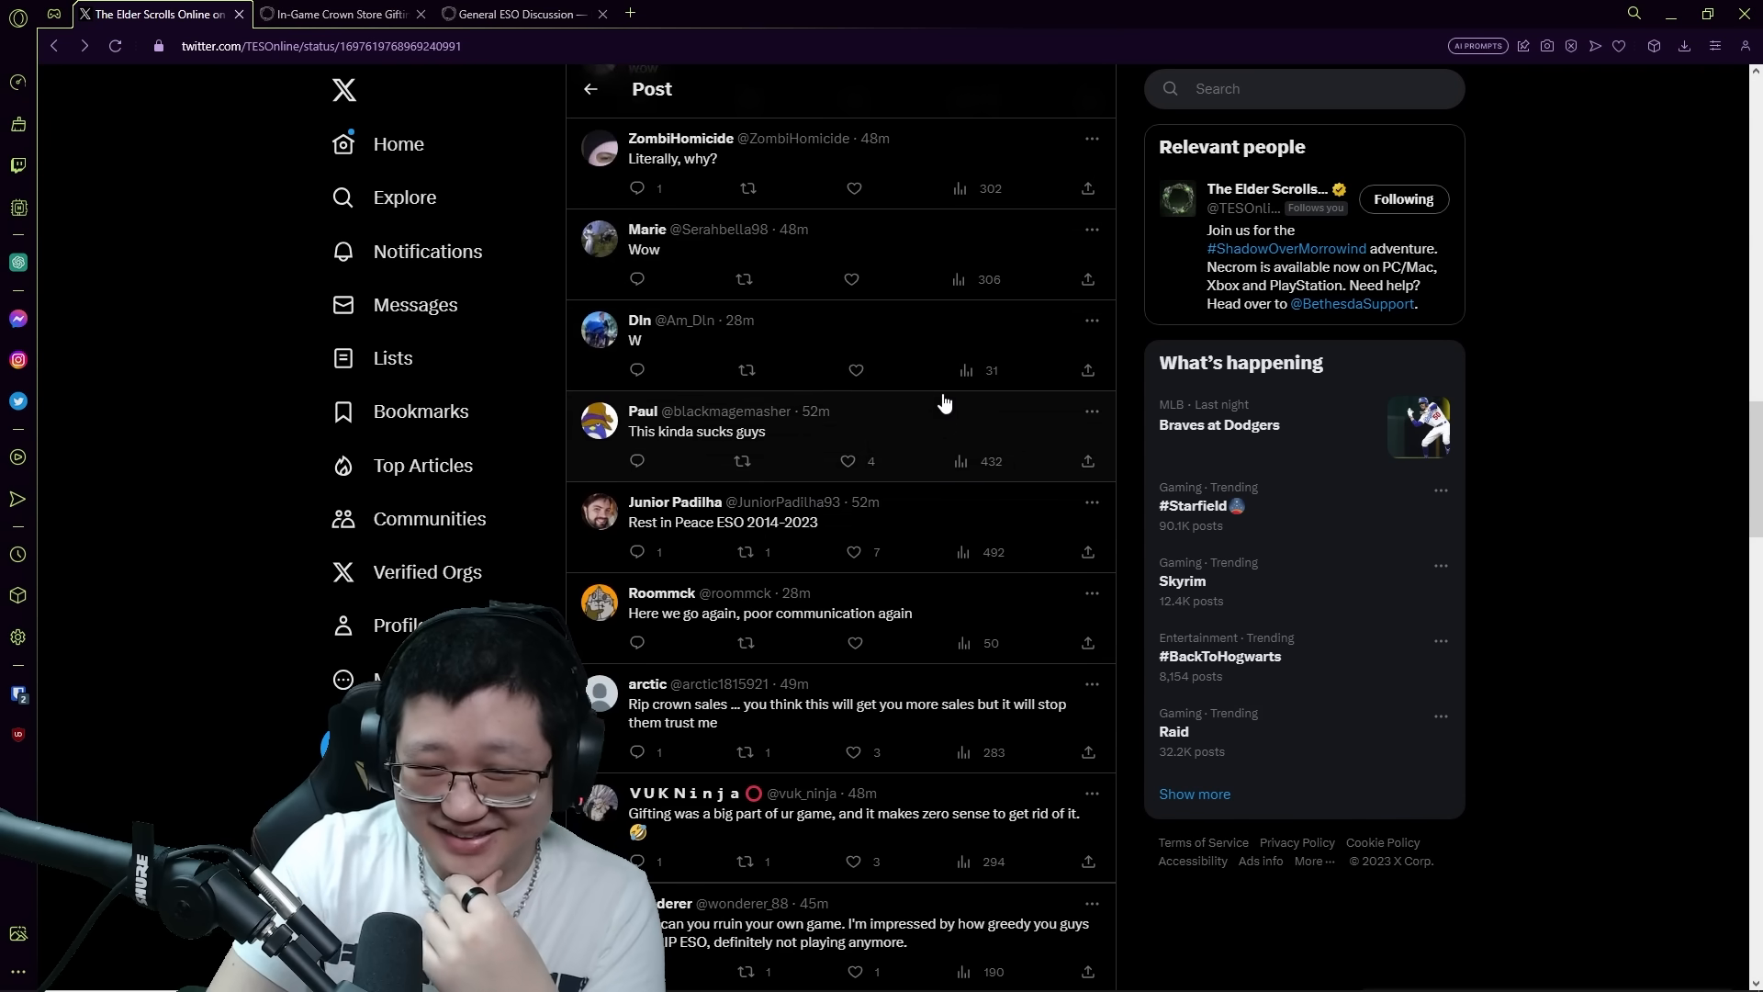
scroll("down", 3)
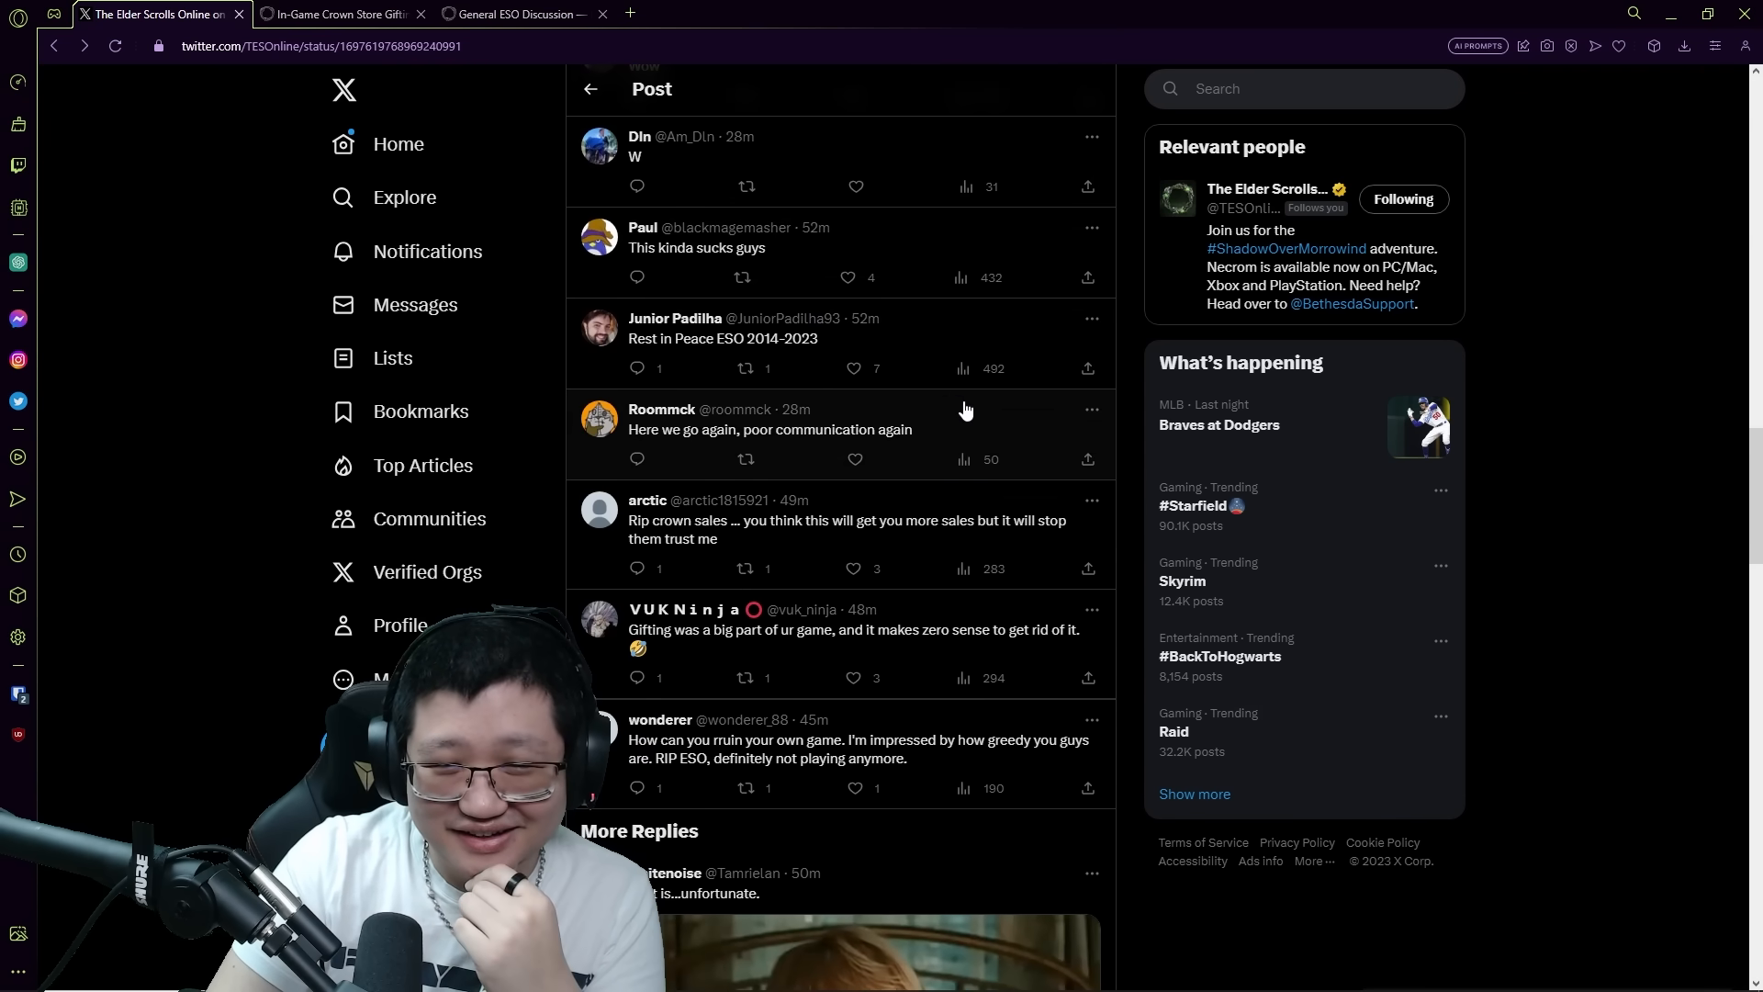
scroll("down", 3)
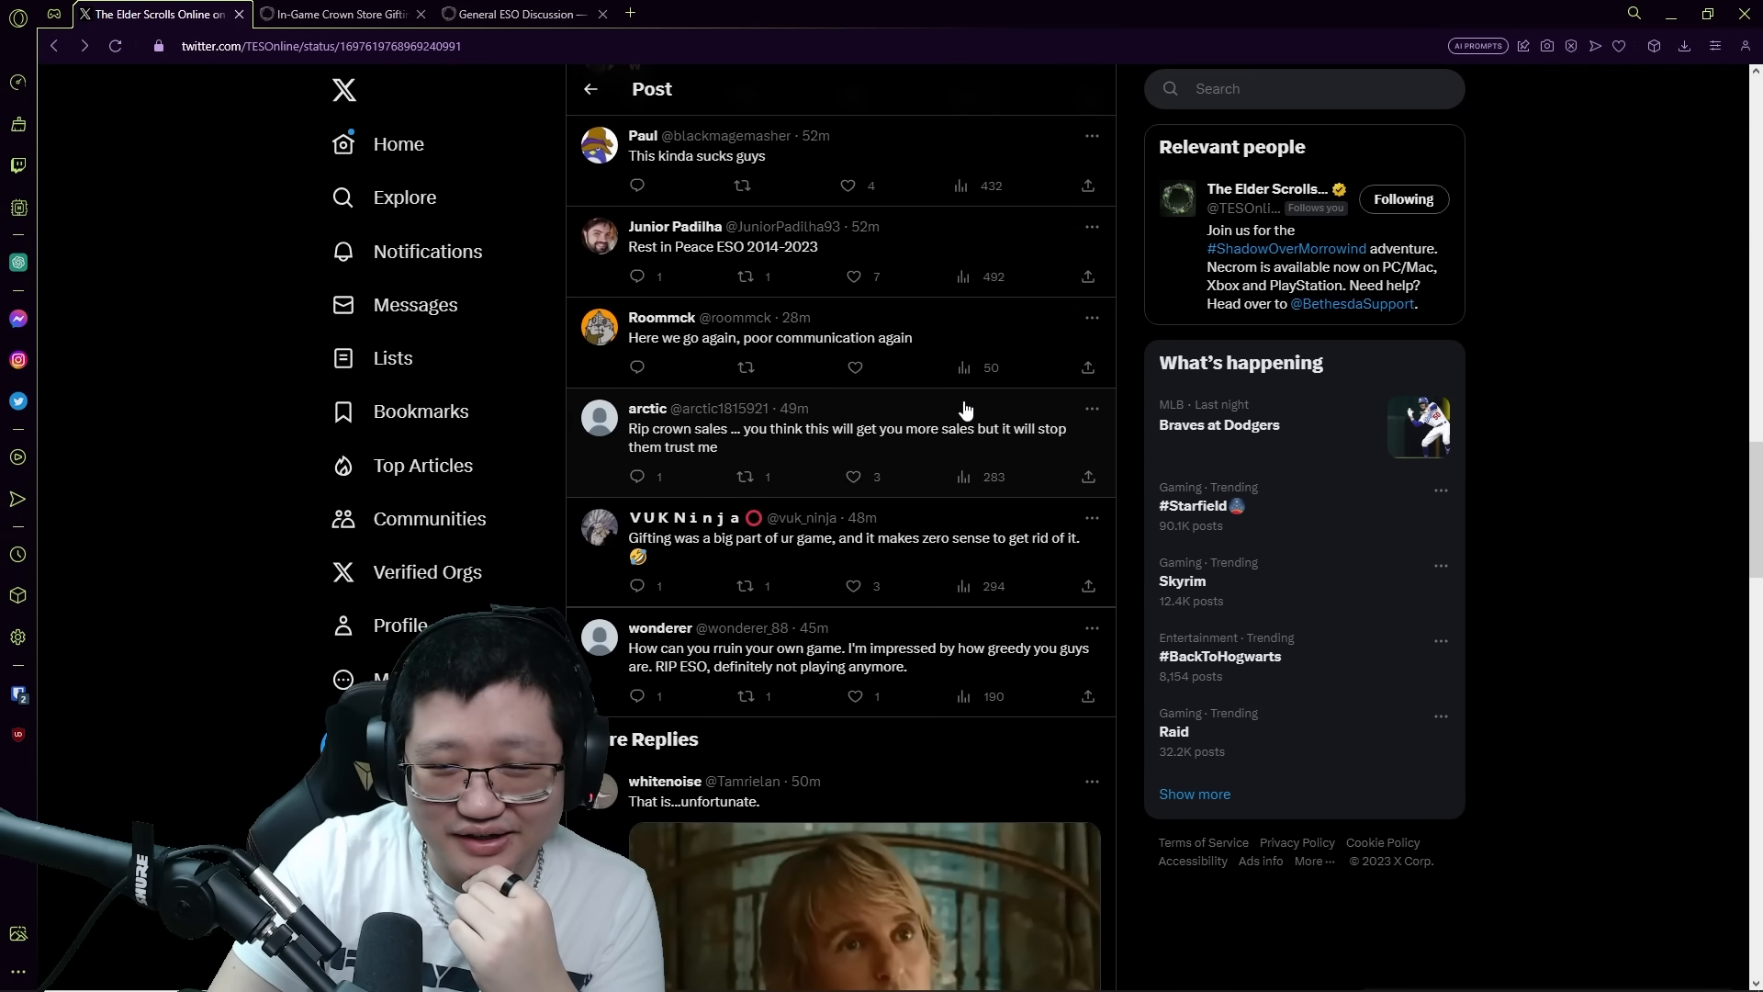
scroll("down", 3)
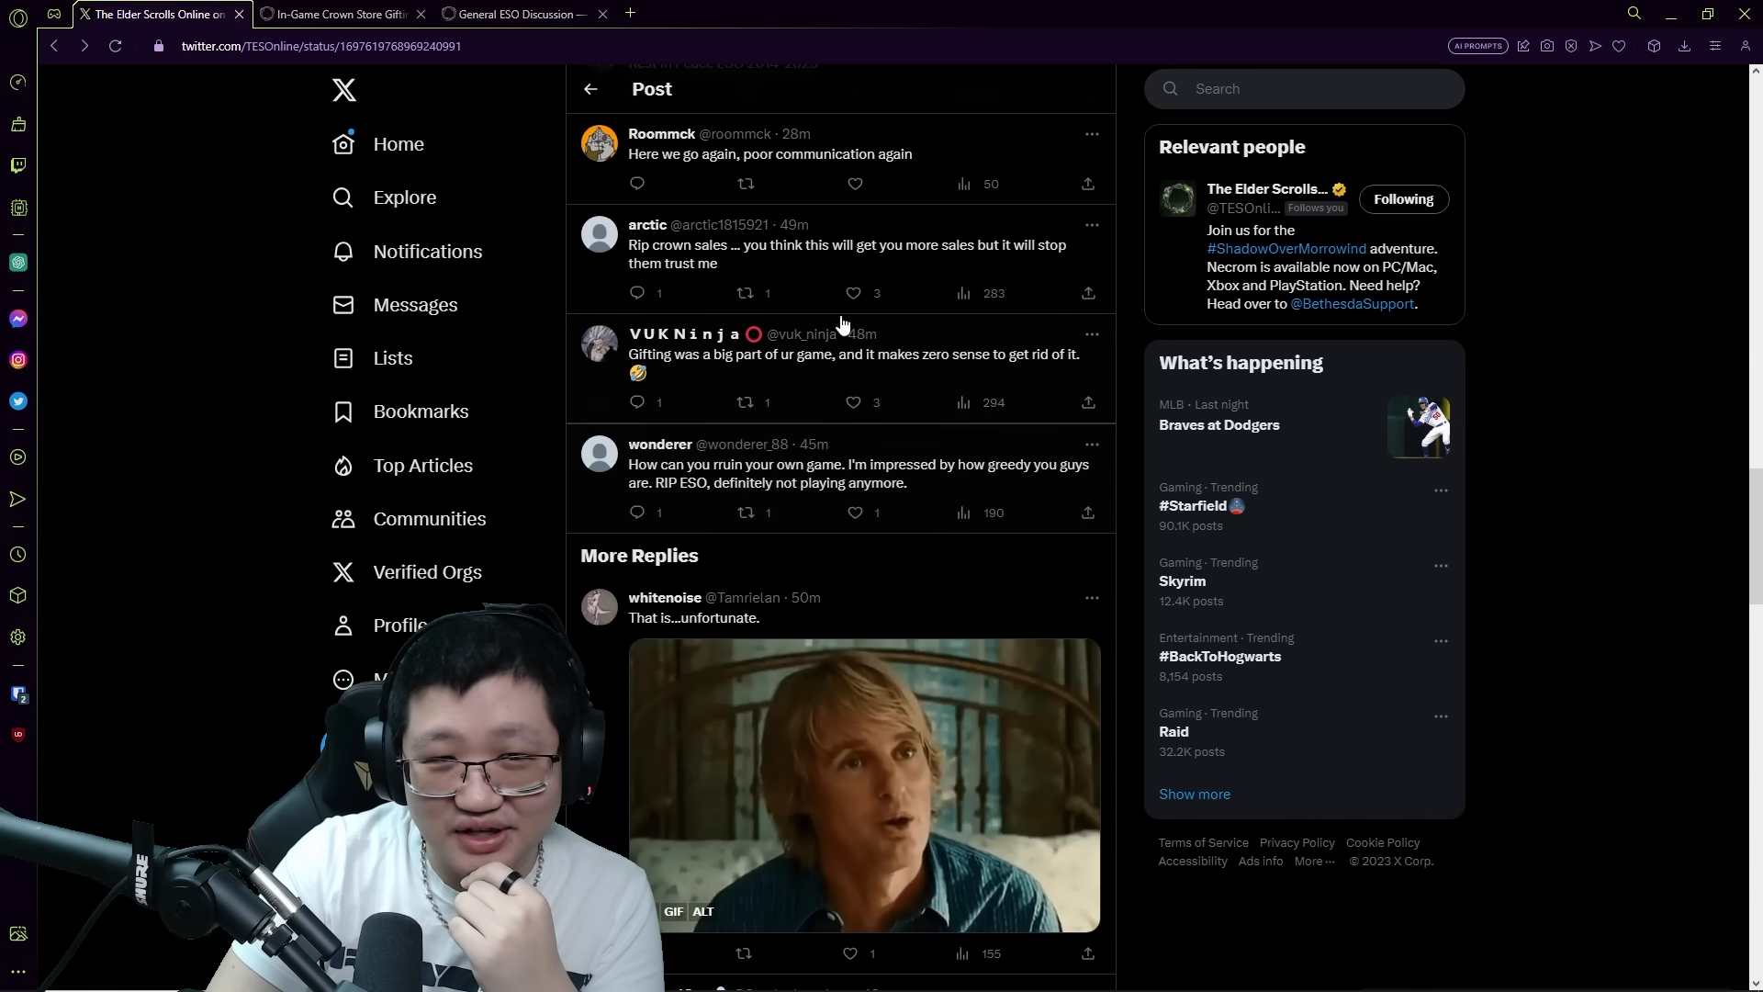
left_click(337, 13)
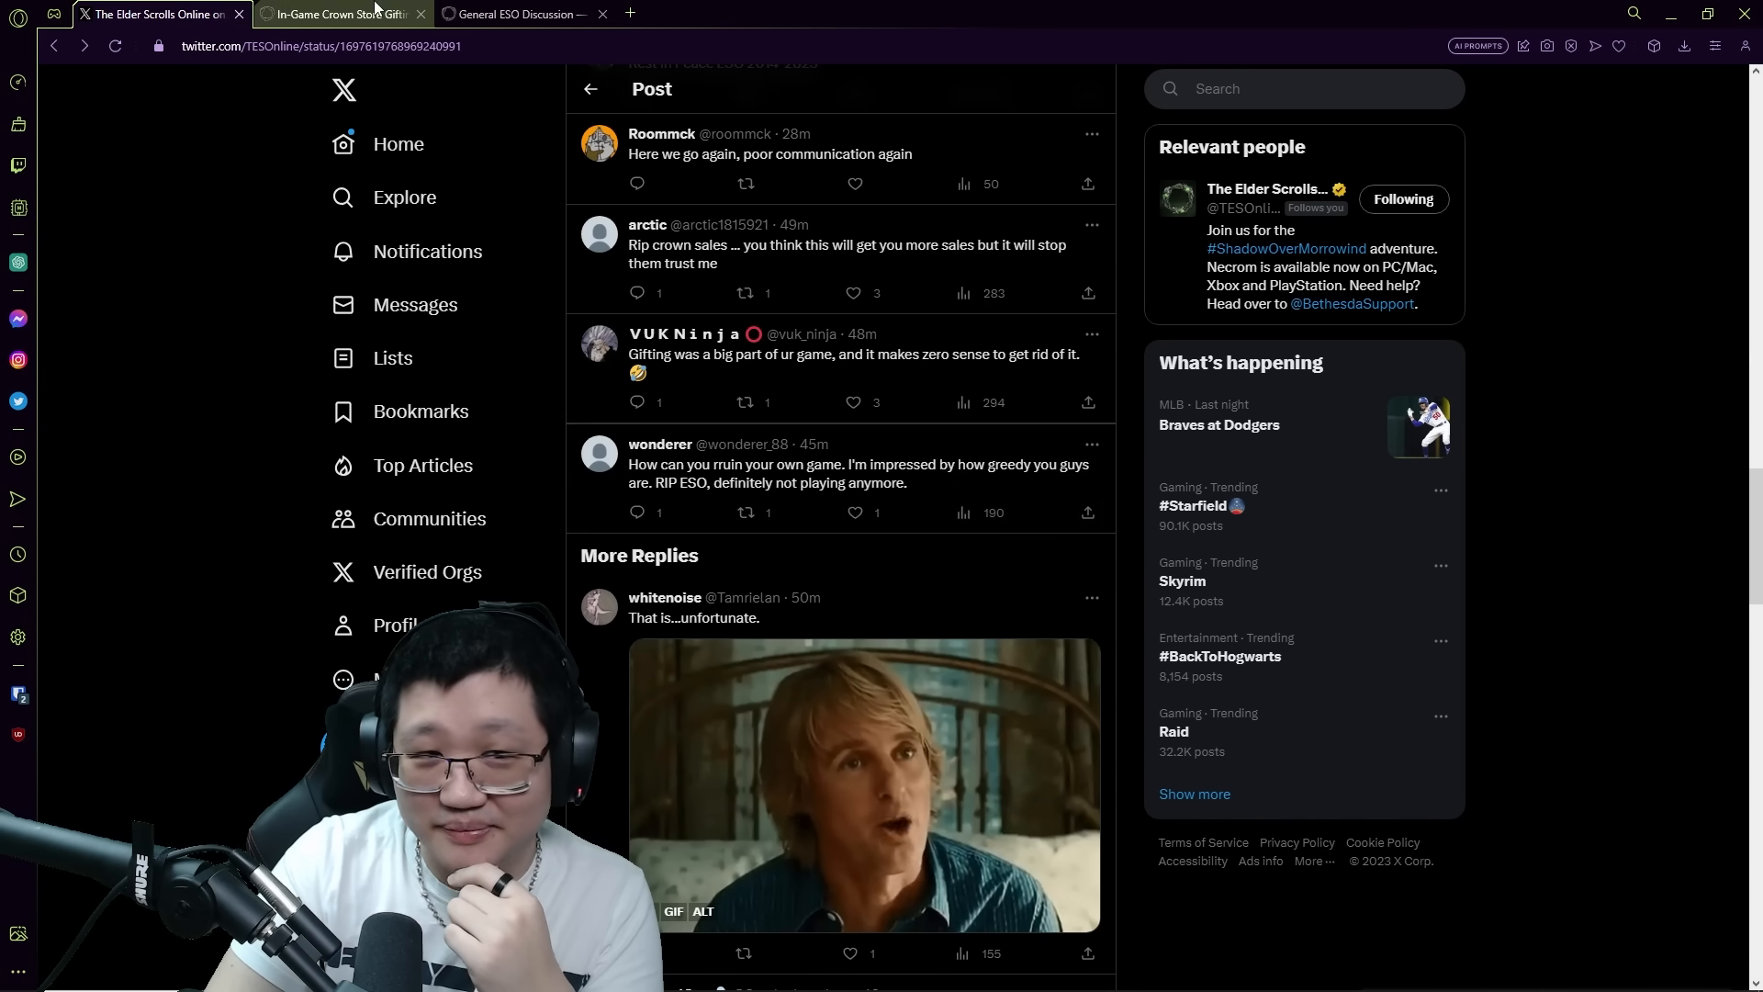
Open 'Disabling crown gifting is a bad idea' from the General ESO Discussion listing
left_click(520, 13)
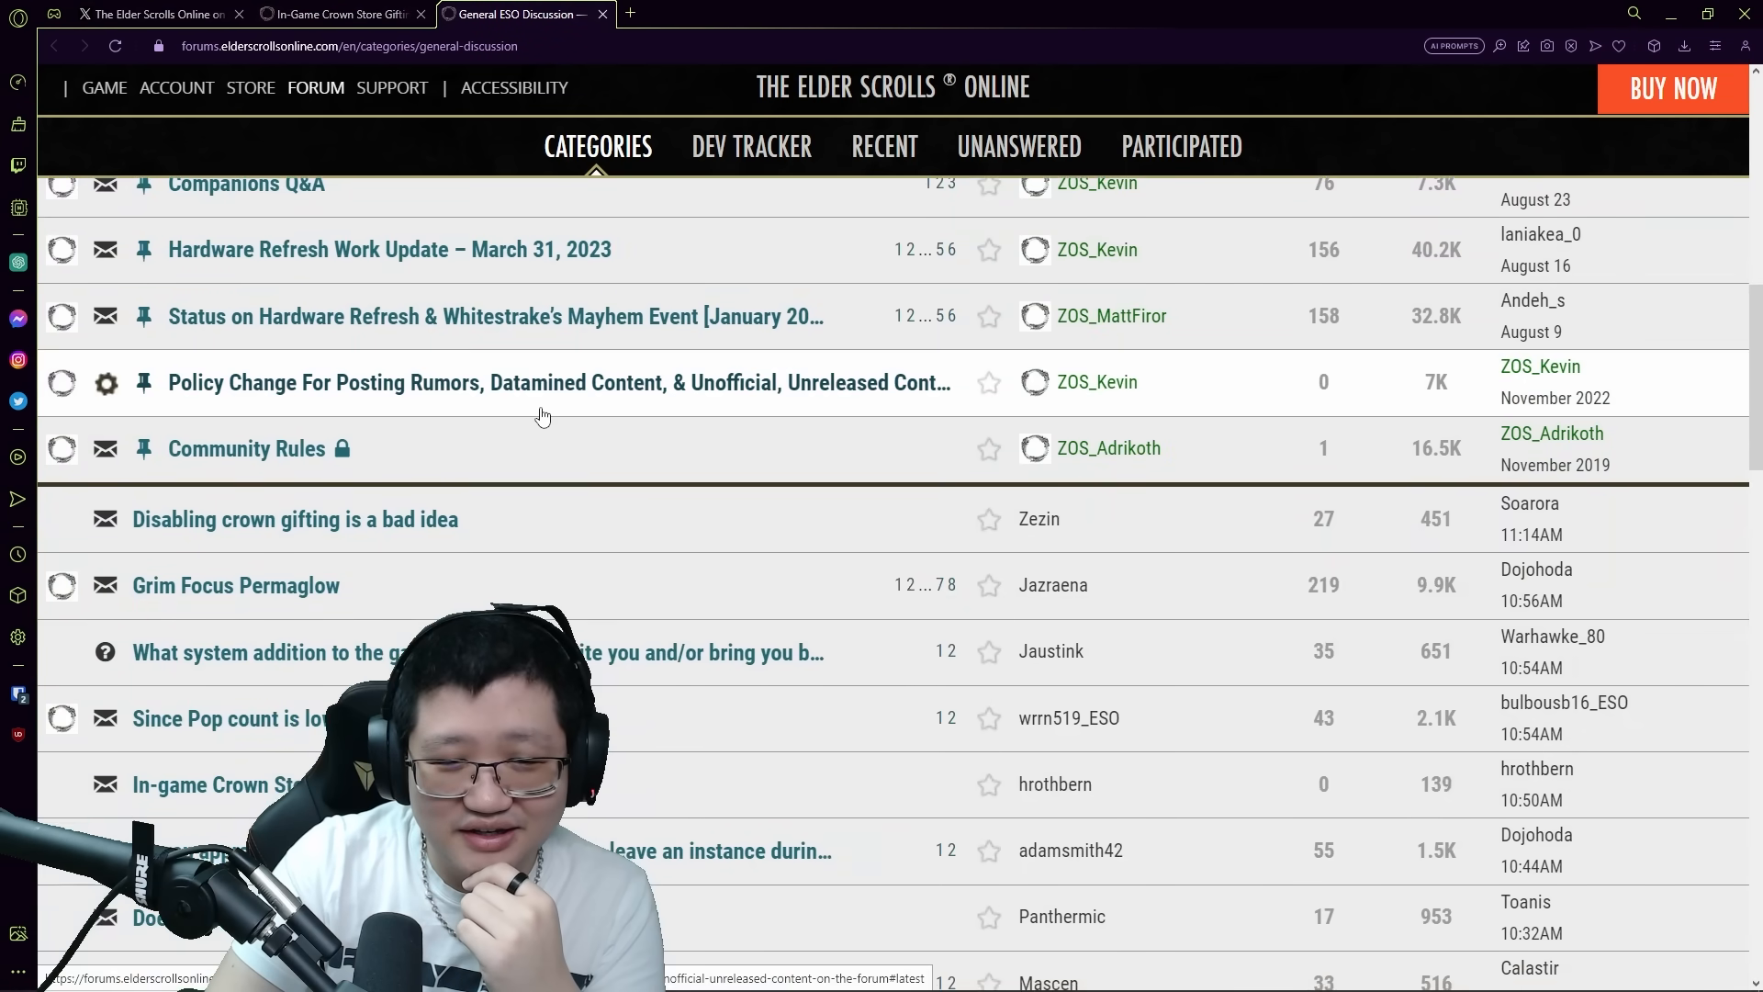
scroll("down", 3)
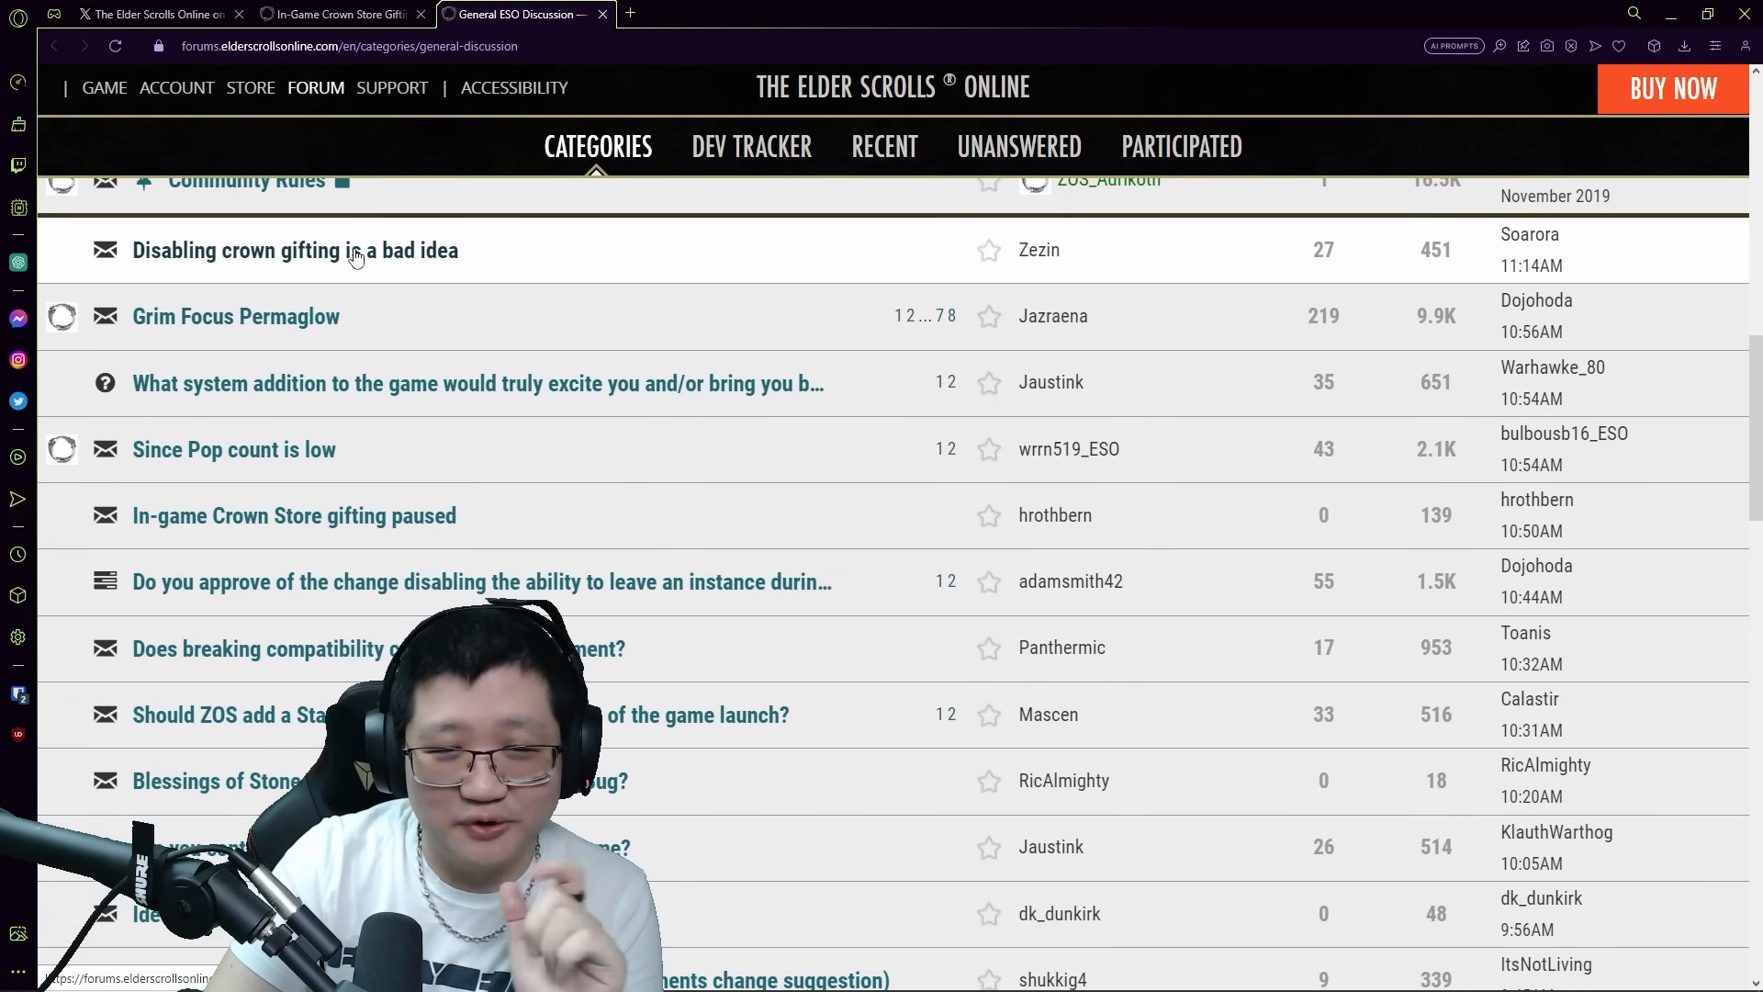
left_click(293, 250)
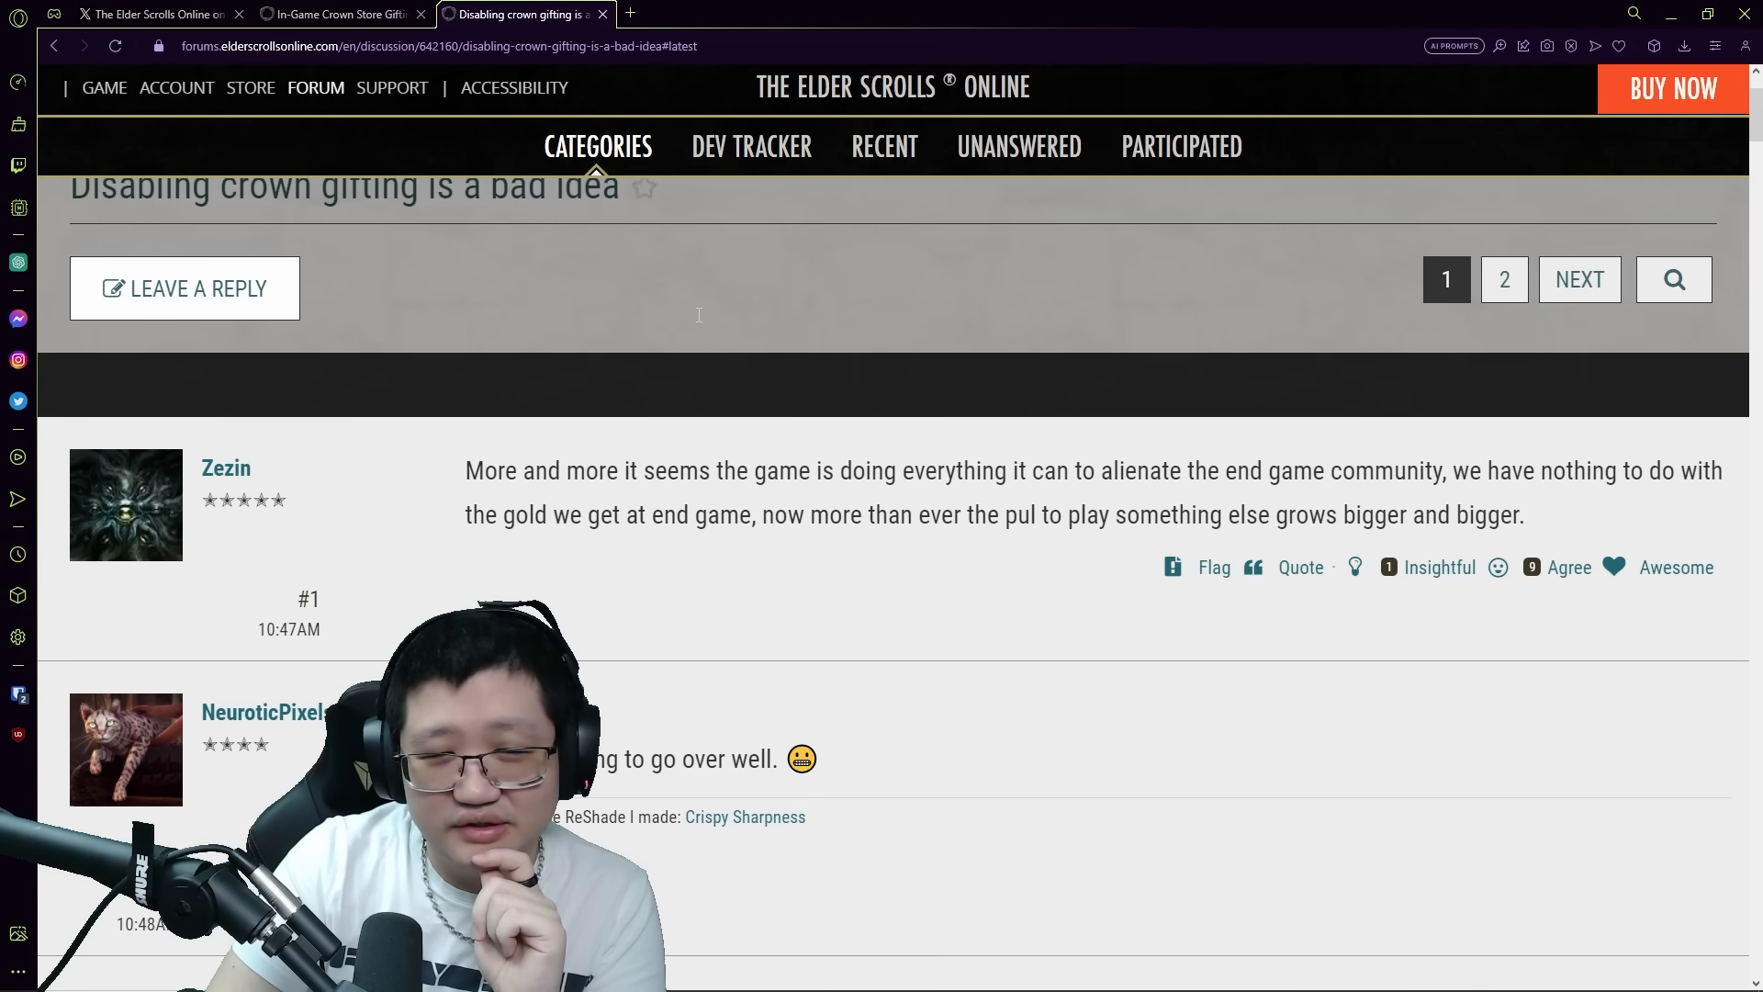
Read the gifting thread replies from #5 down to Jaimeh's post #15 on the disabled gold sink
scroll("down", 3)
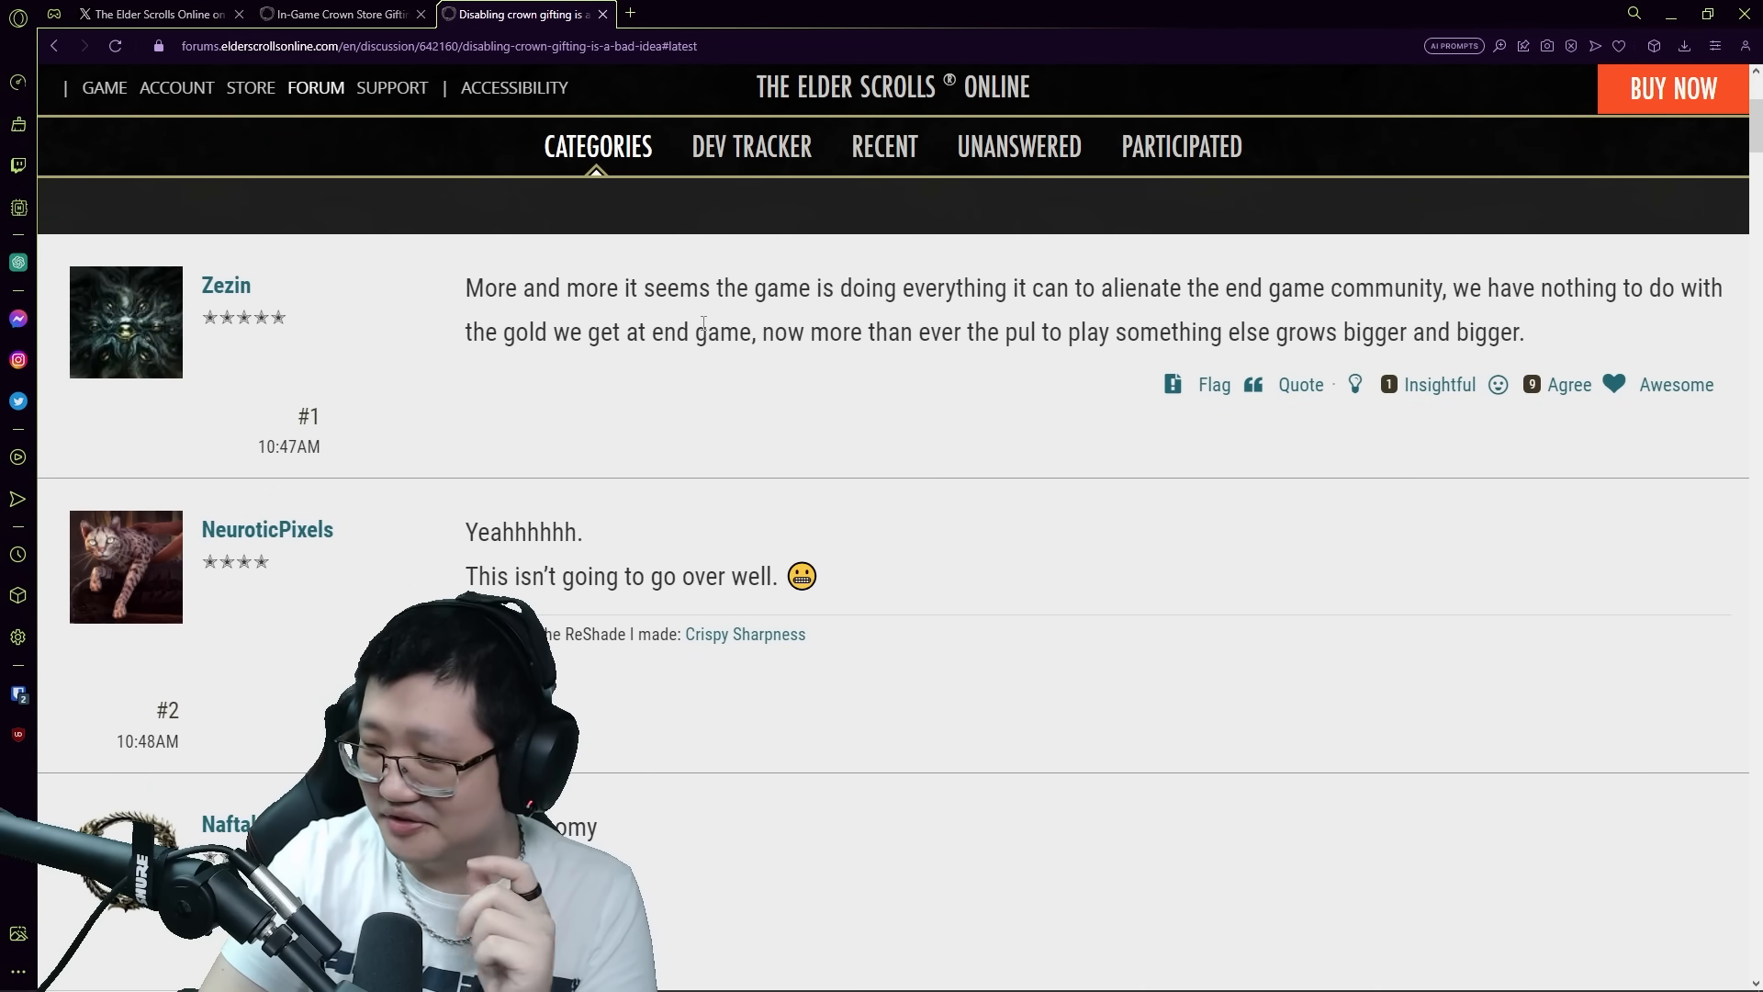
scroll("down", 3)
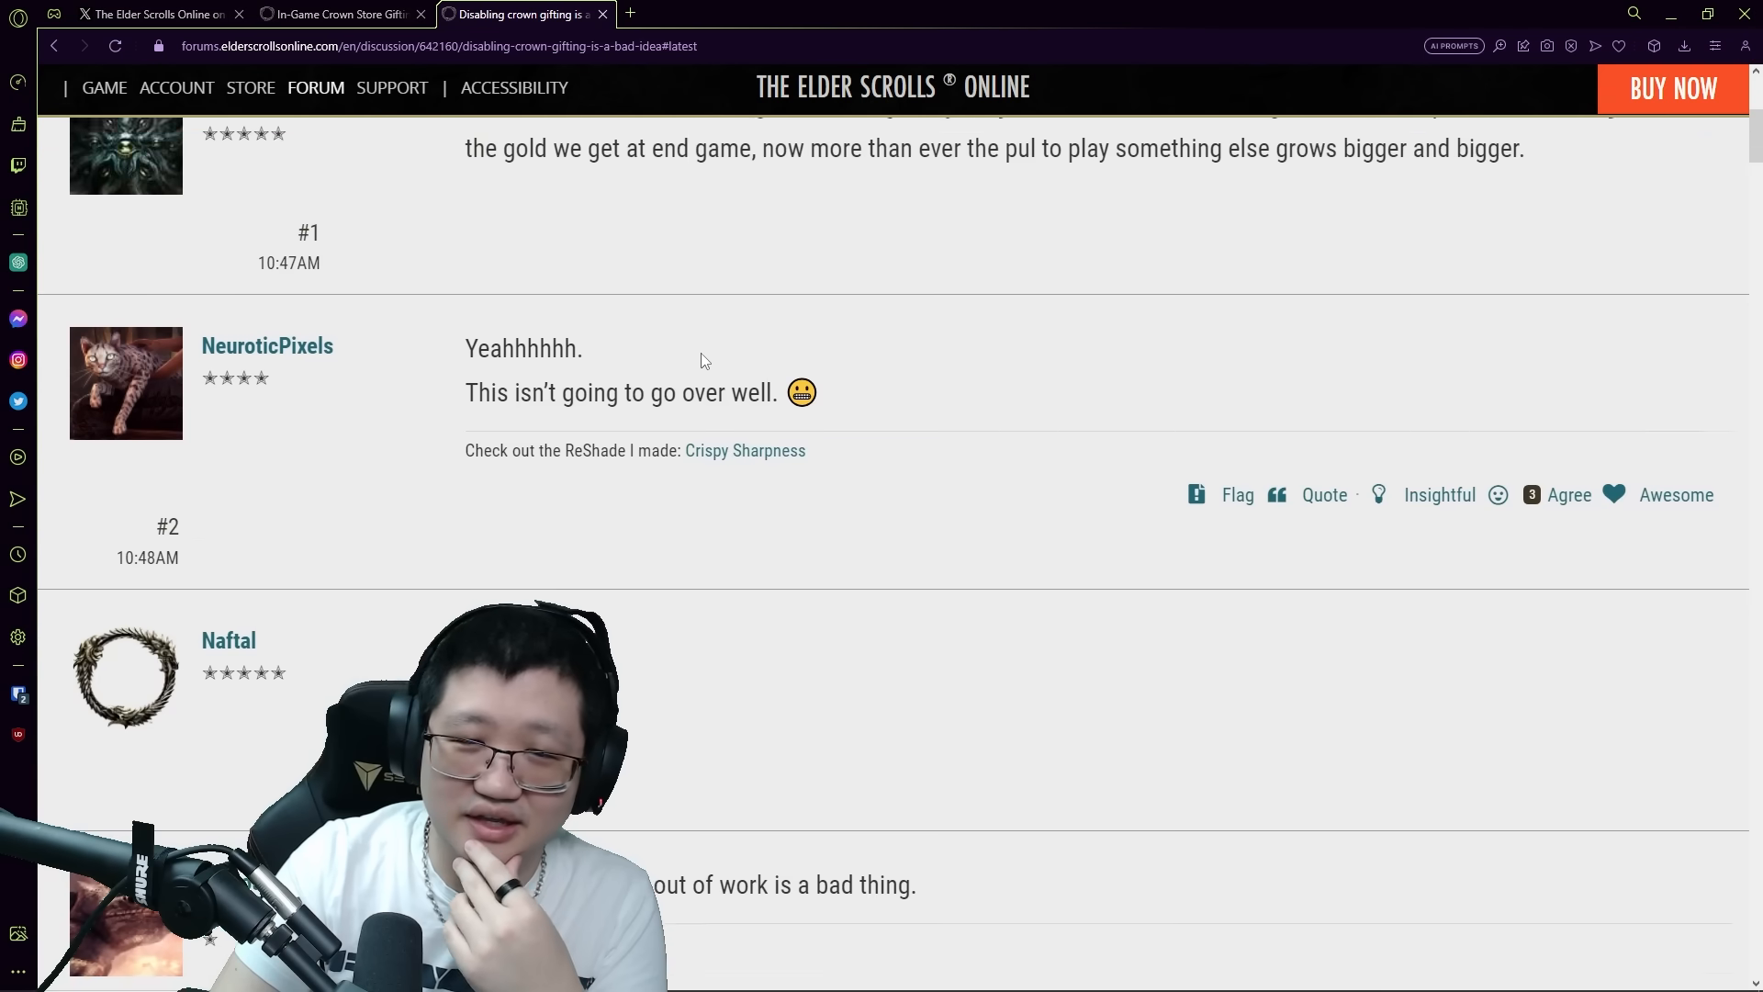
scroll("down", 3)
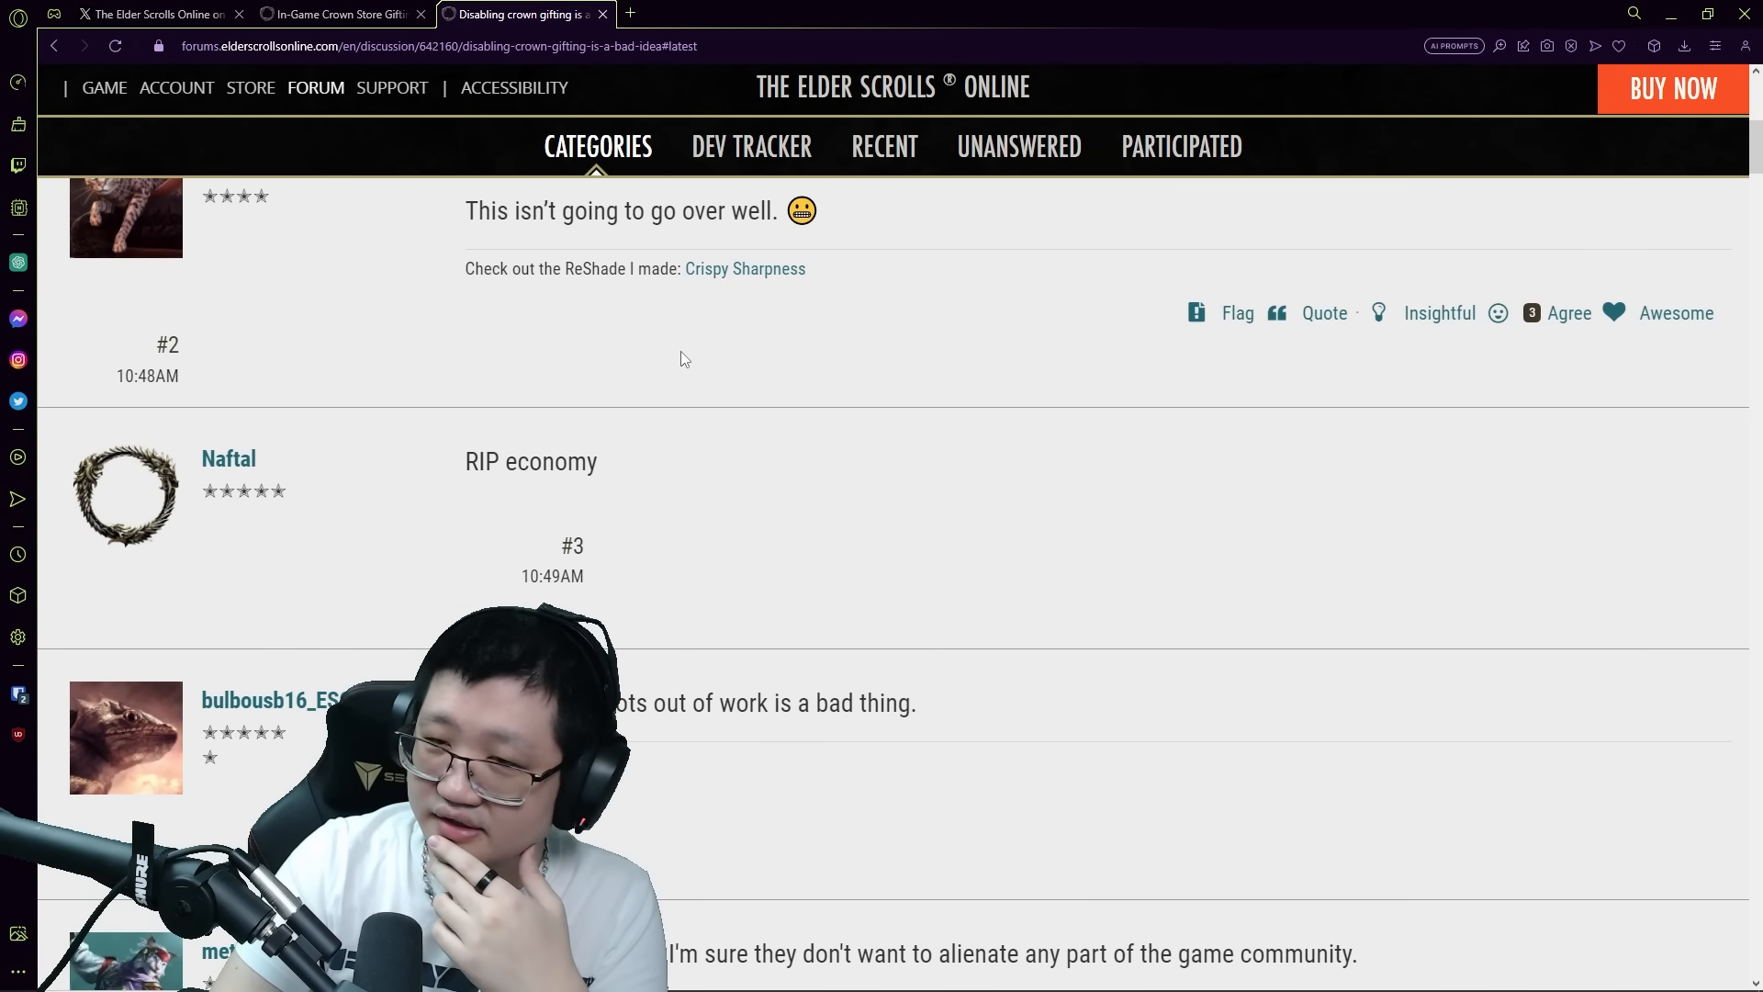
scroll("down", 3)
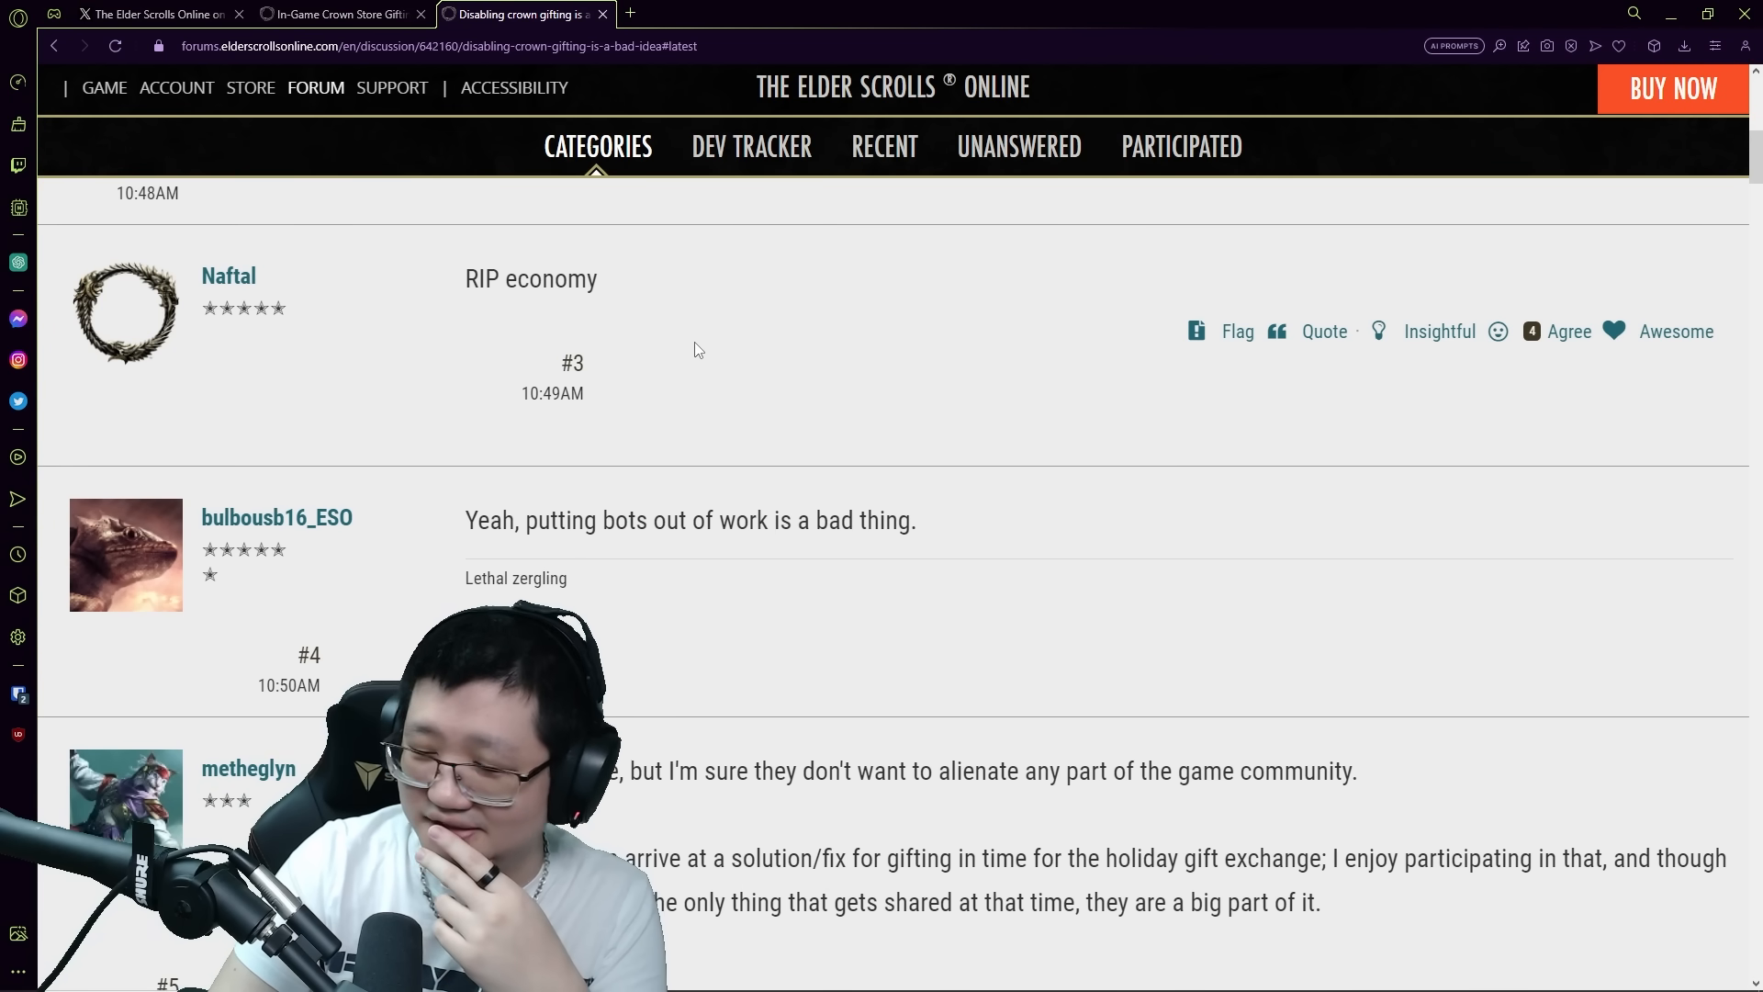
scroll("down", 3)
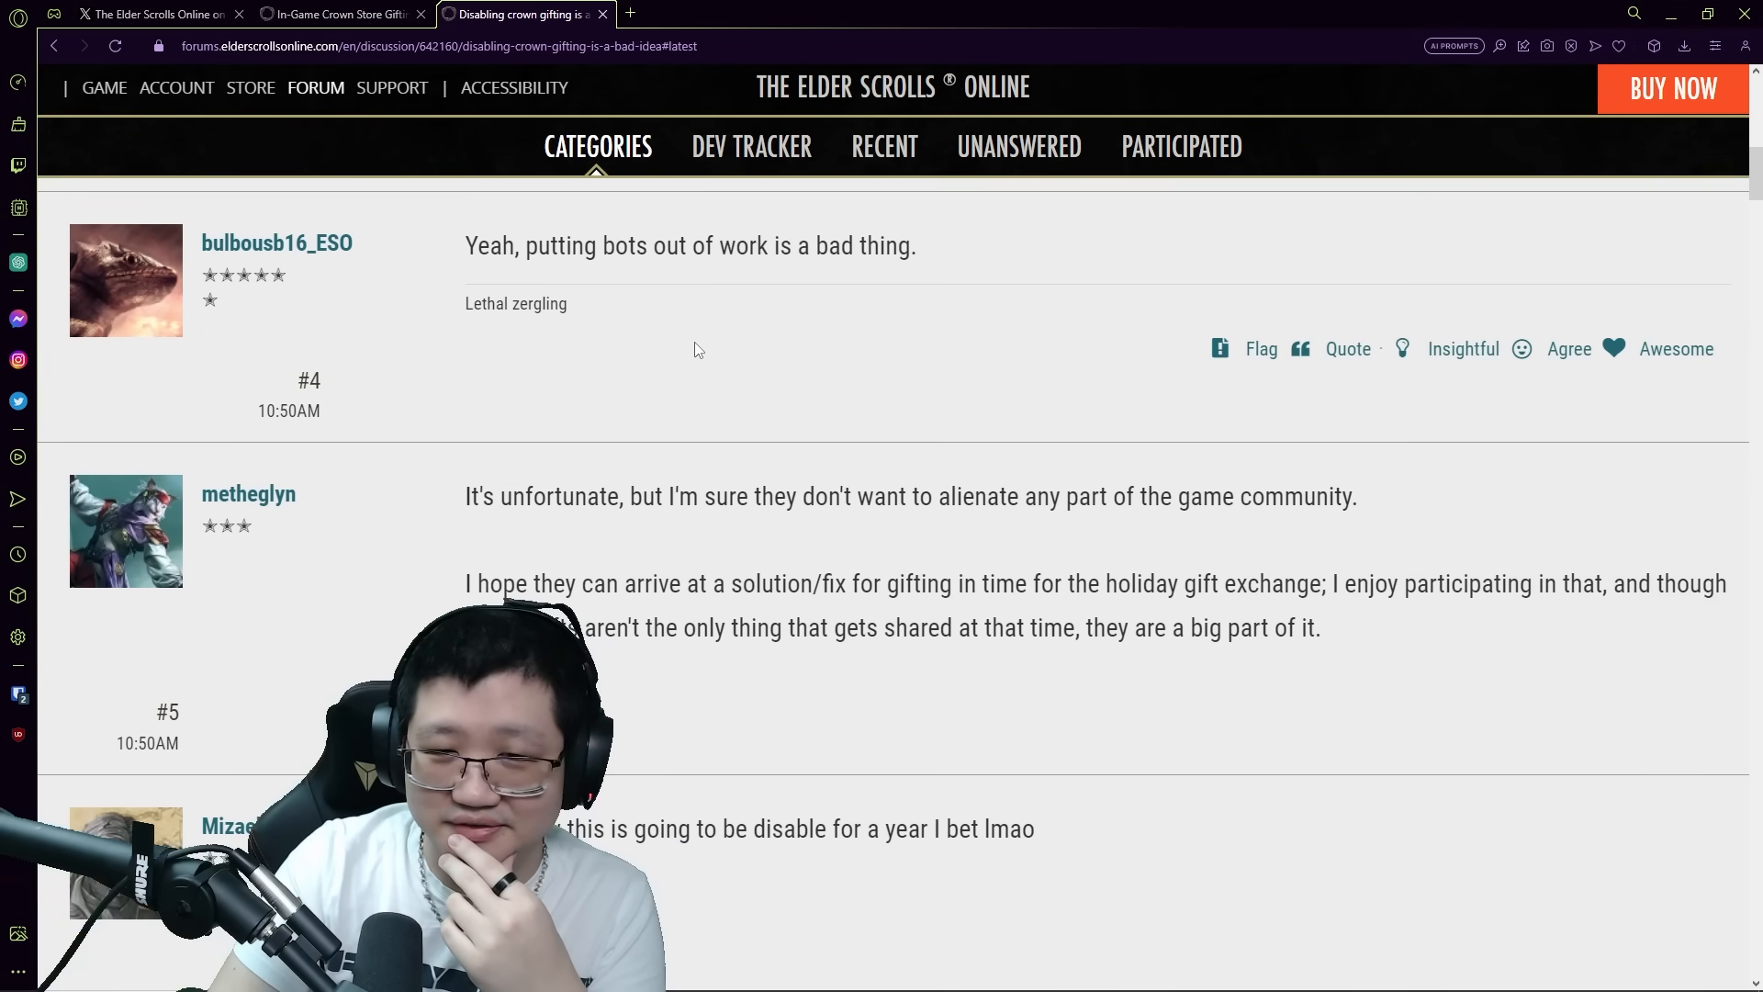
scroll("down", 3)
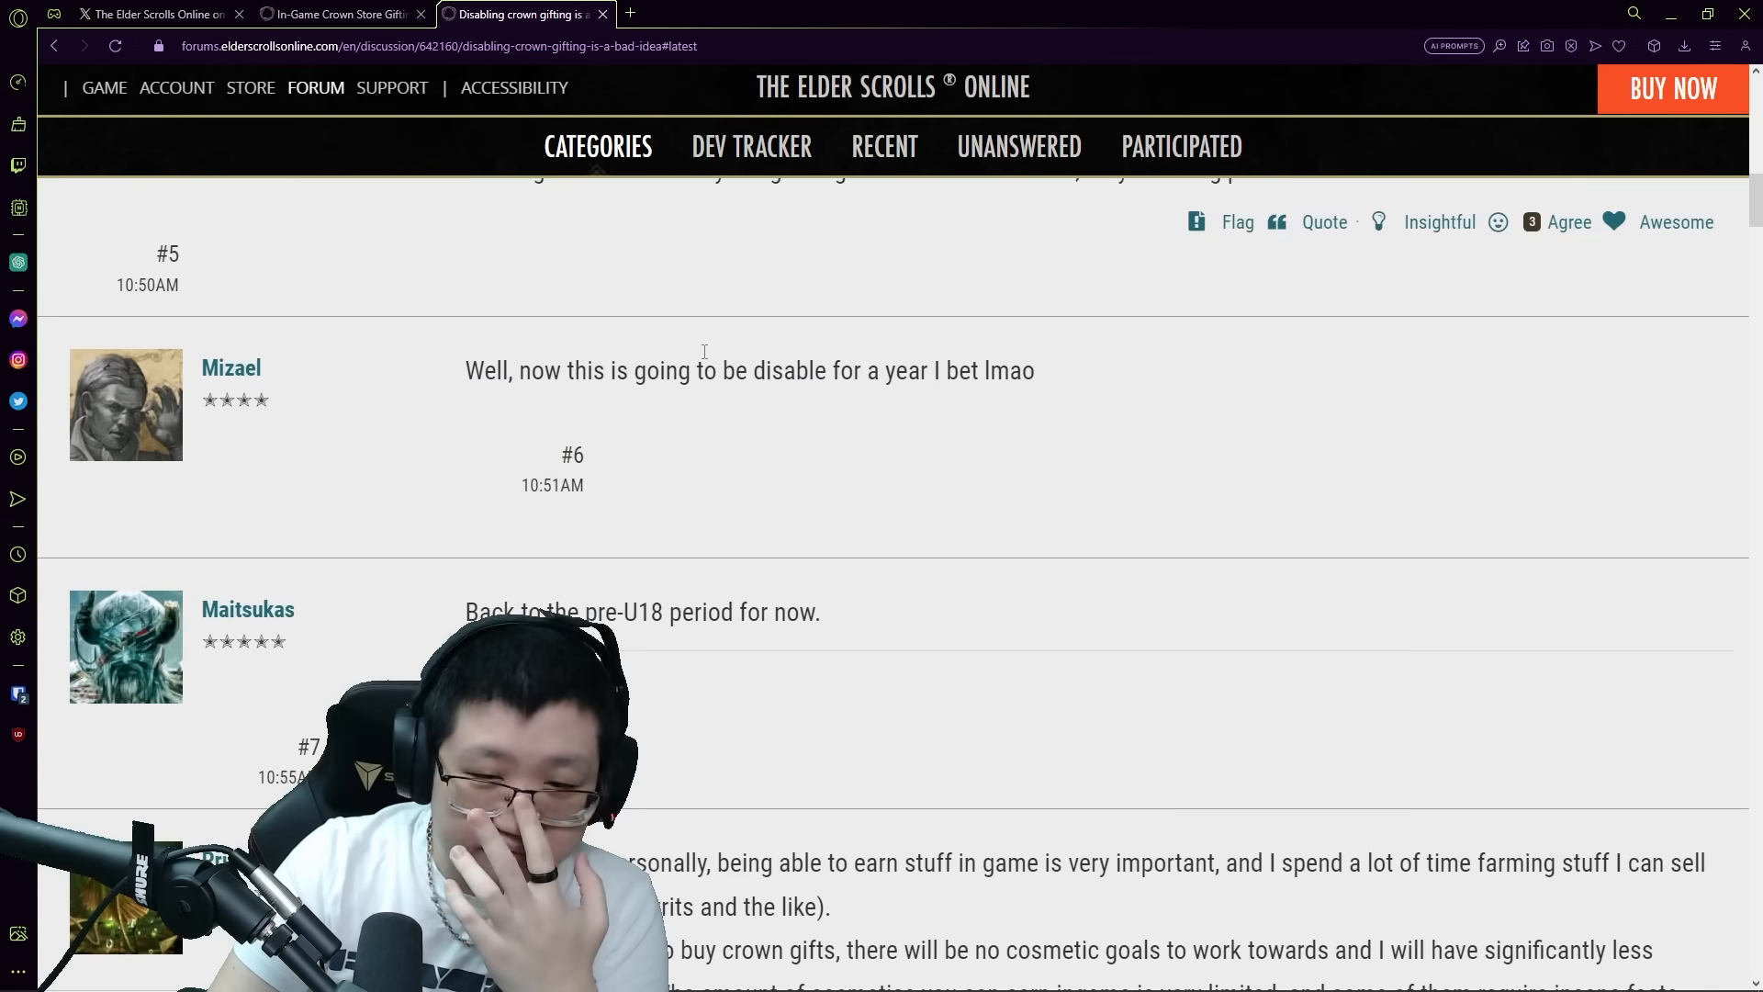
scroll("down", 3)
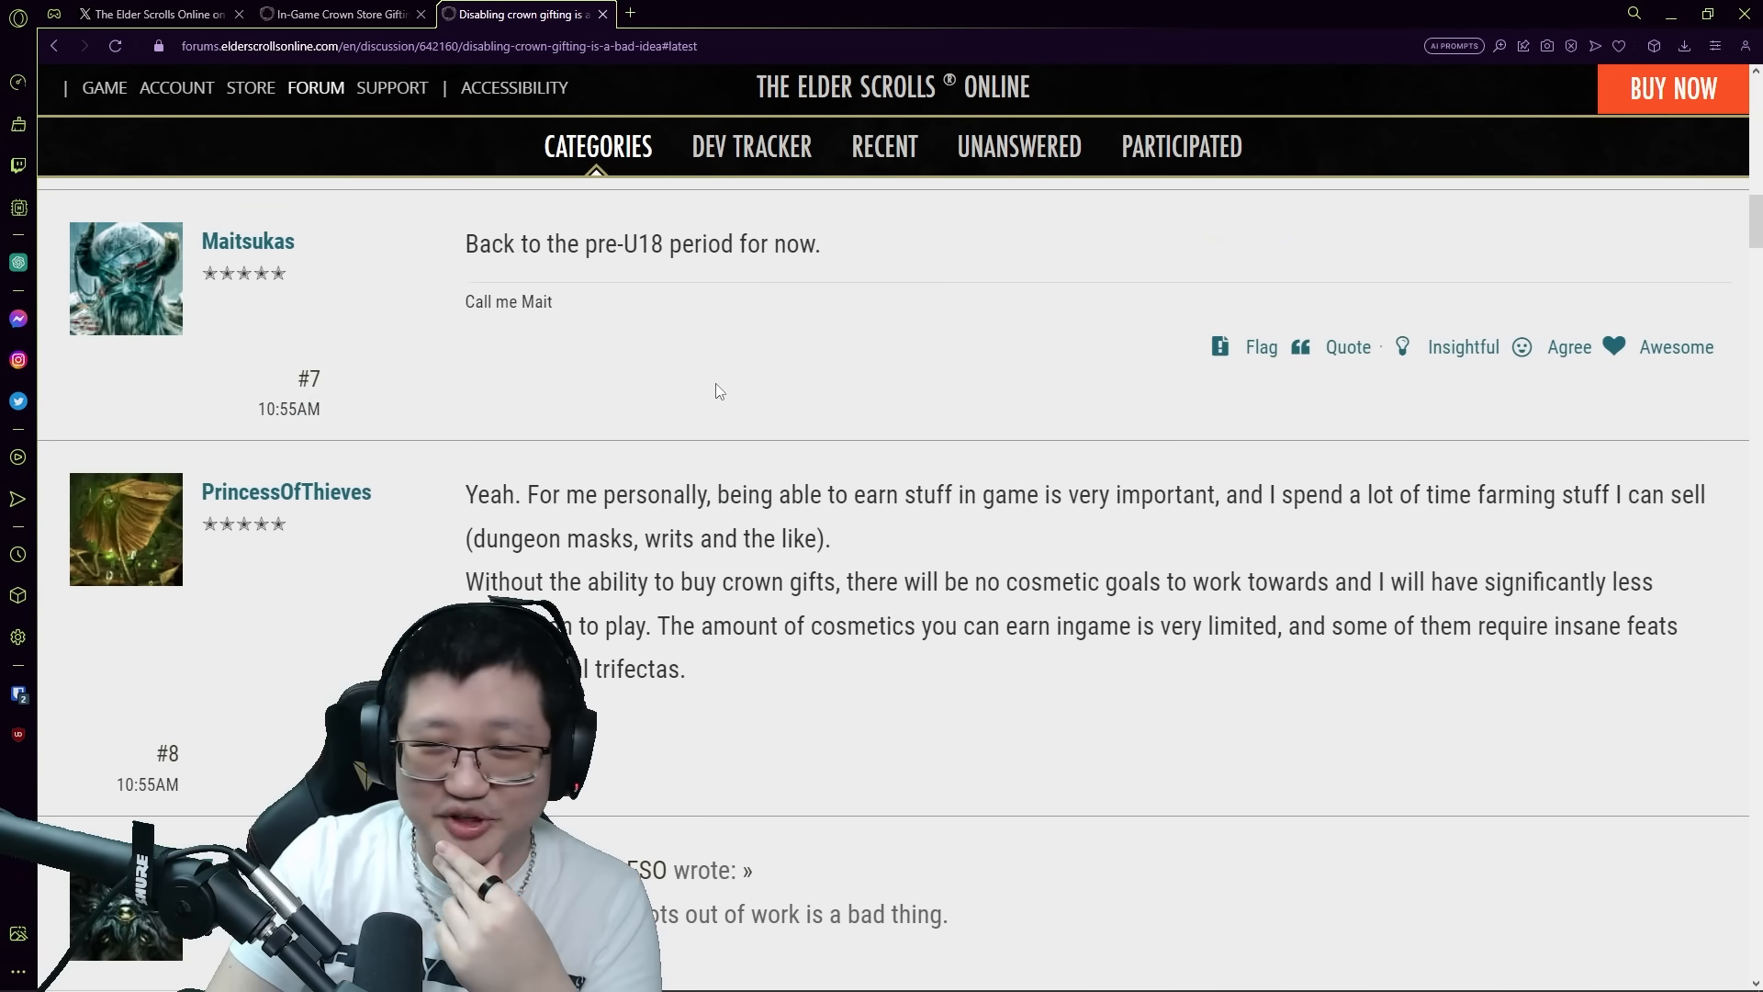
scroll("down", 3)
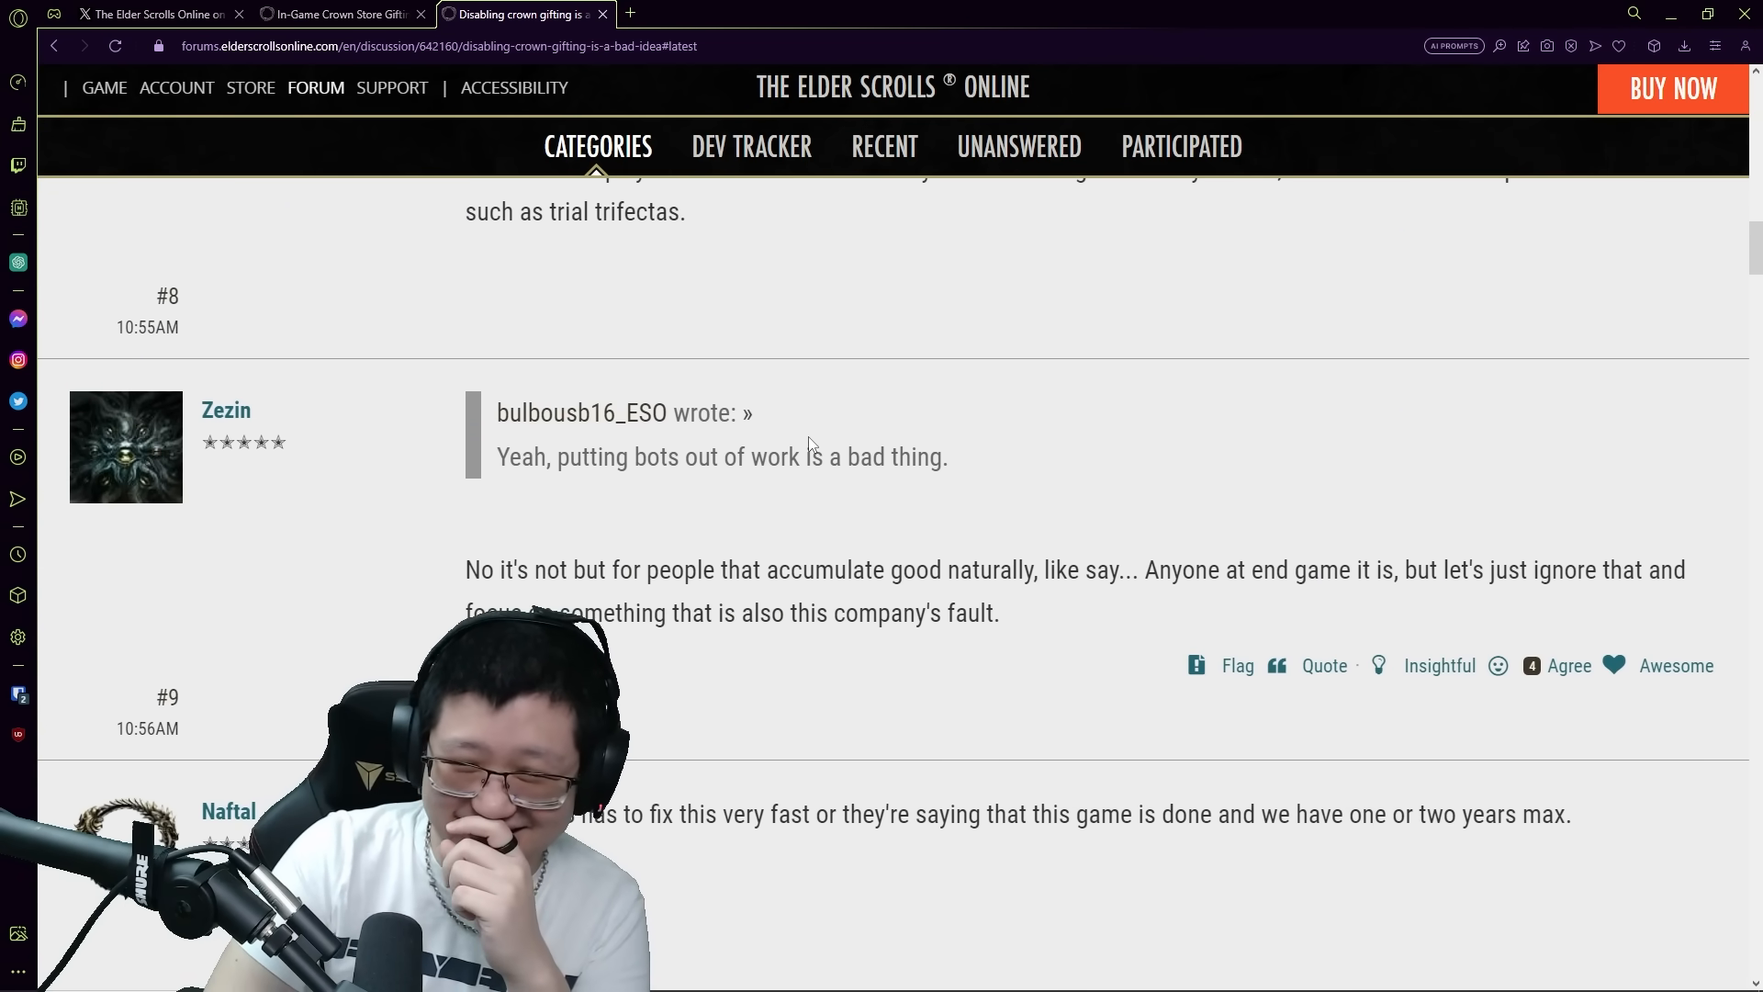
scroll("down", 3)
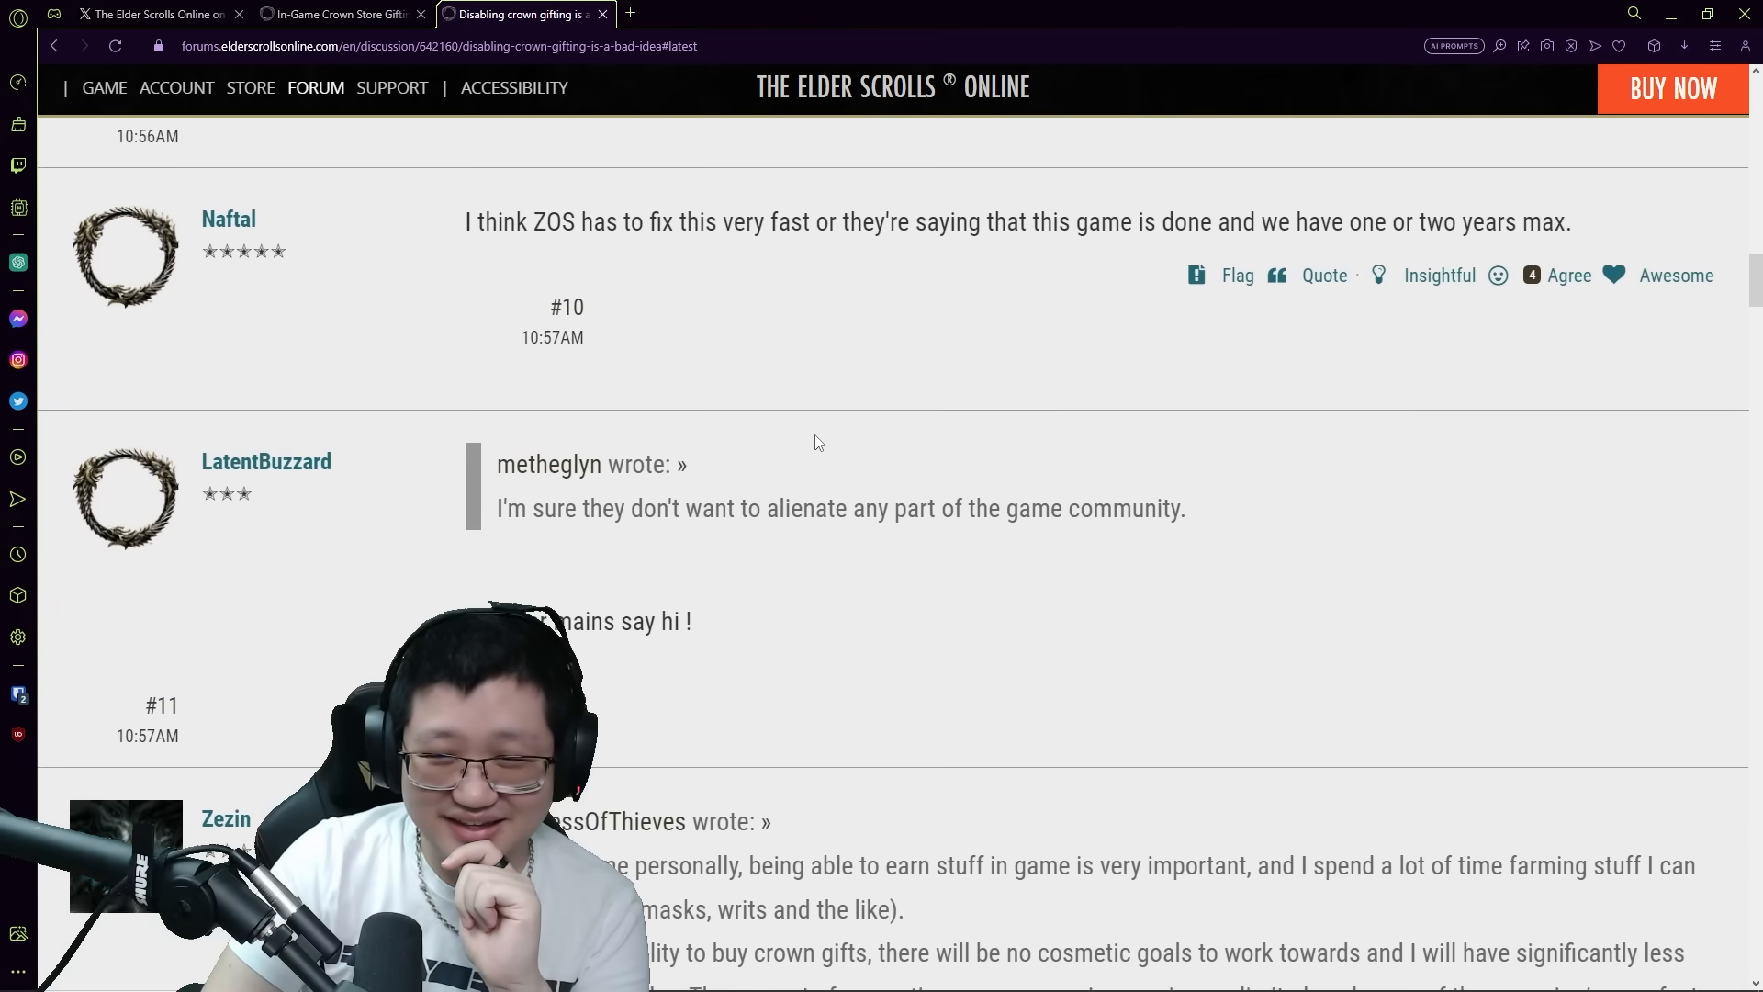
scroll("down", 3)
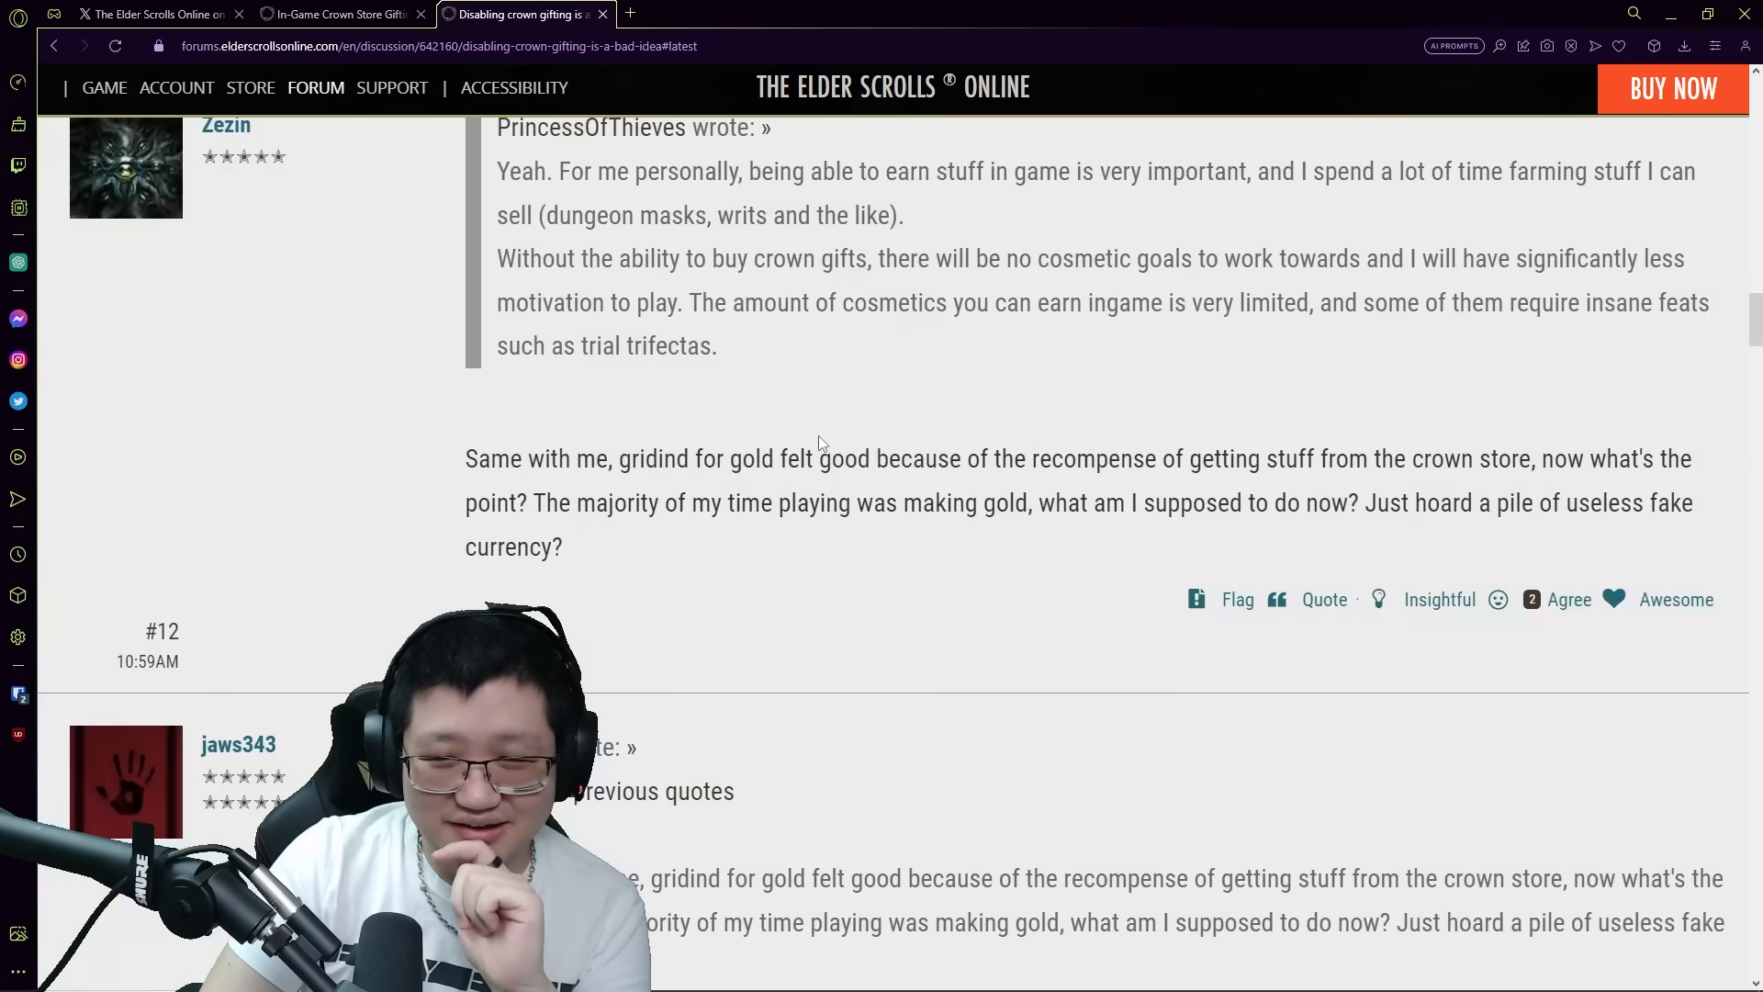
scroll("down", 3)
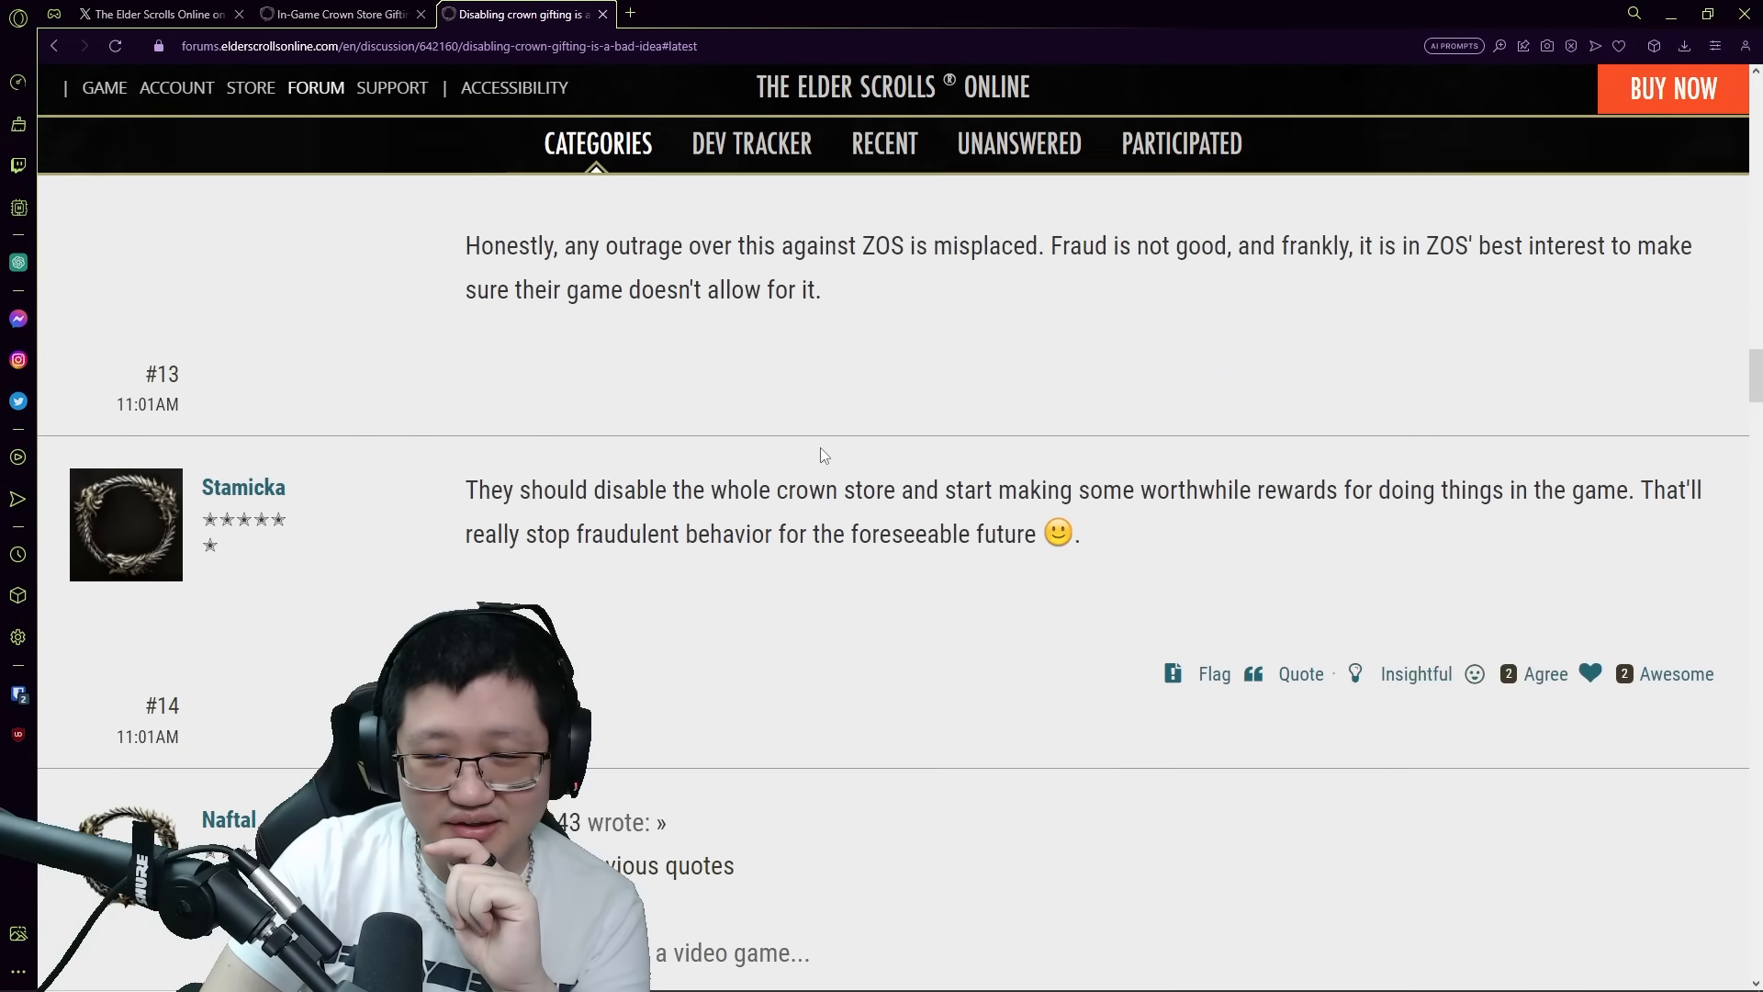
scroll("down", 3)
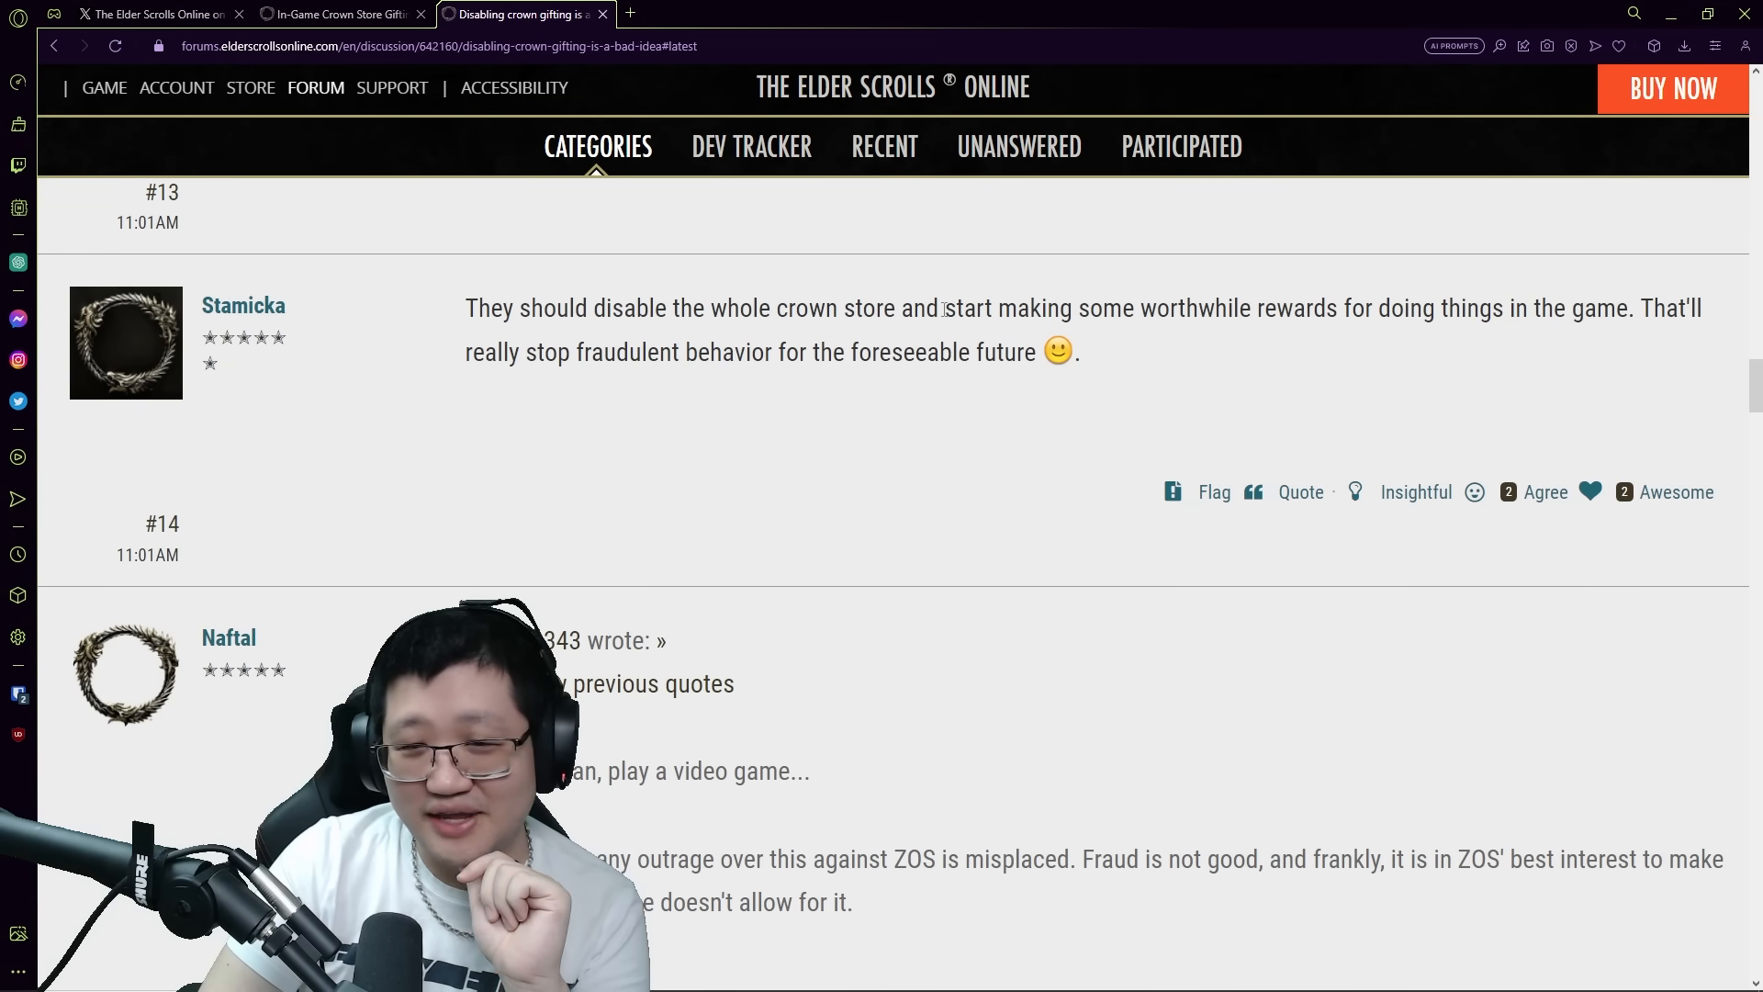
left_click_drag(997, 308, 1633, 309)
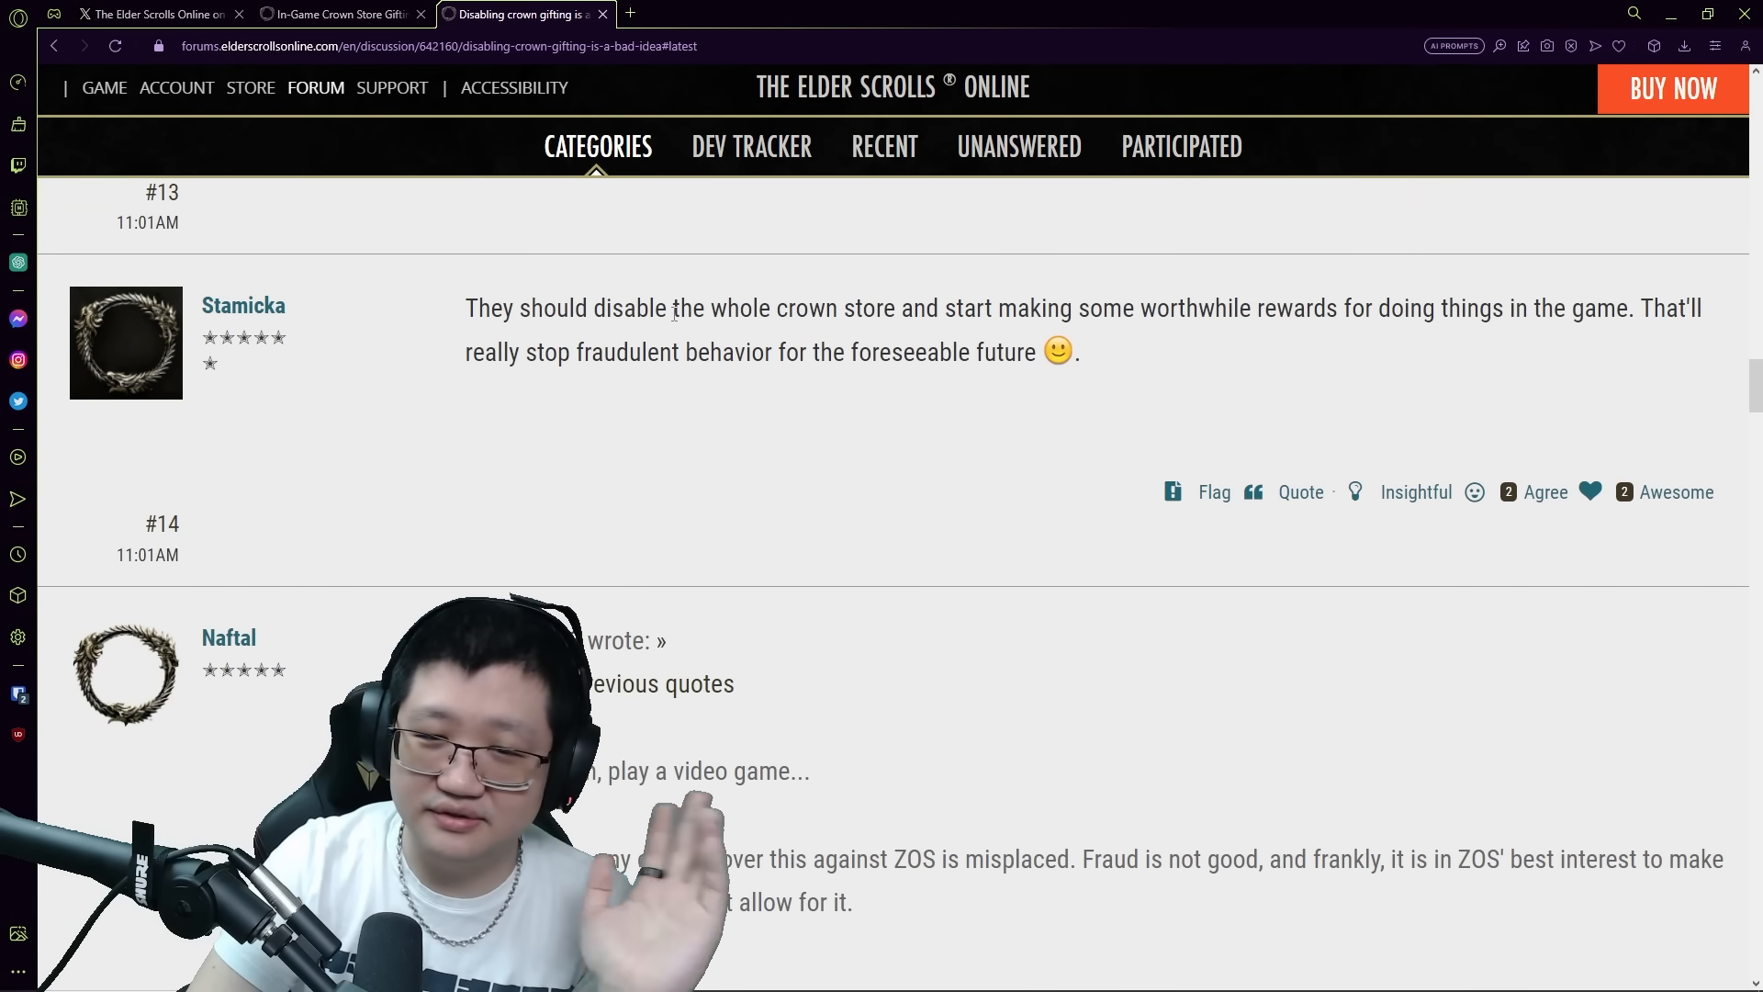
scroll("down", 3)
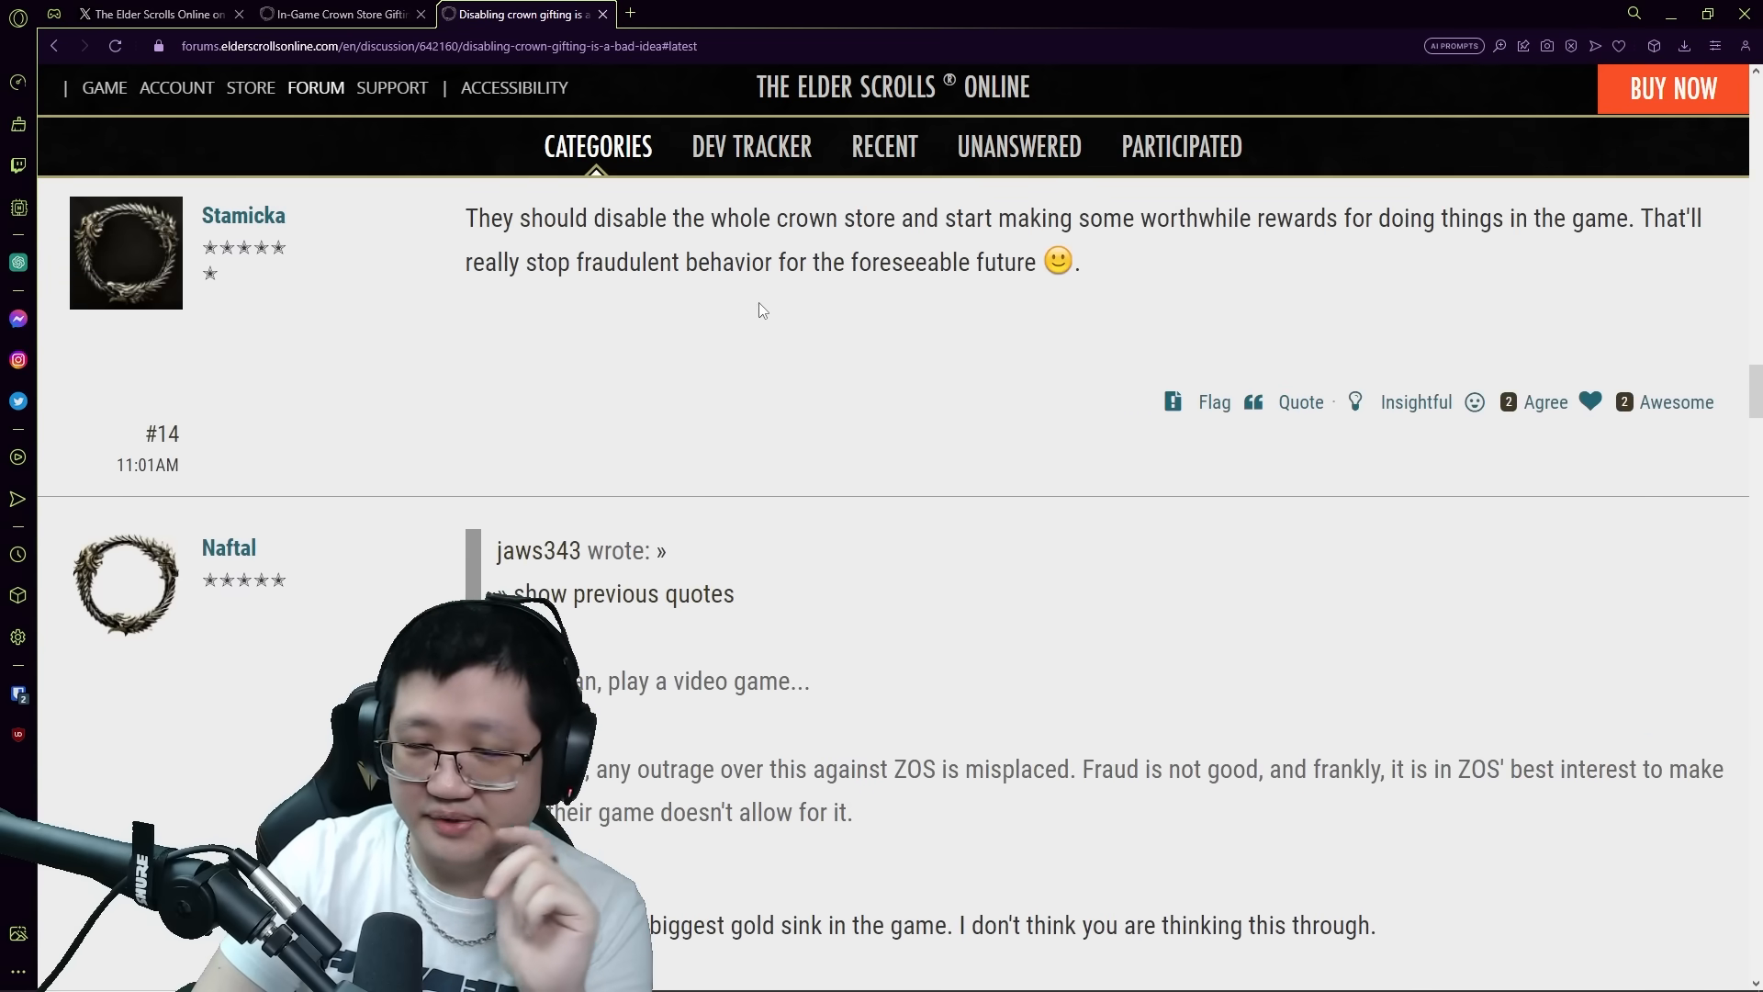
scroll("down", 3)
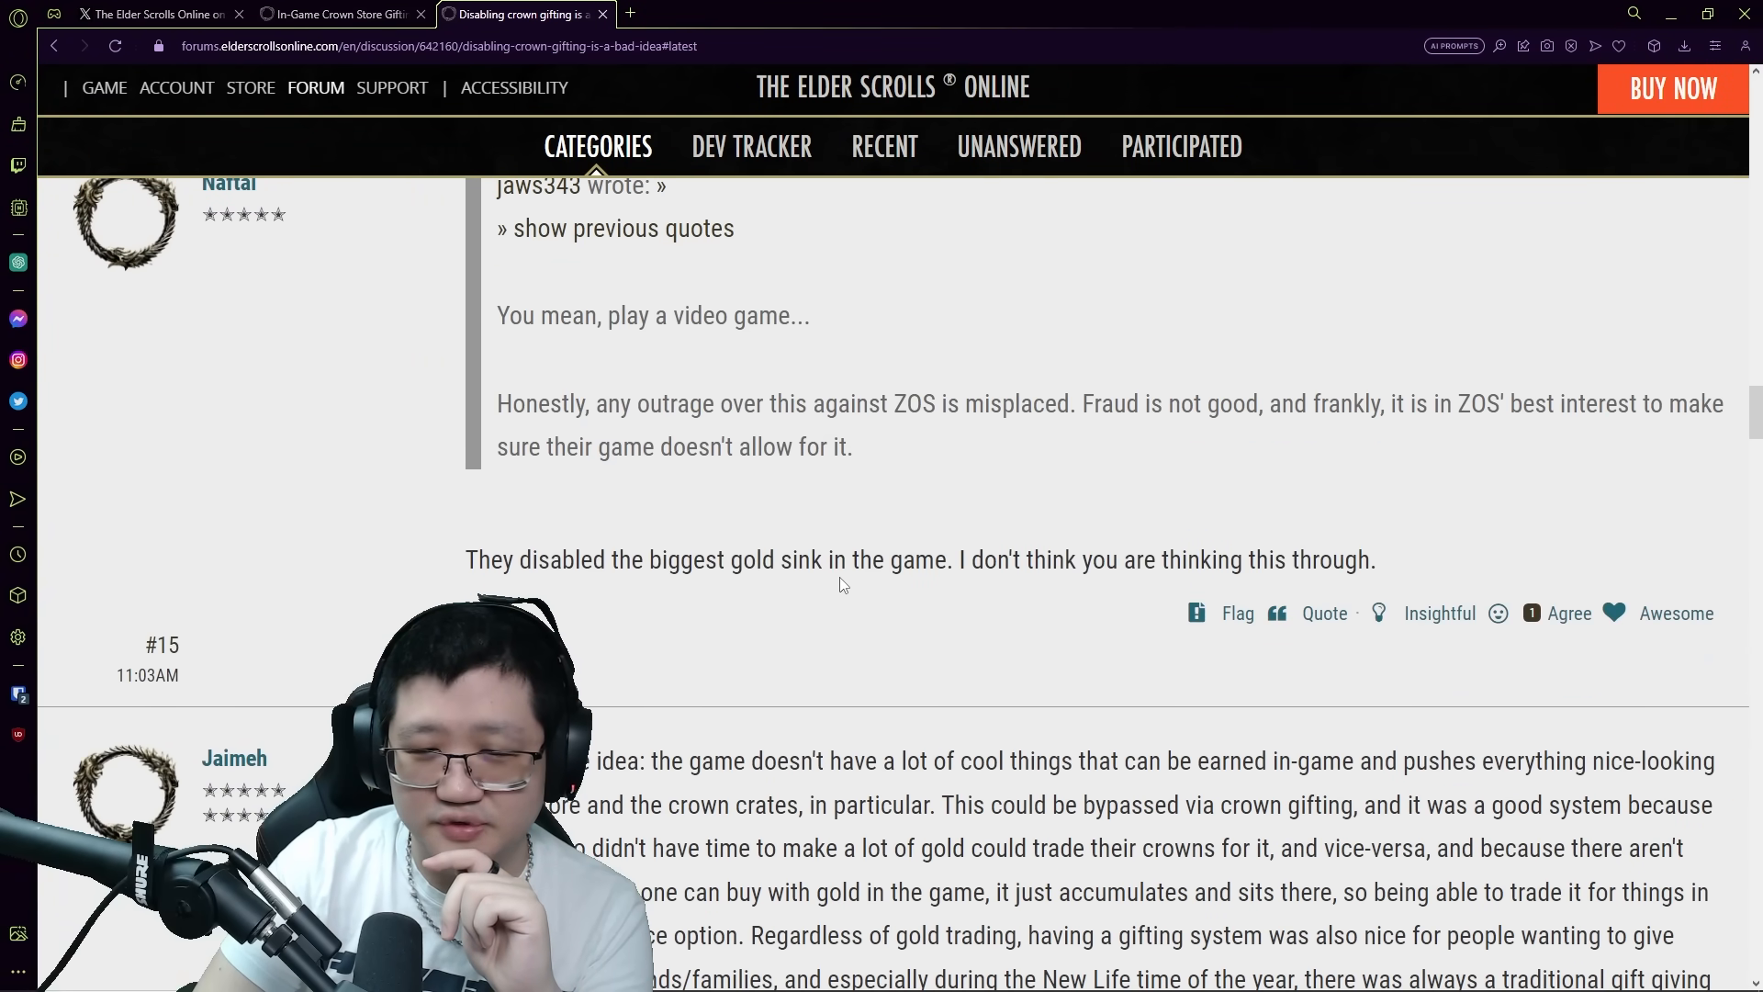
Read Jaimeh's and DrakeHellfire's replies down to BahometZ's reply #18 on the game economy
scroll("up", 3)
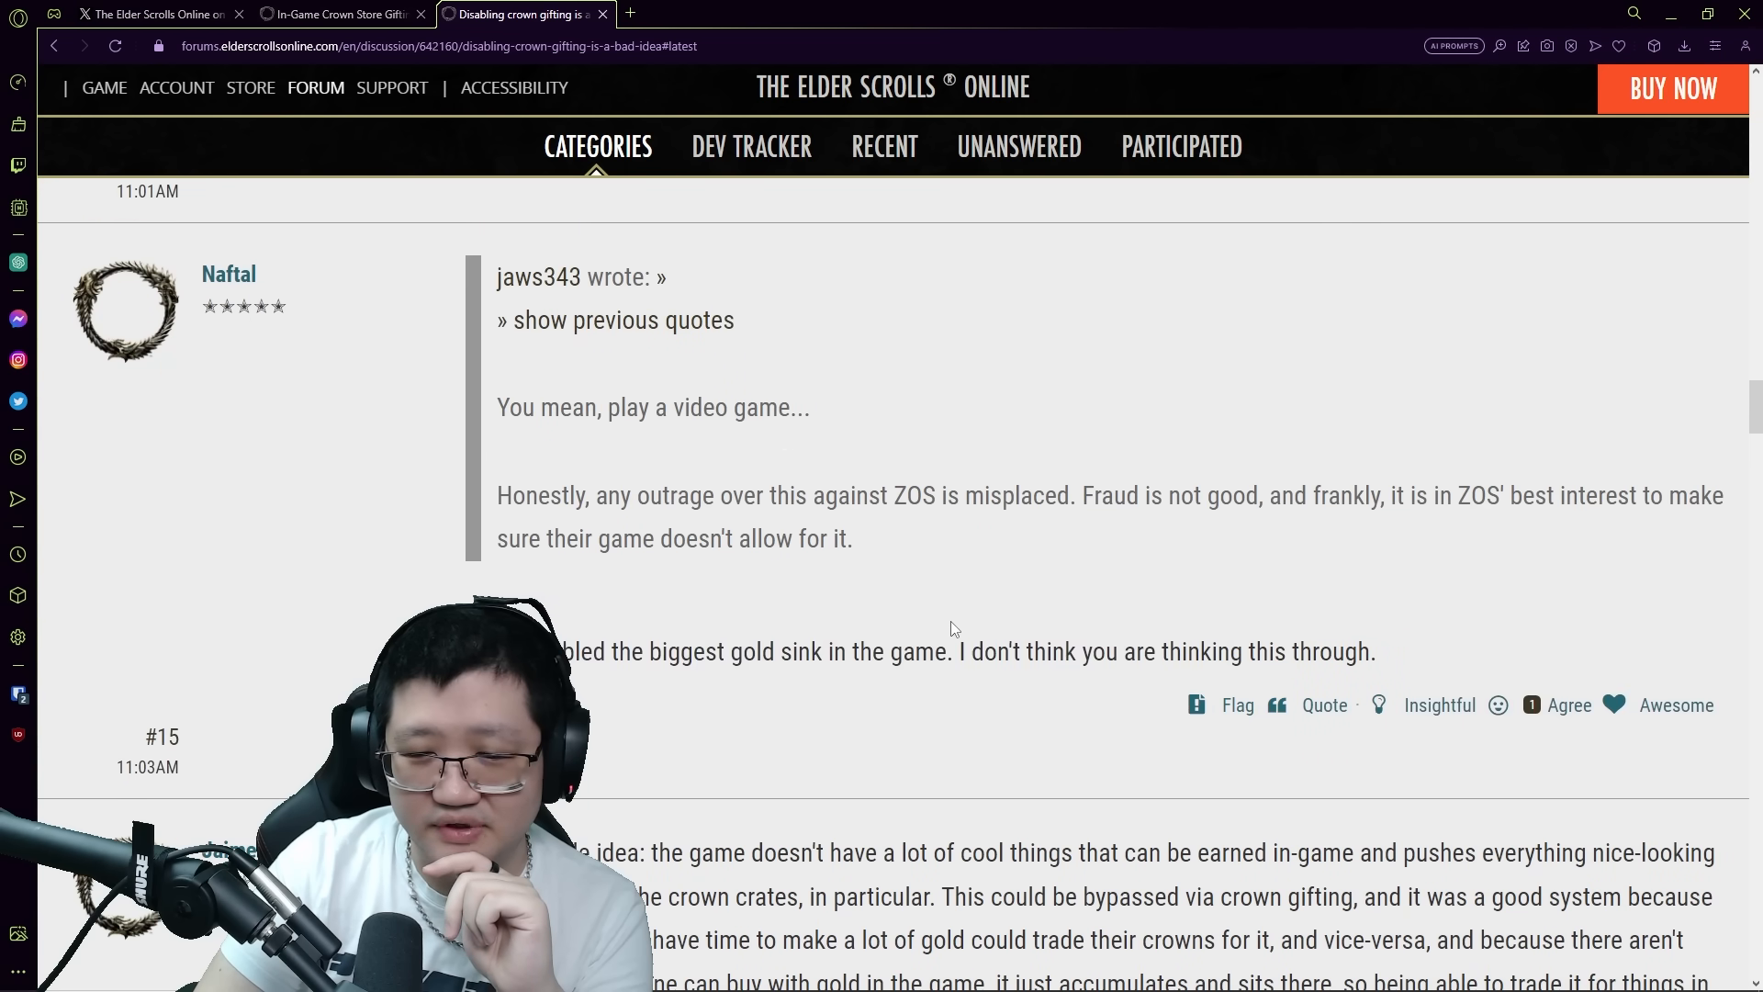
mouse_move(762, 640)
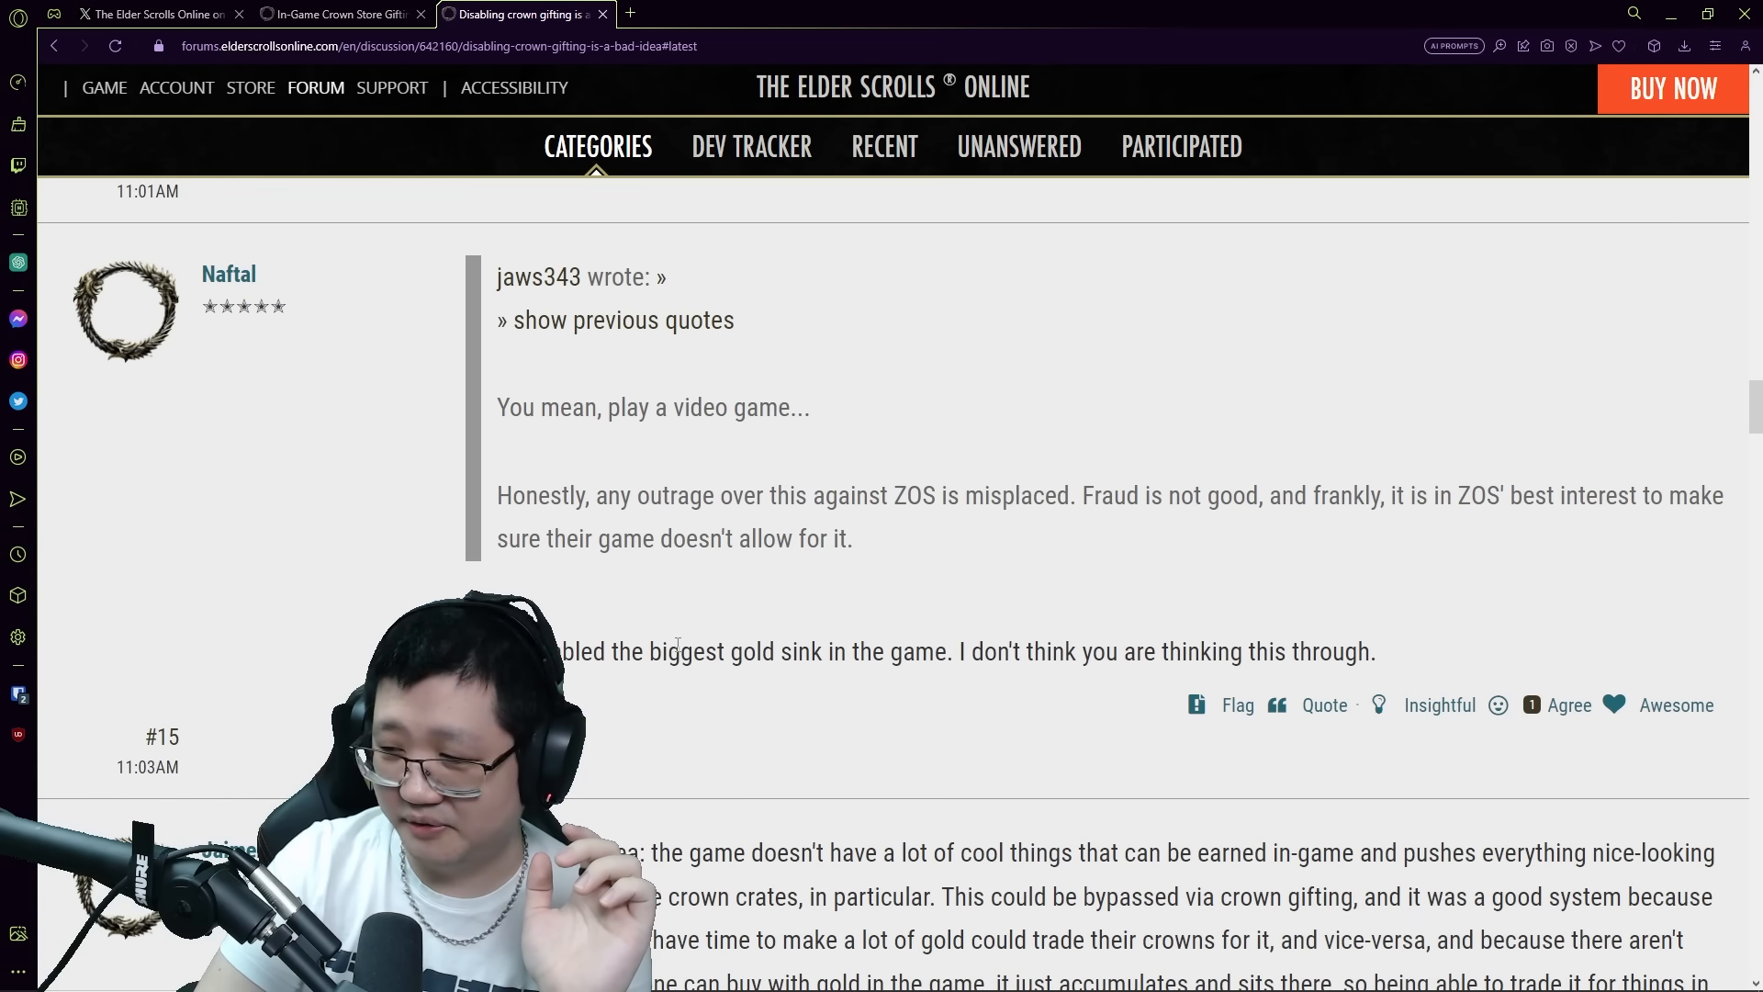
mouse_move(675, 737)
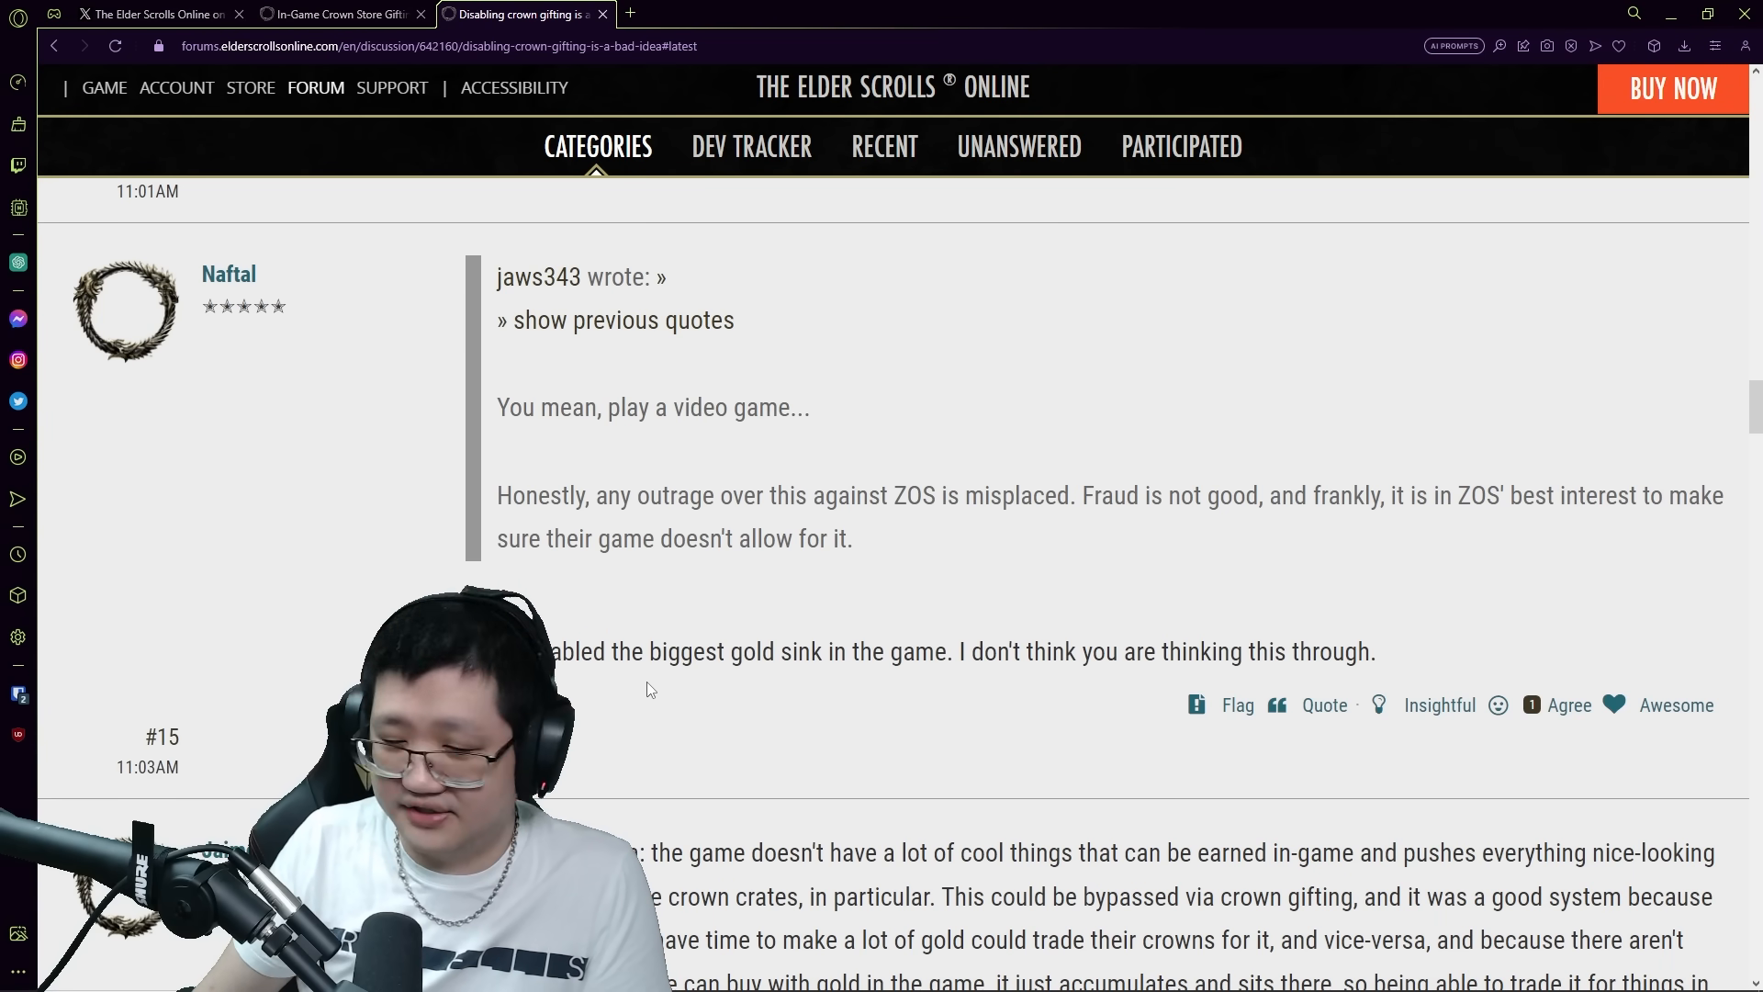
scroll("down", 3)
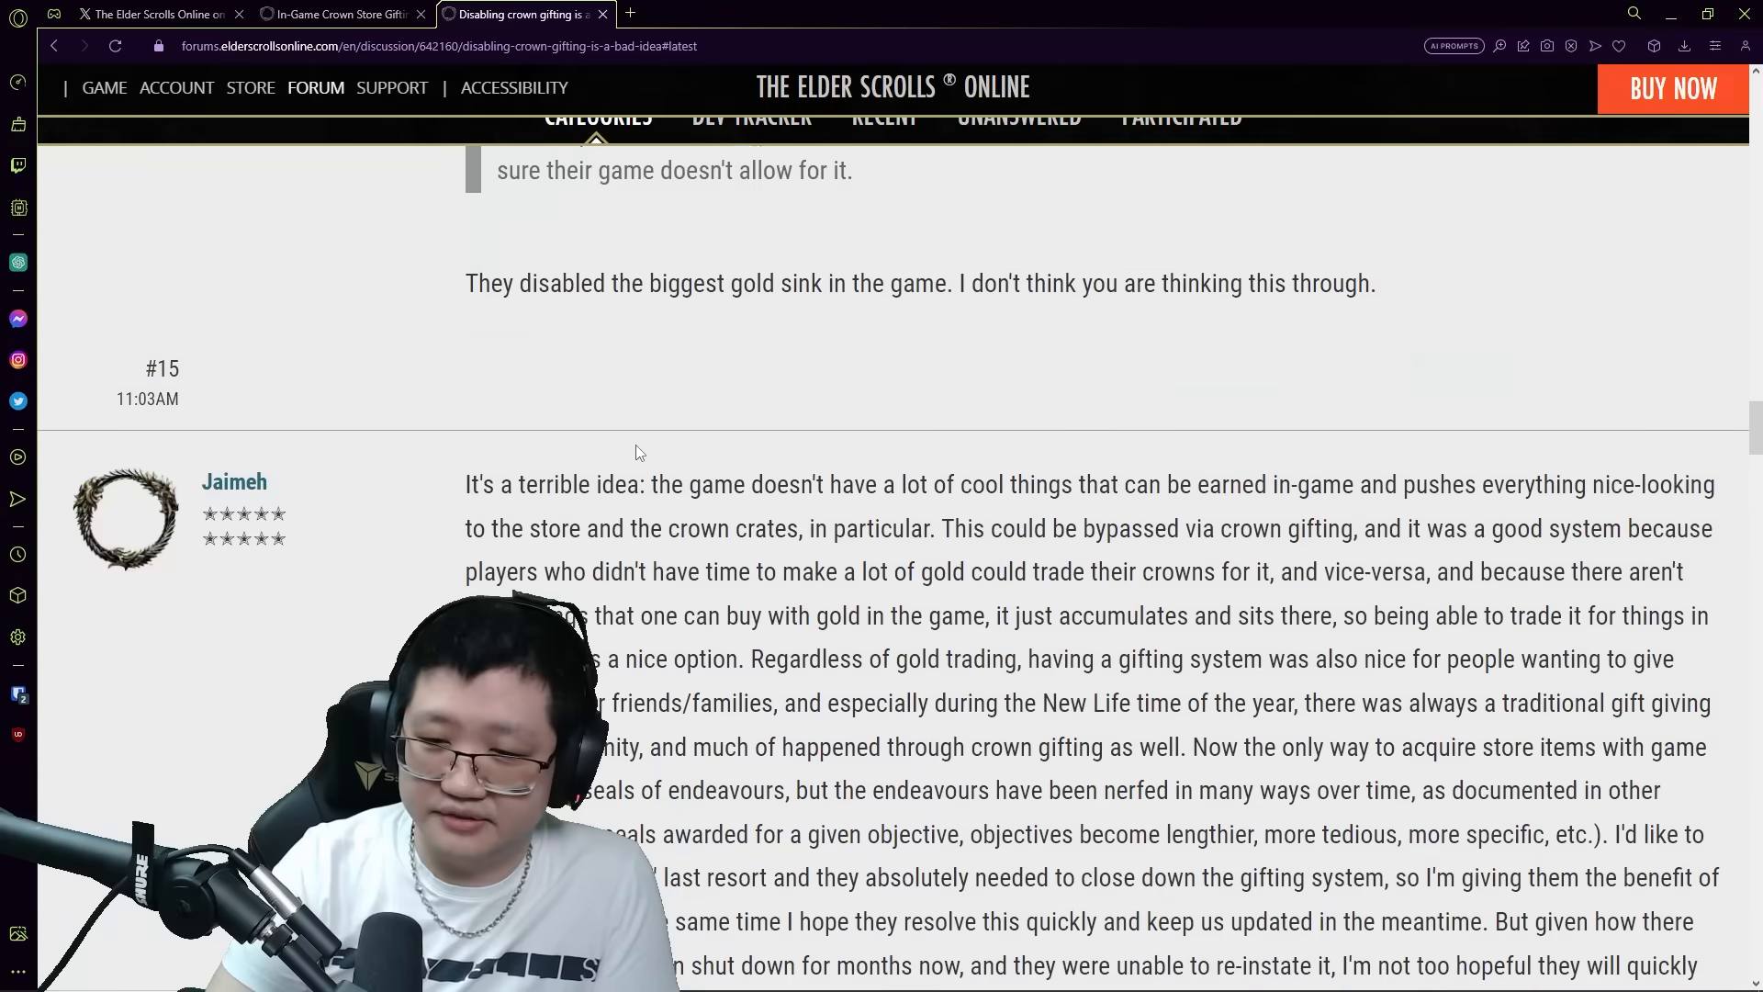
scroll("down", 3)
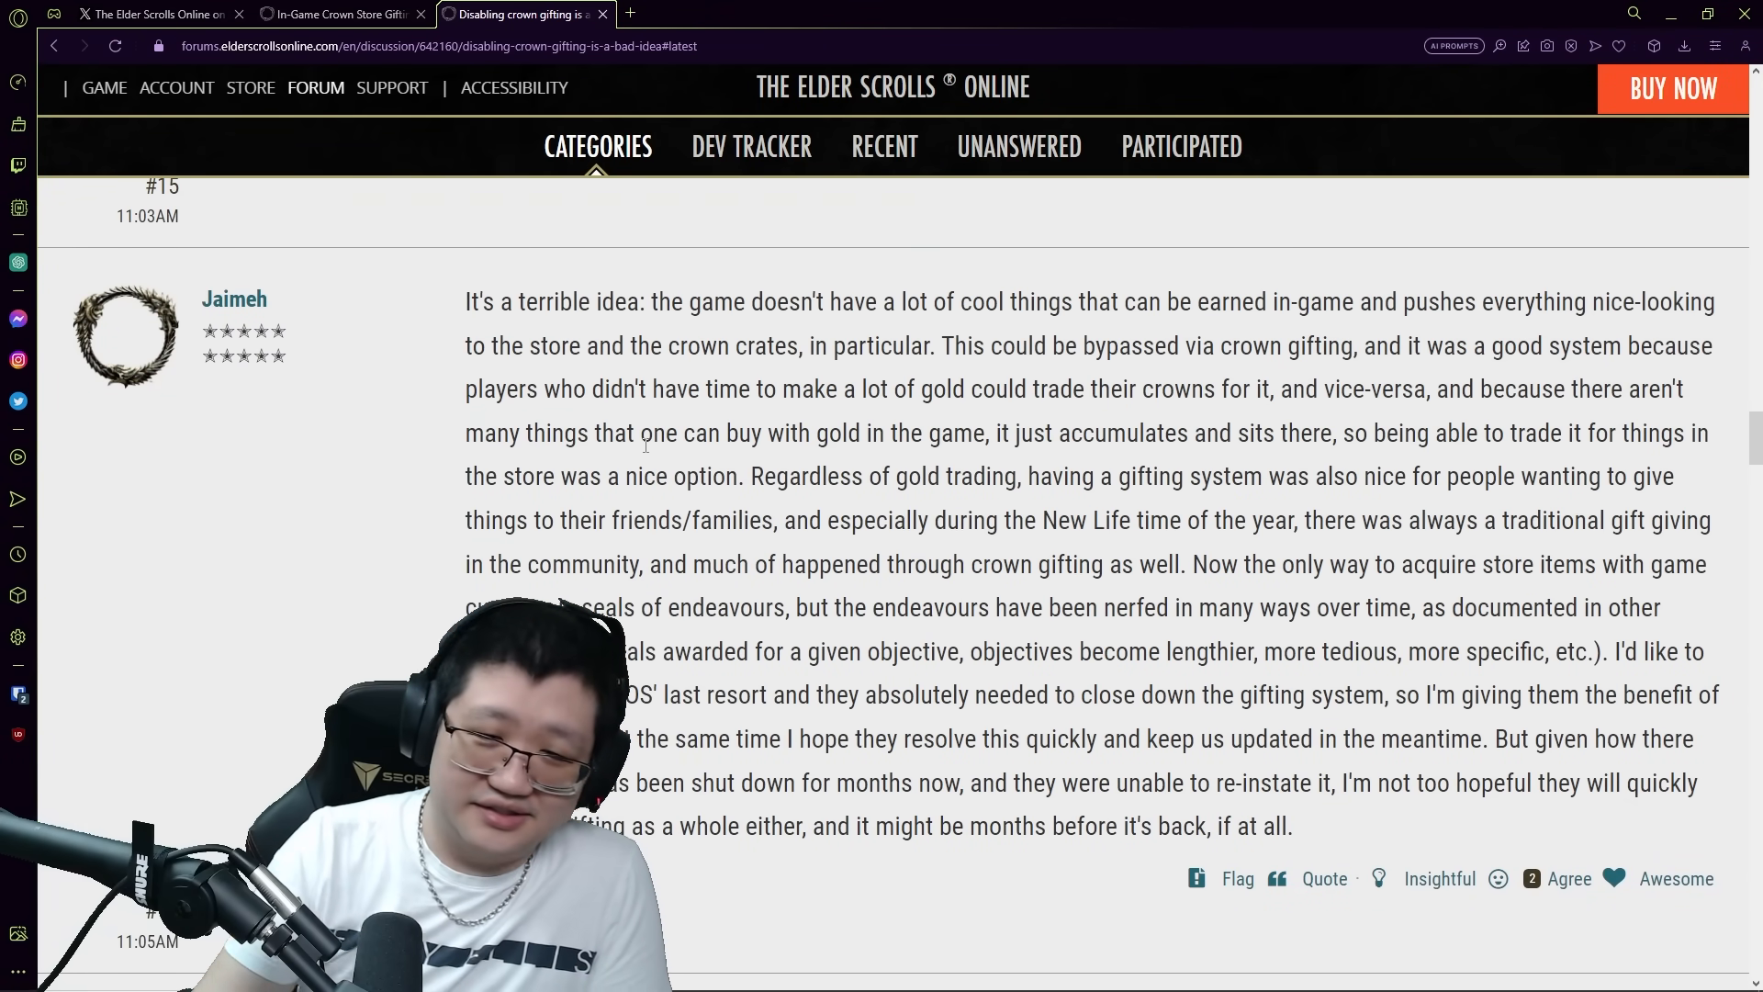
scroll("down", 3)
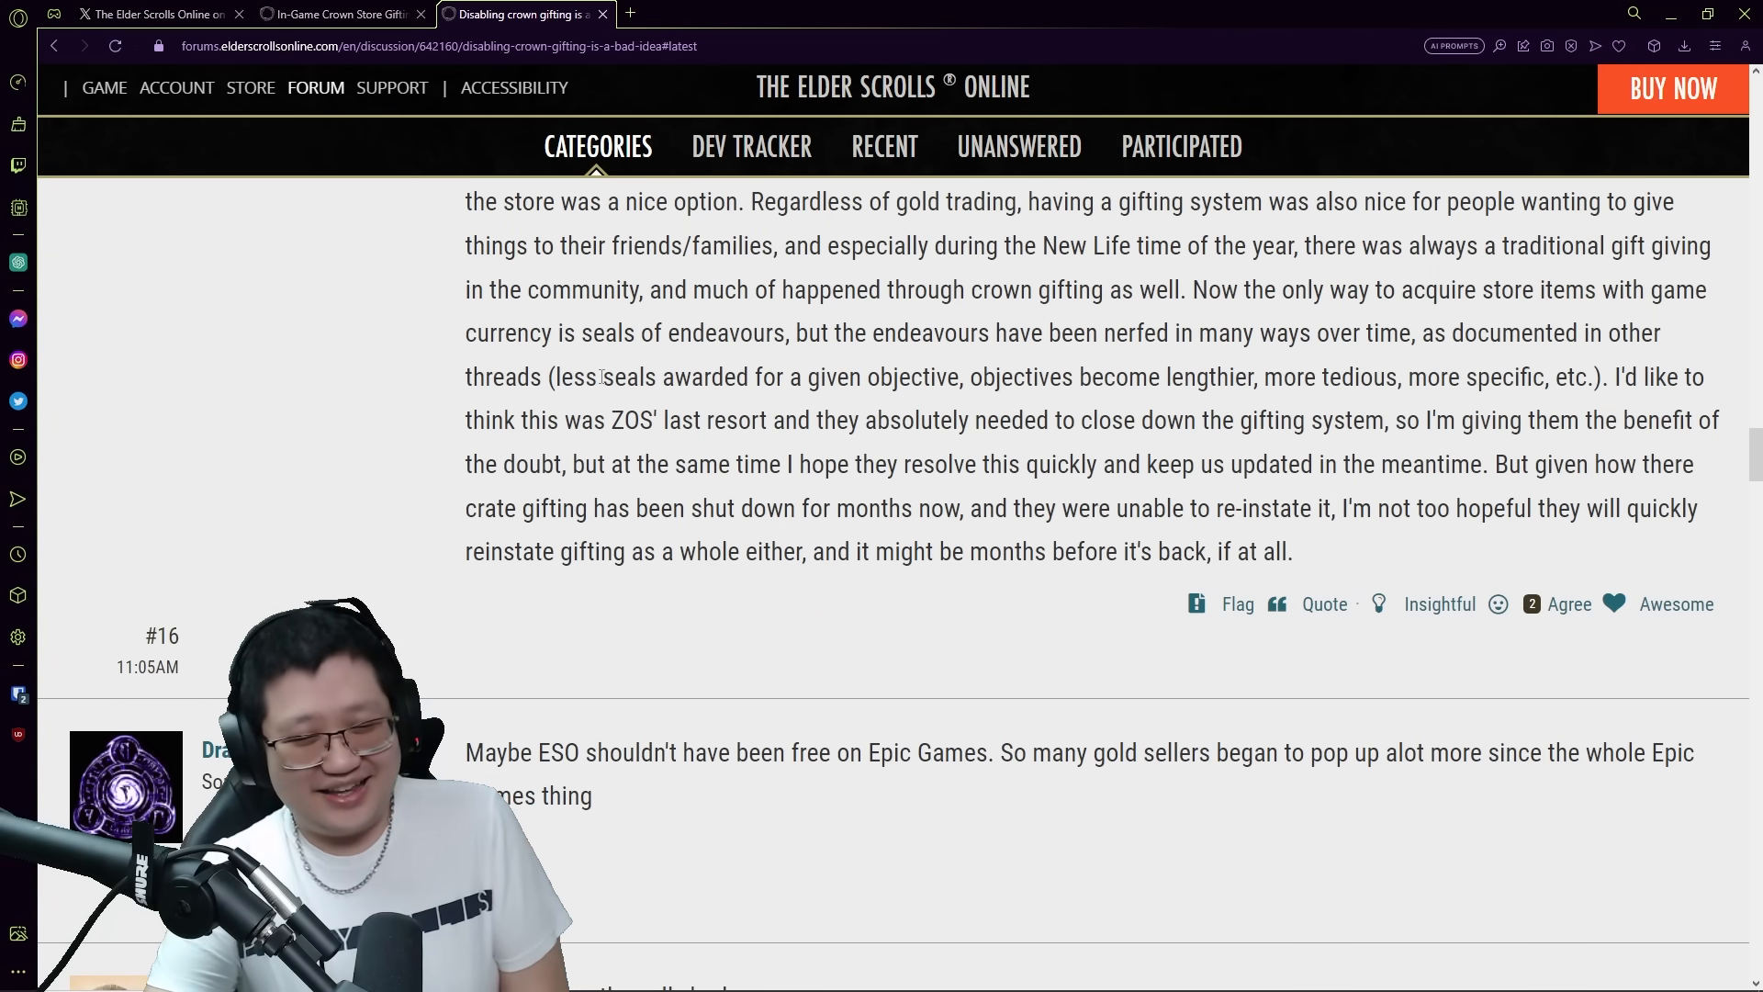
scroll("down", 3)
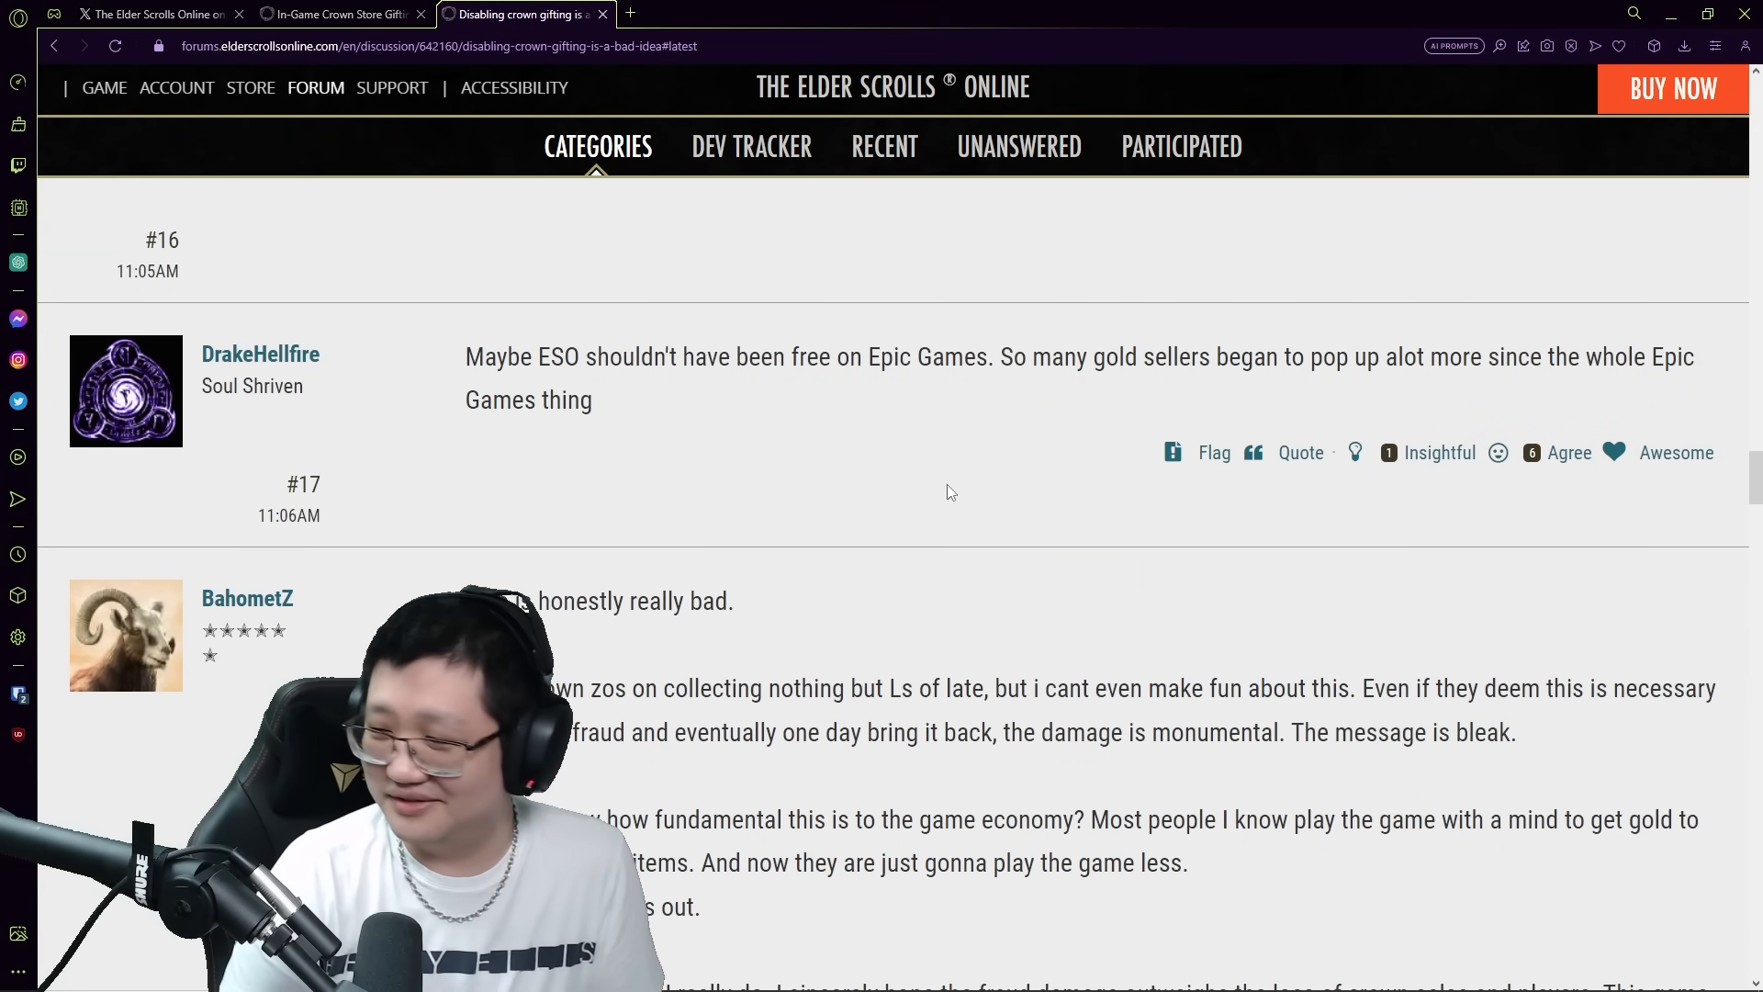
scroll("down", 3)
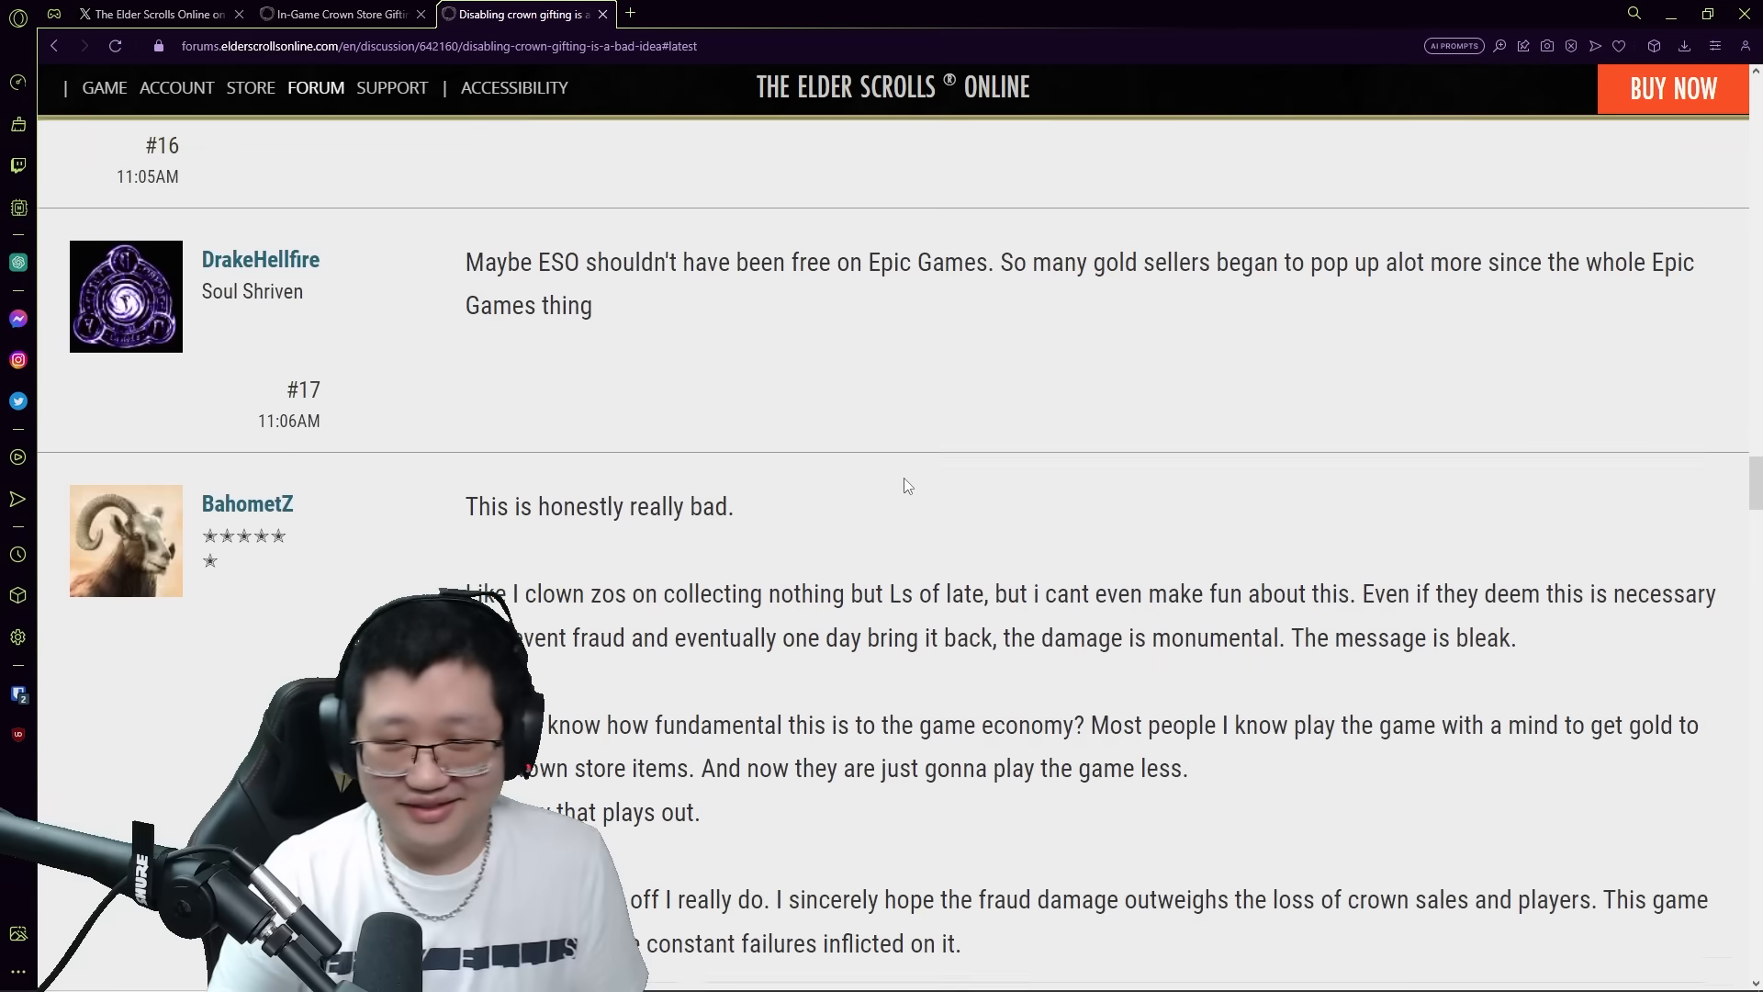
scroll("down", 3)
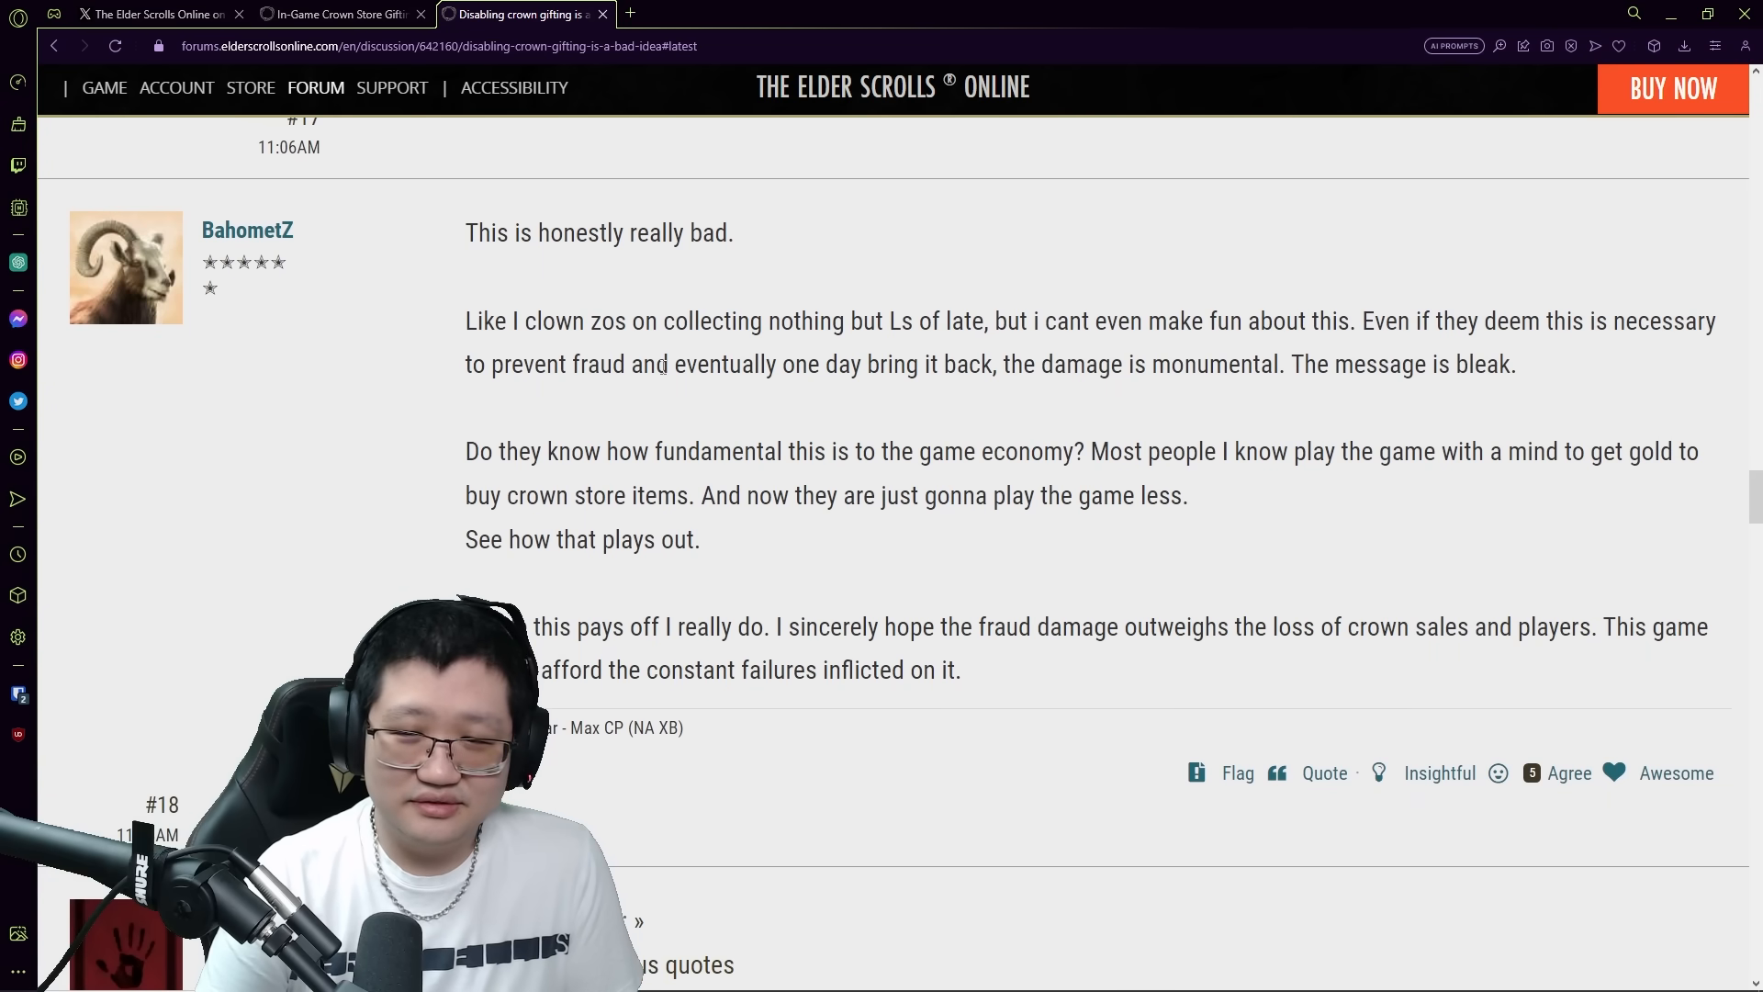
mouse_move(415, 285)
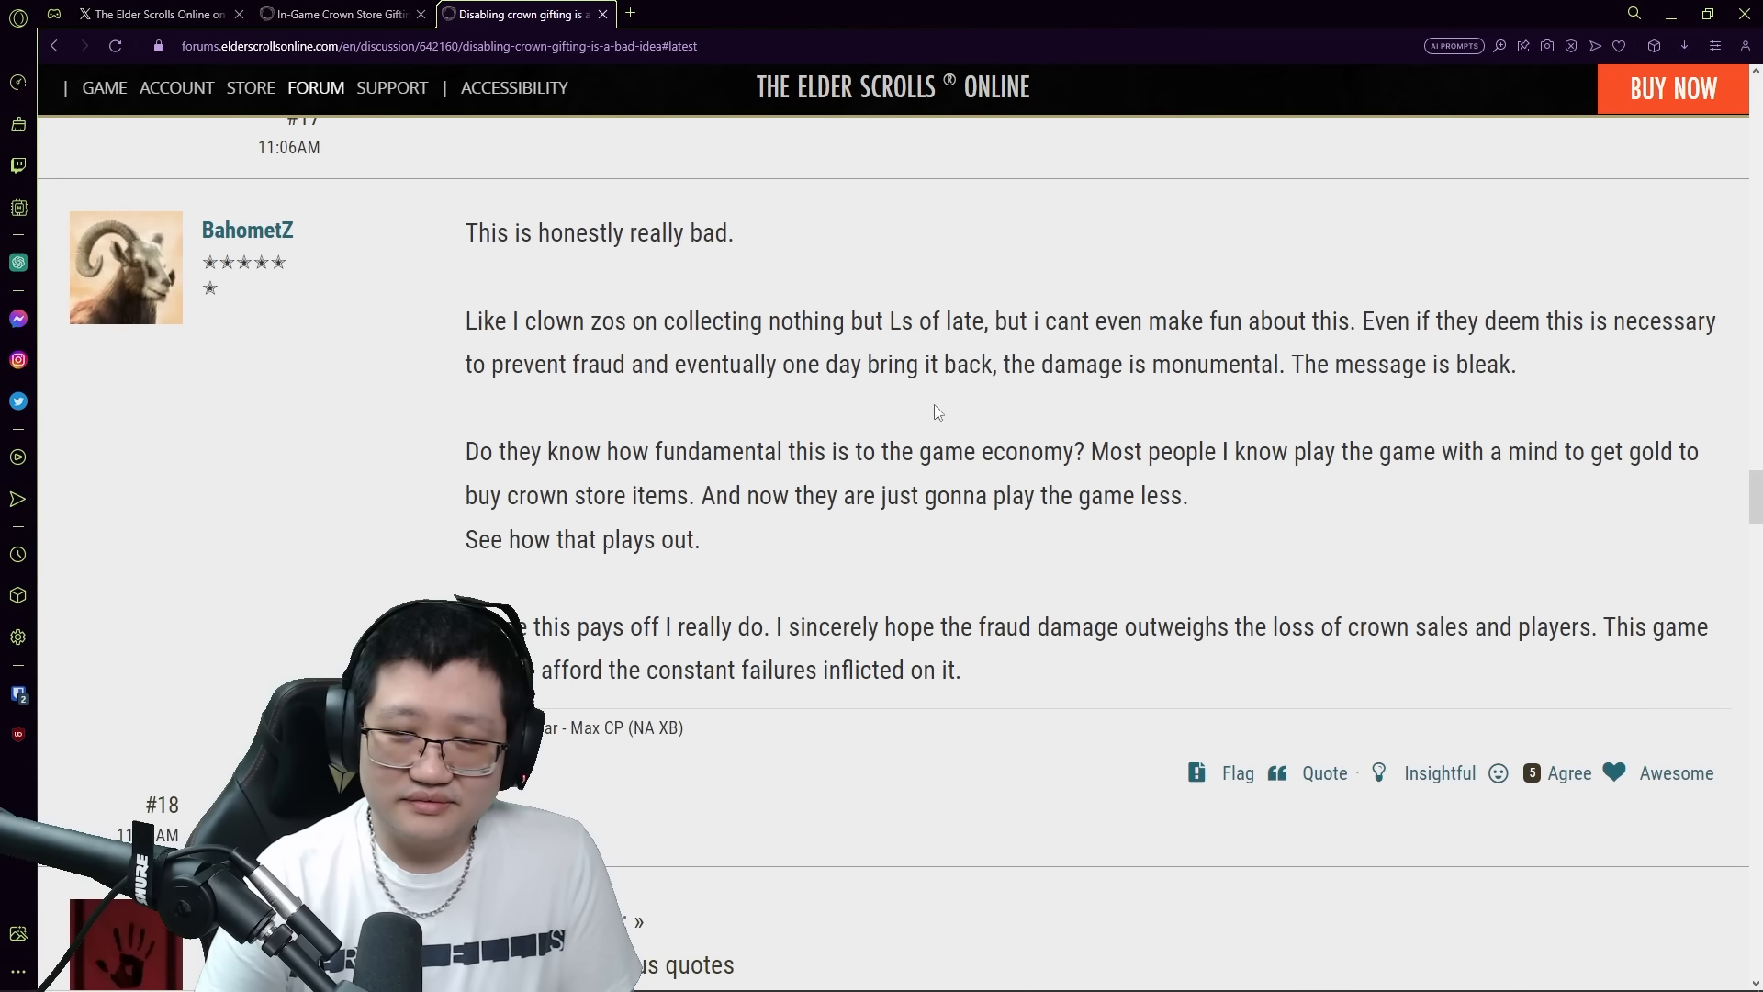
left_click_drag(1349, 364, 1515, 365)
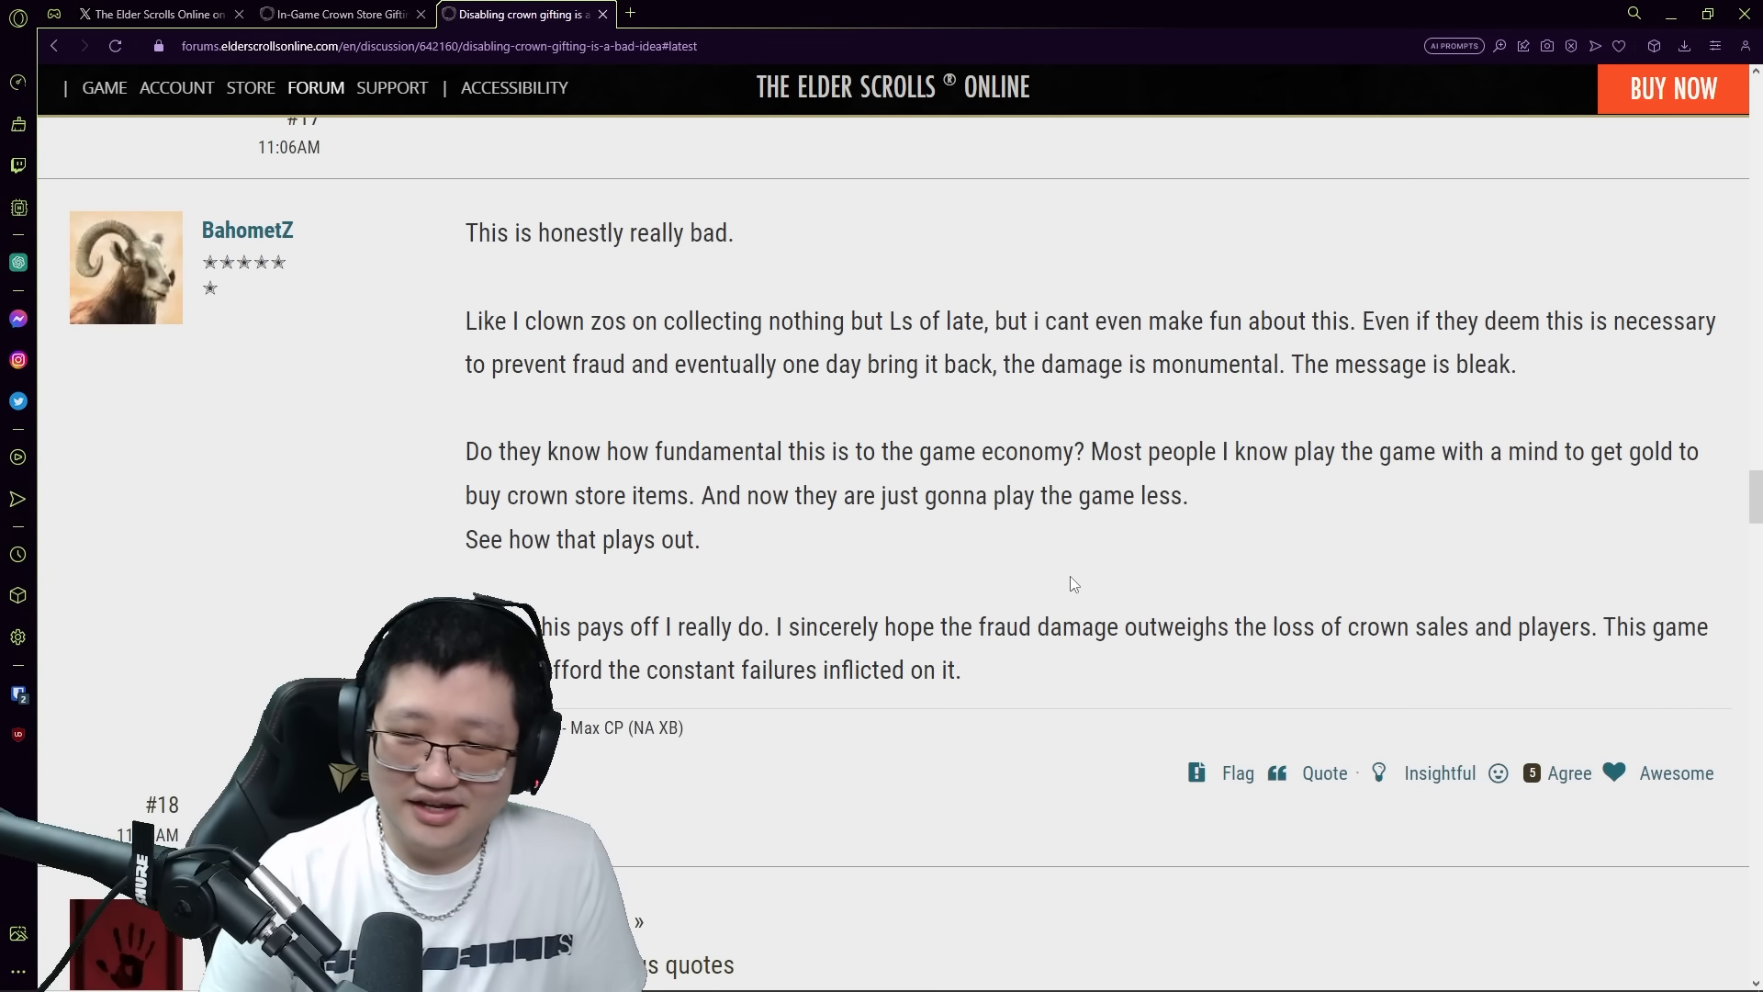
Read past replies #19–#27 to Soarora's reply #28 about ruined DLC plans
scroll("down", 3)
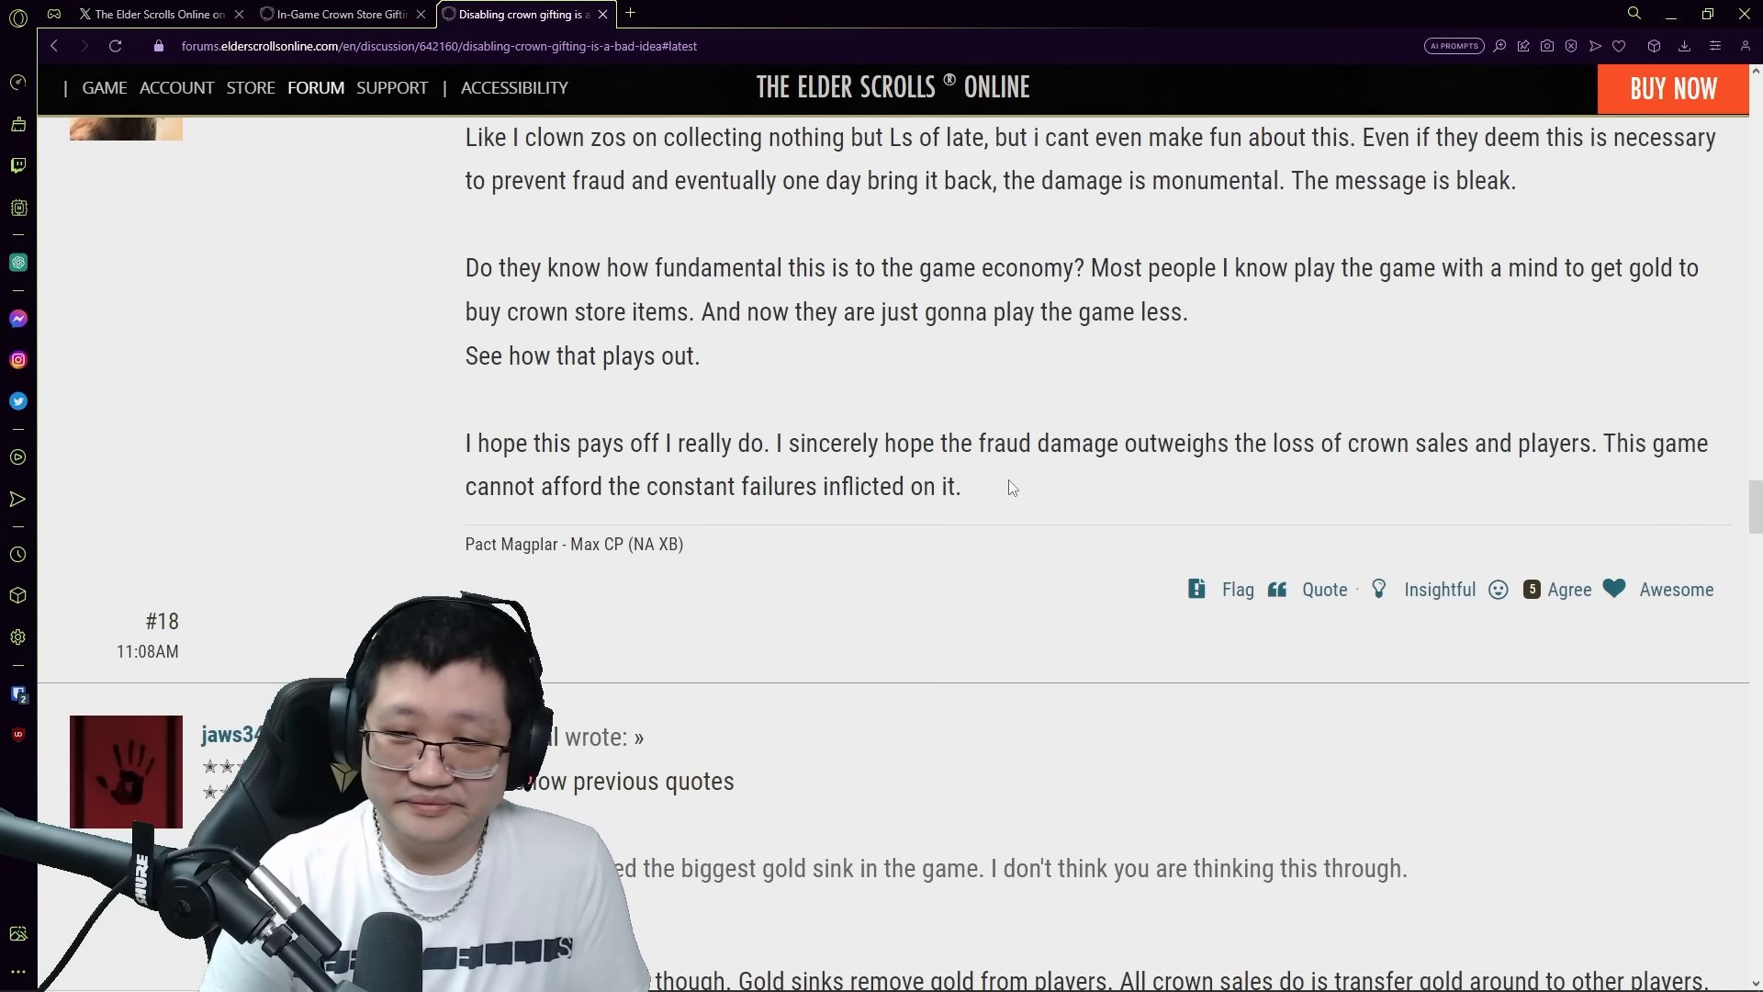
scroll("down", 3)
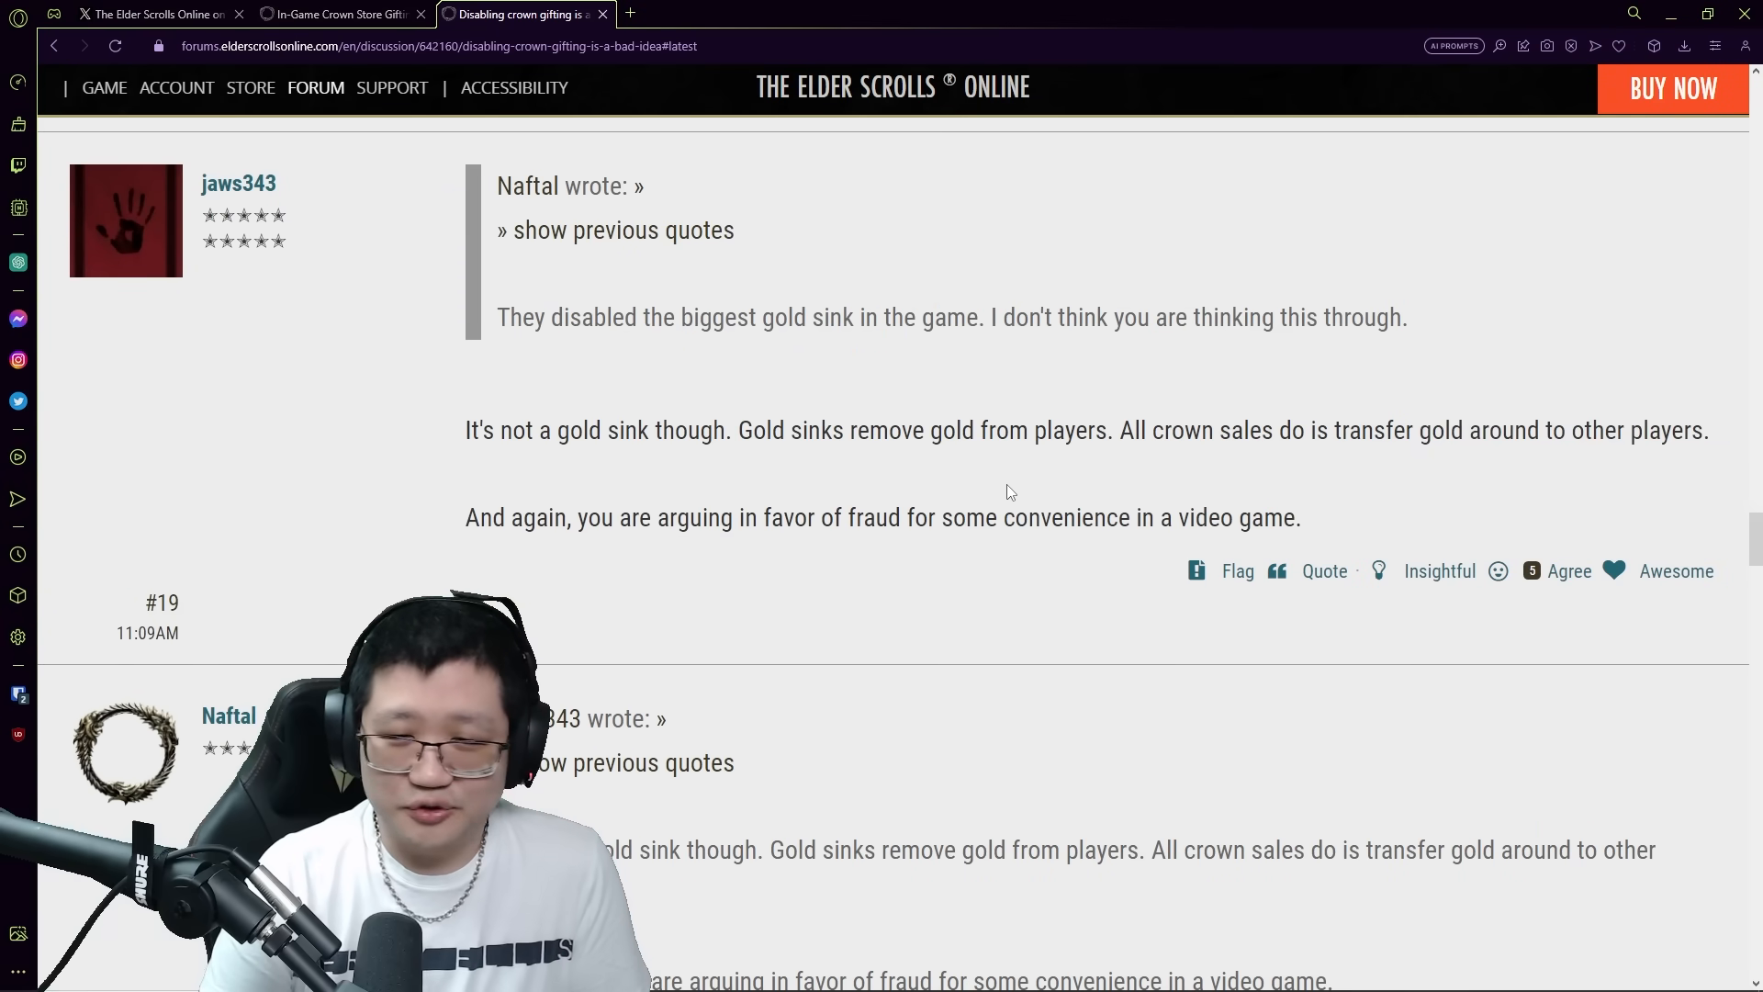
scroll("up", 3)
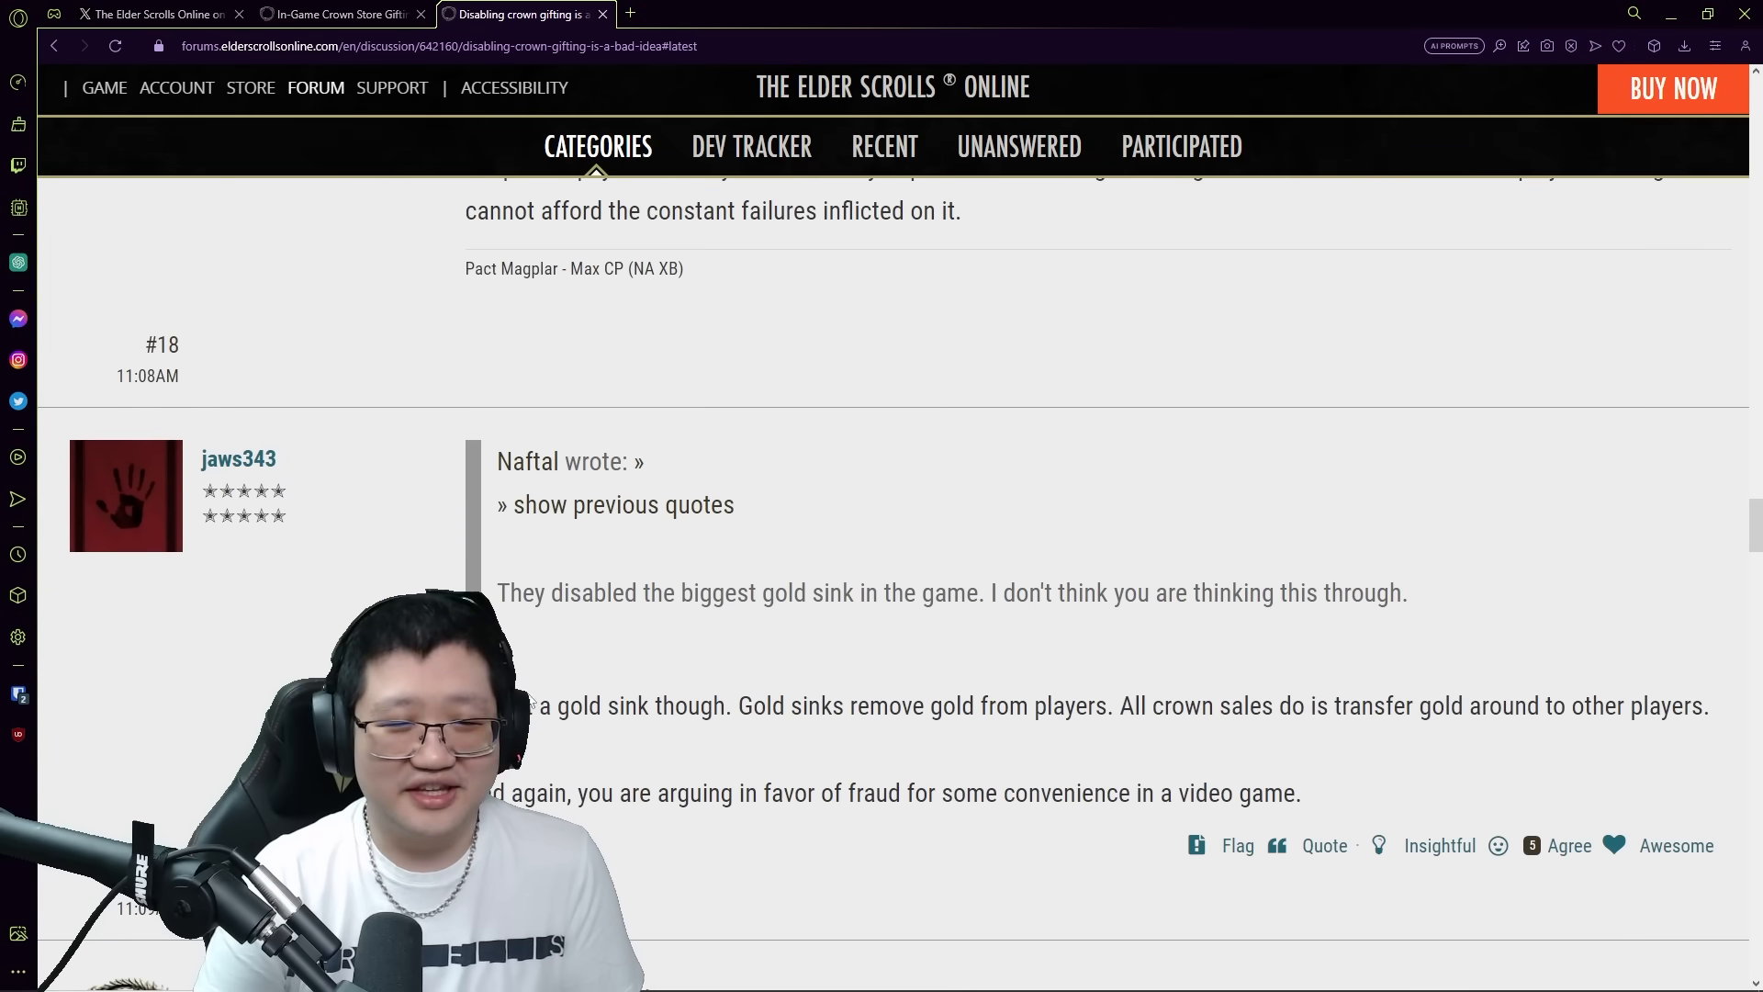
scroll("down", 3)
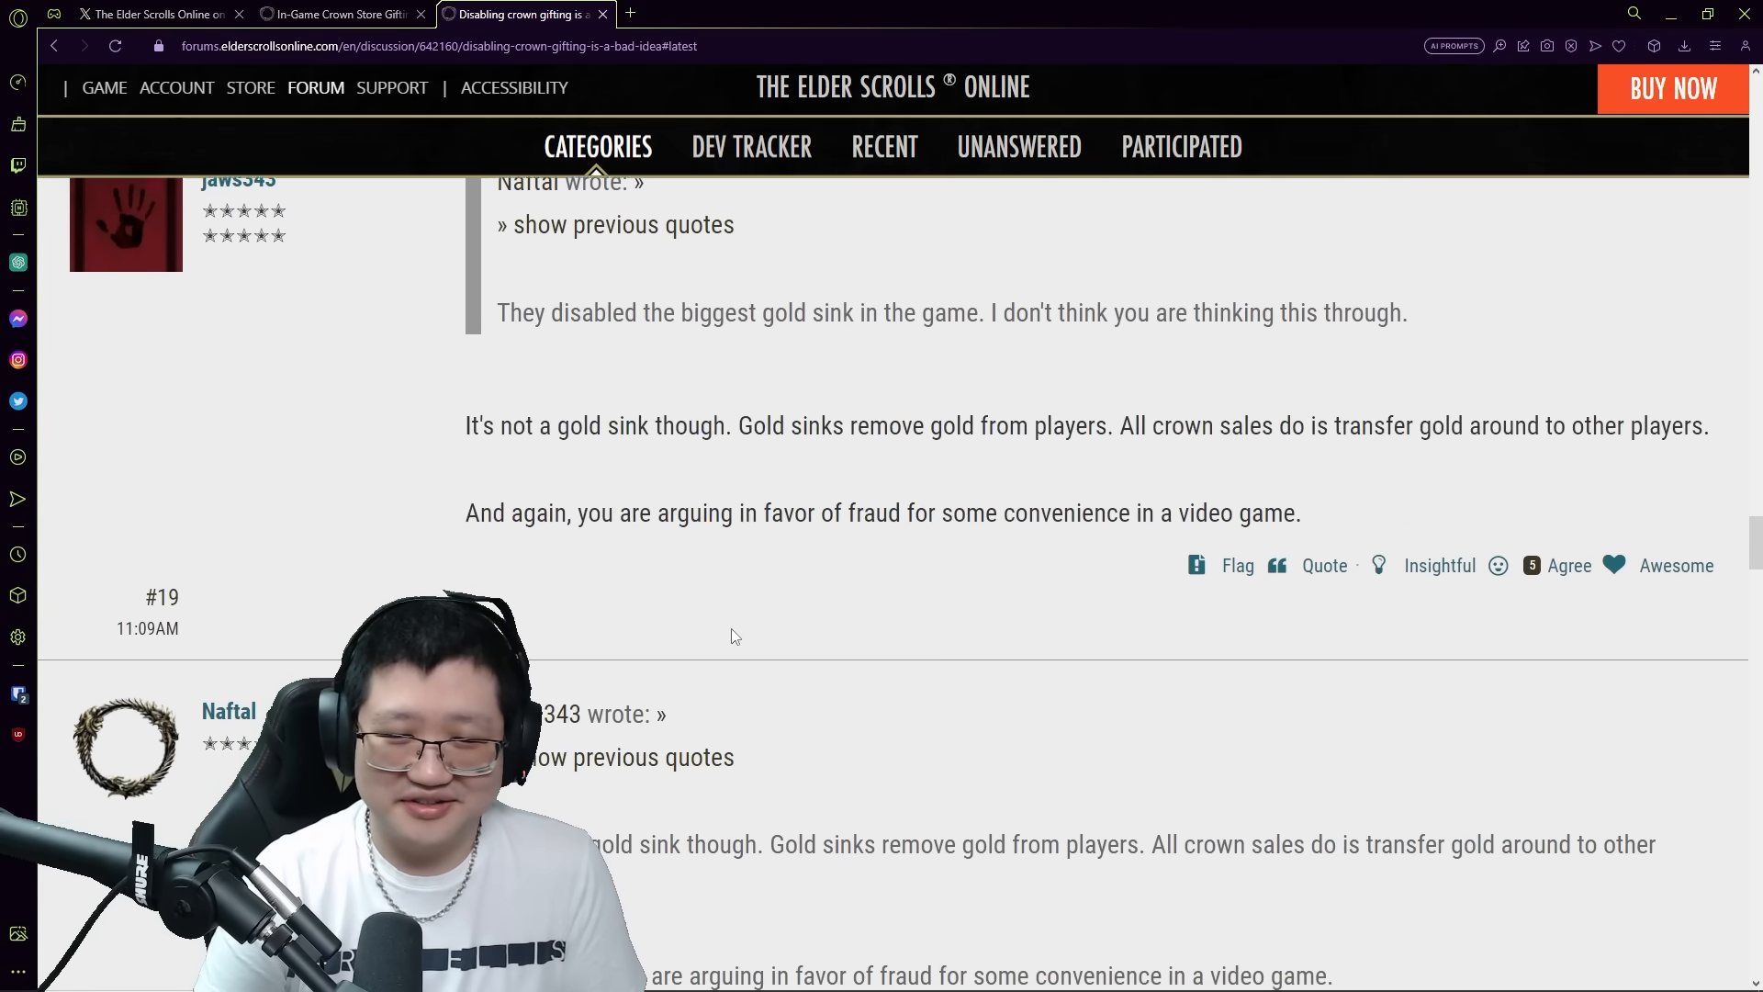
scroll("down", 3)
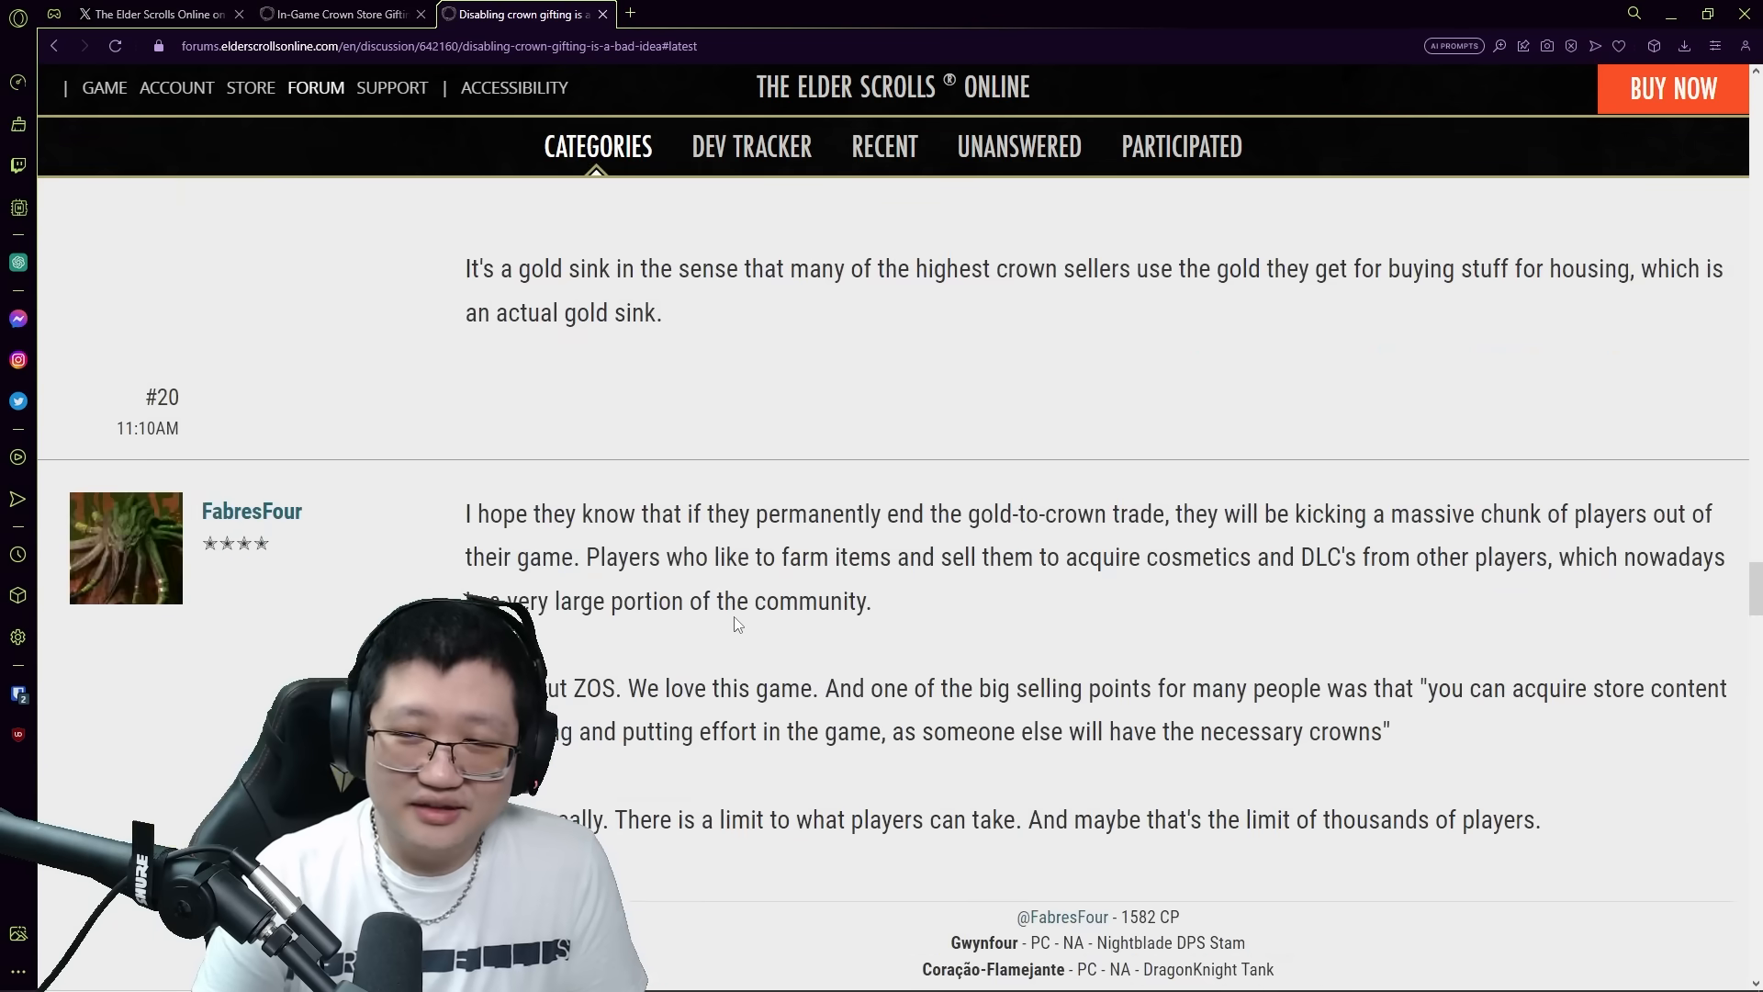
scroll("down", 3)
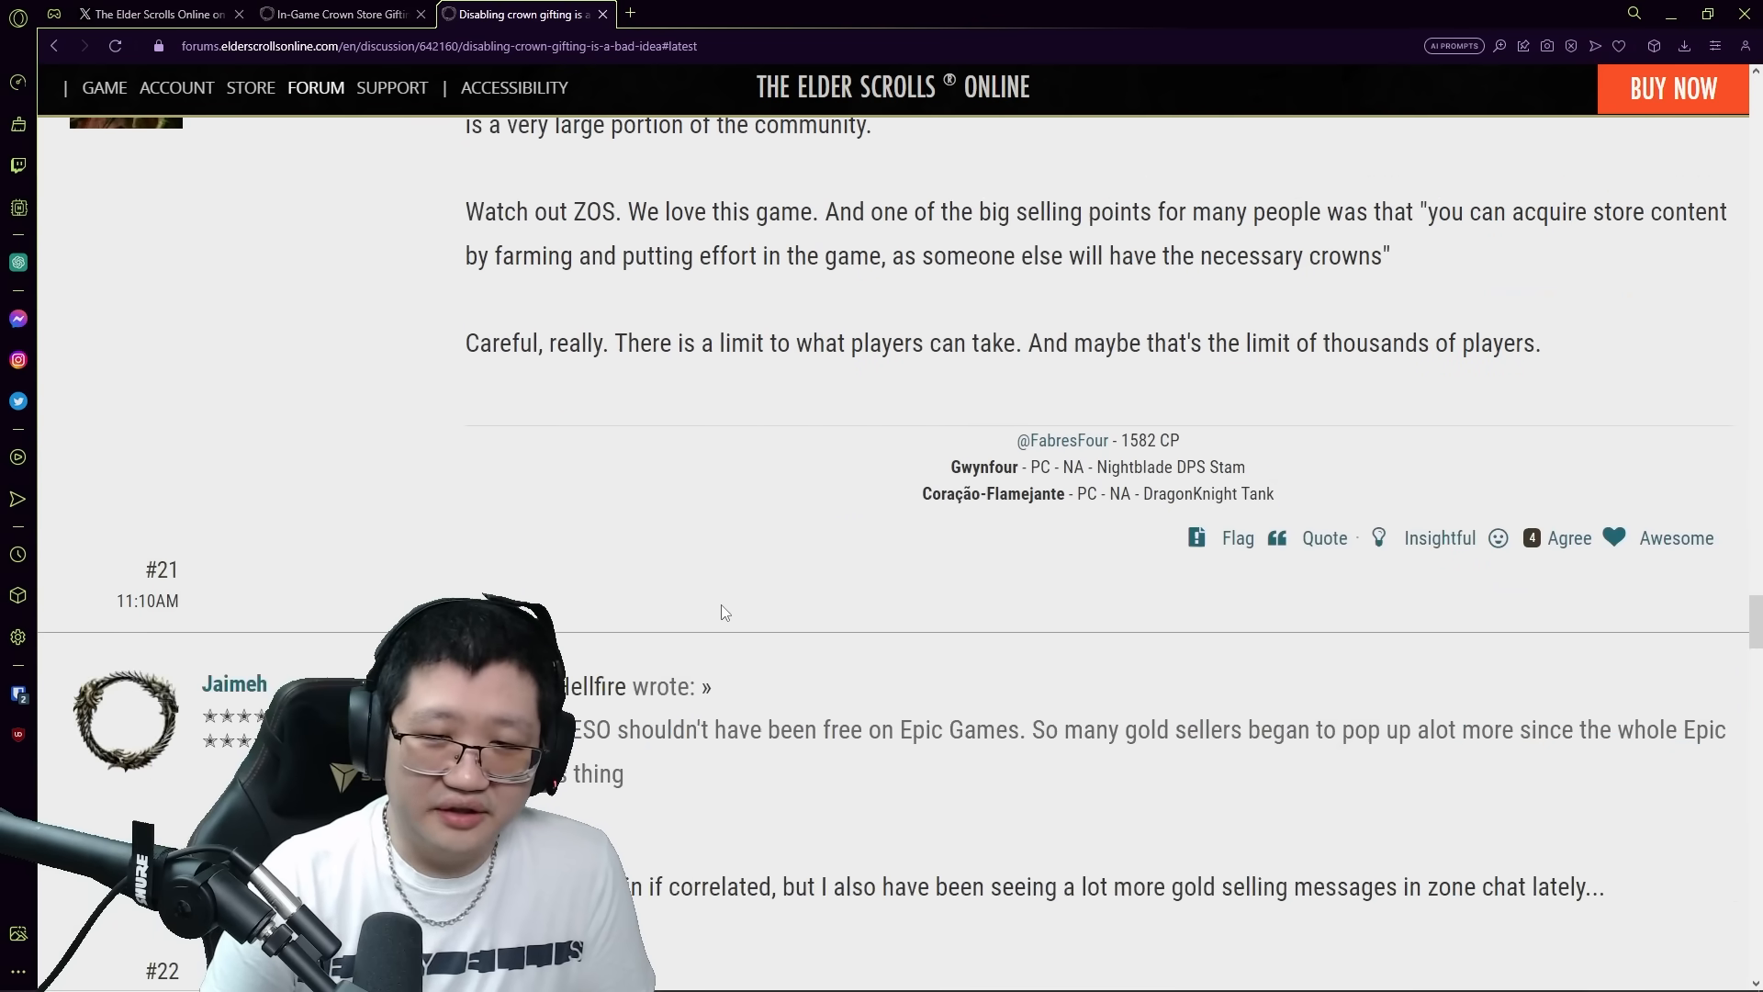
scroll("down", 3)
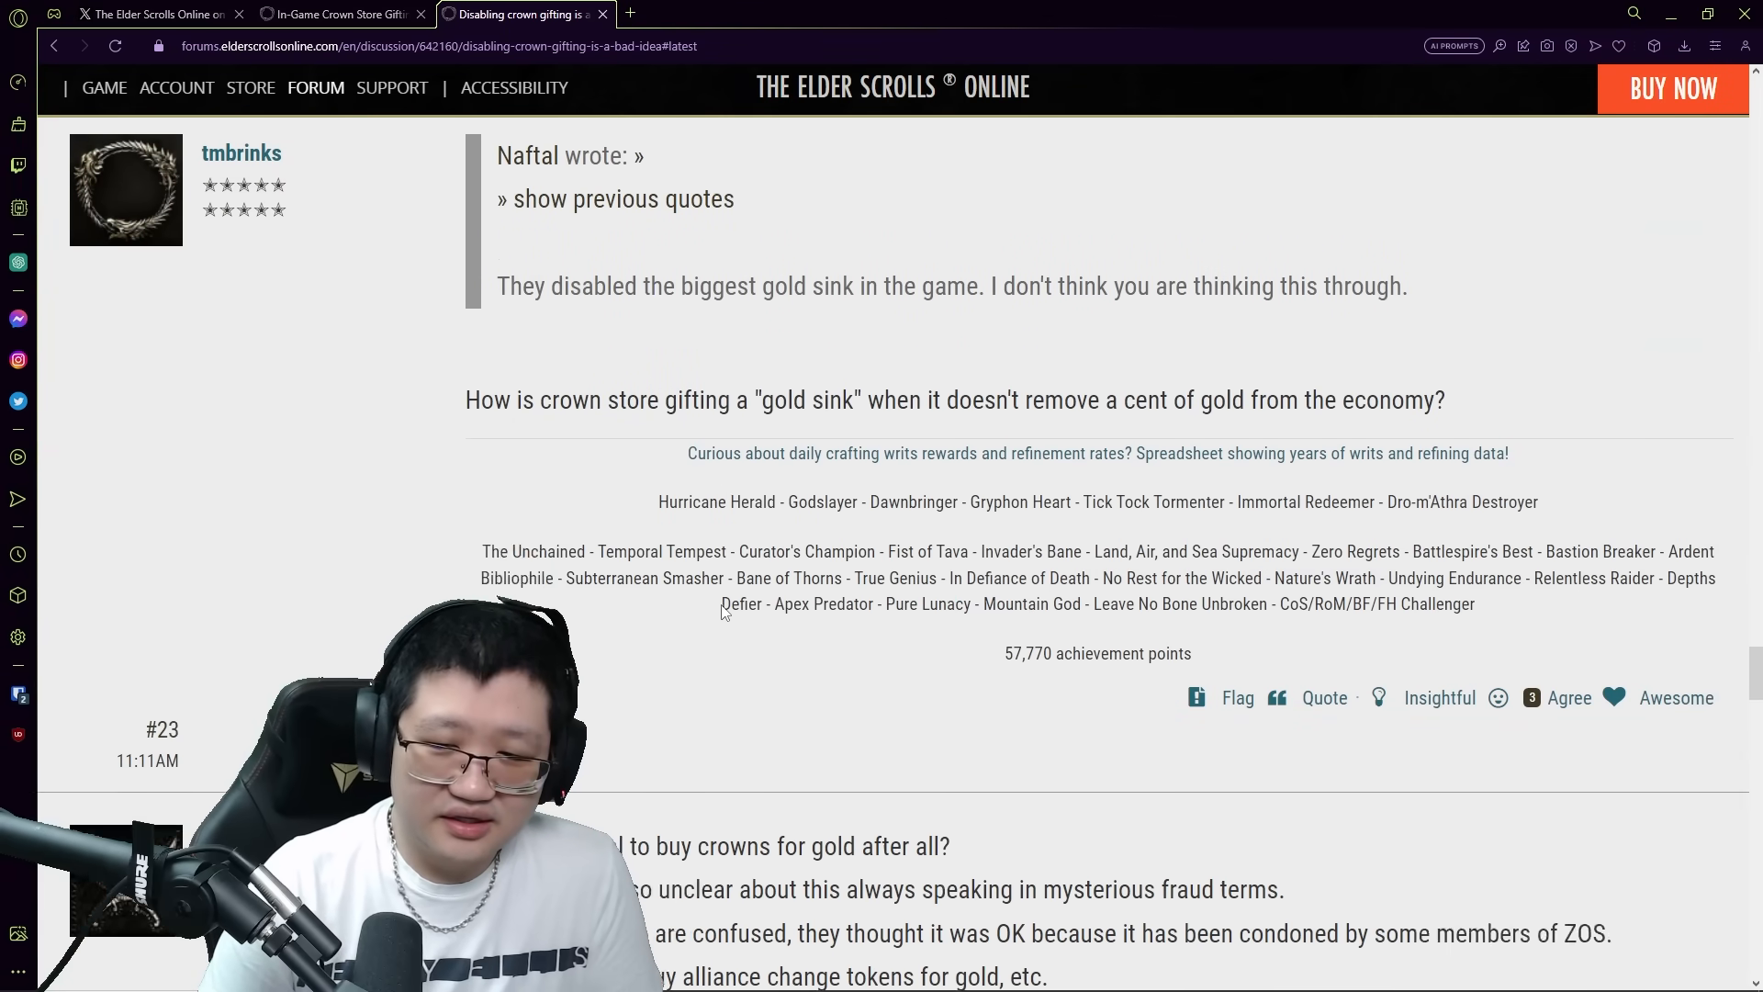
scroll("down", 3)
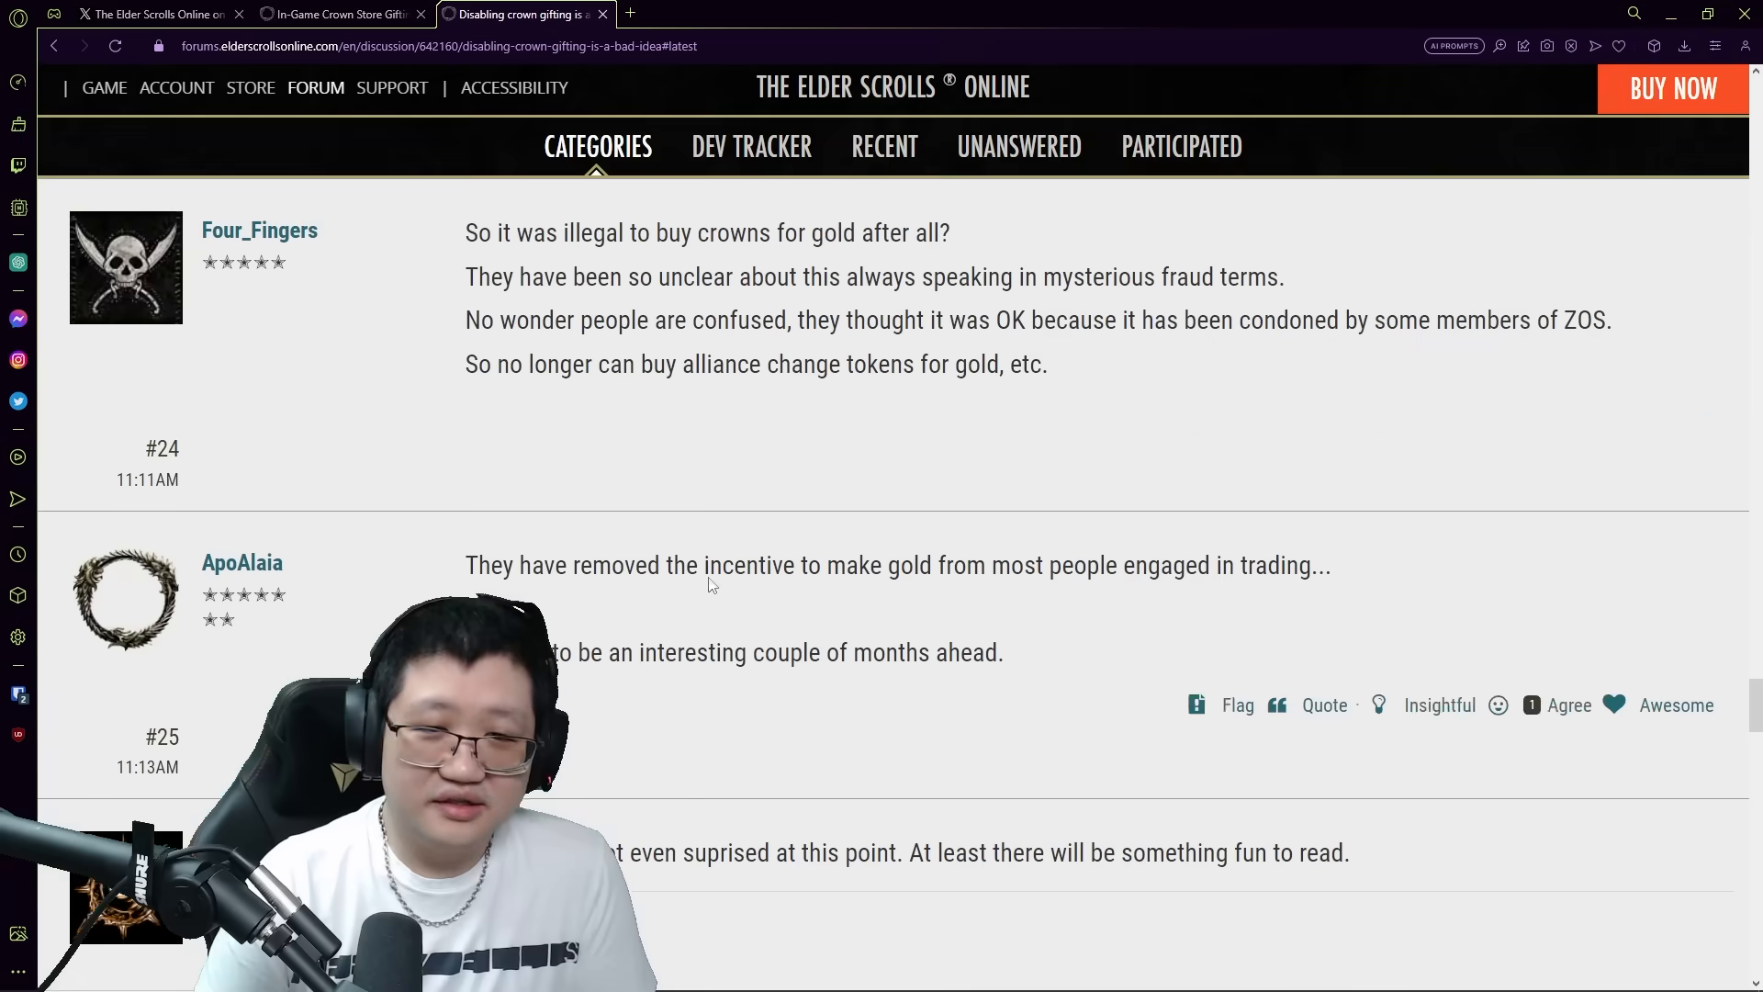
double_click(801, 319)
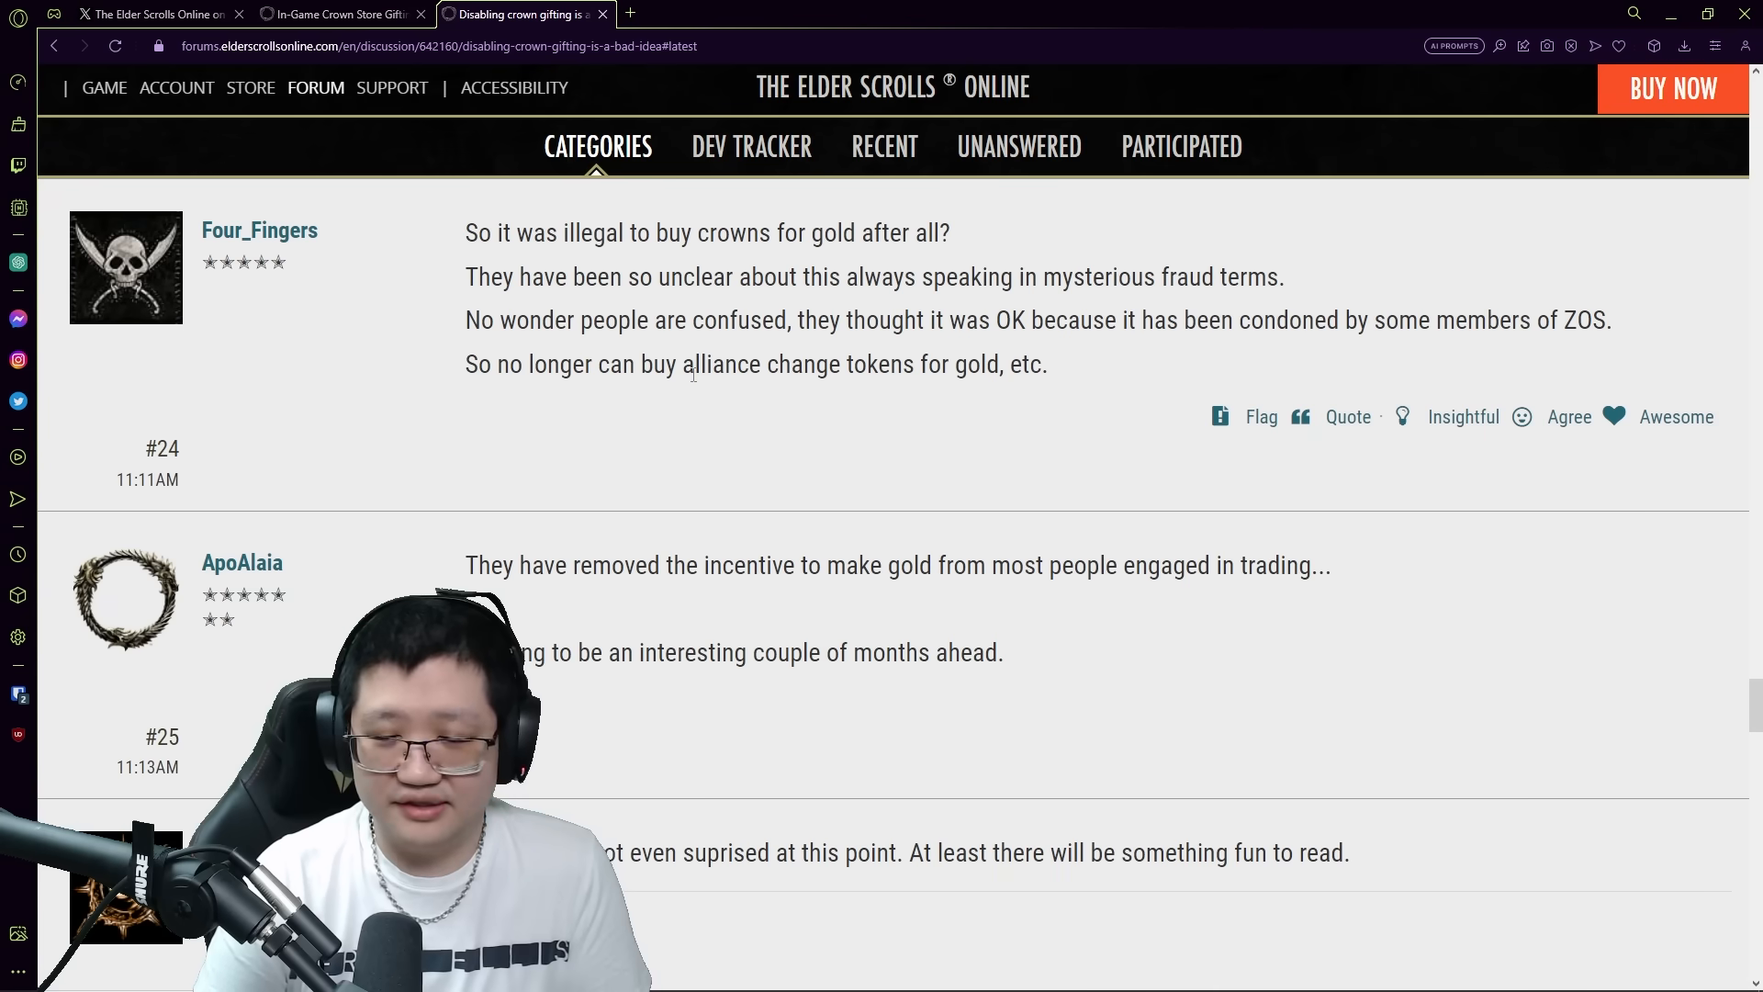
scroll("down", 3)
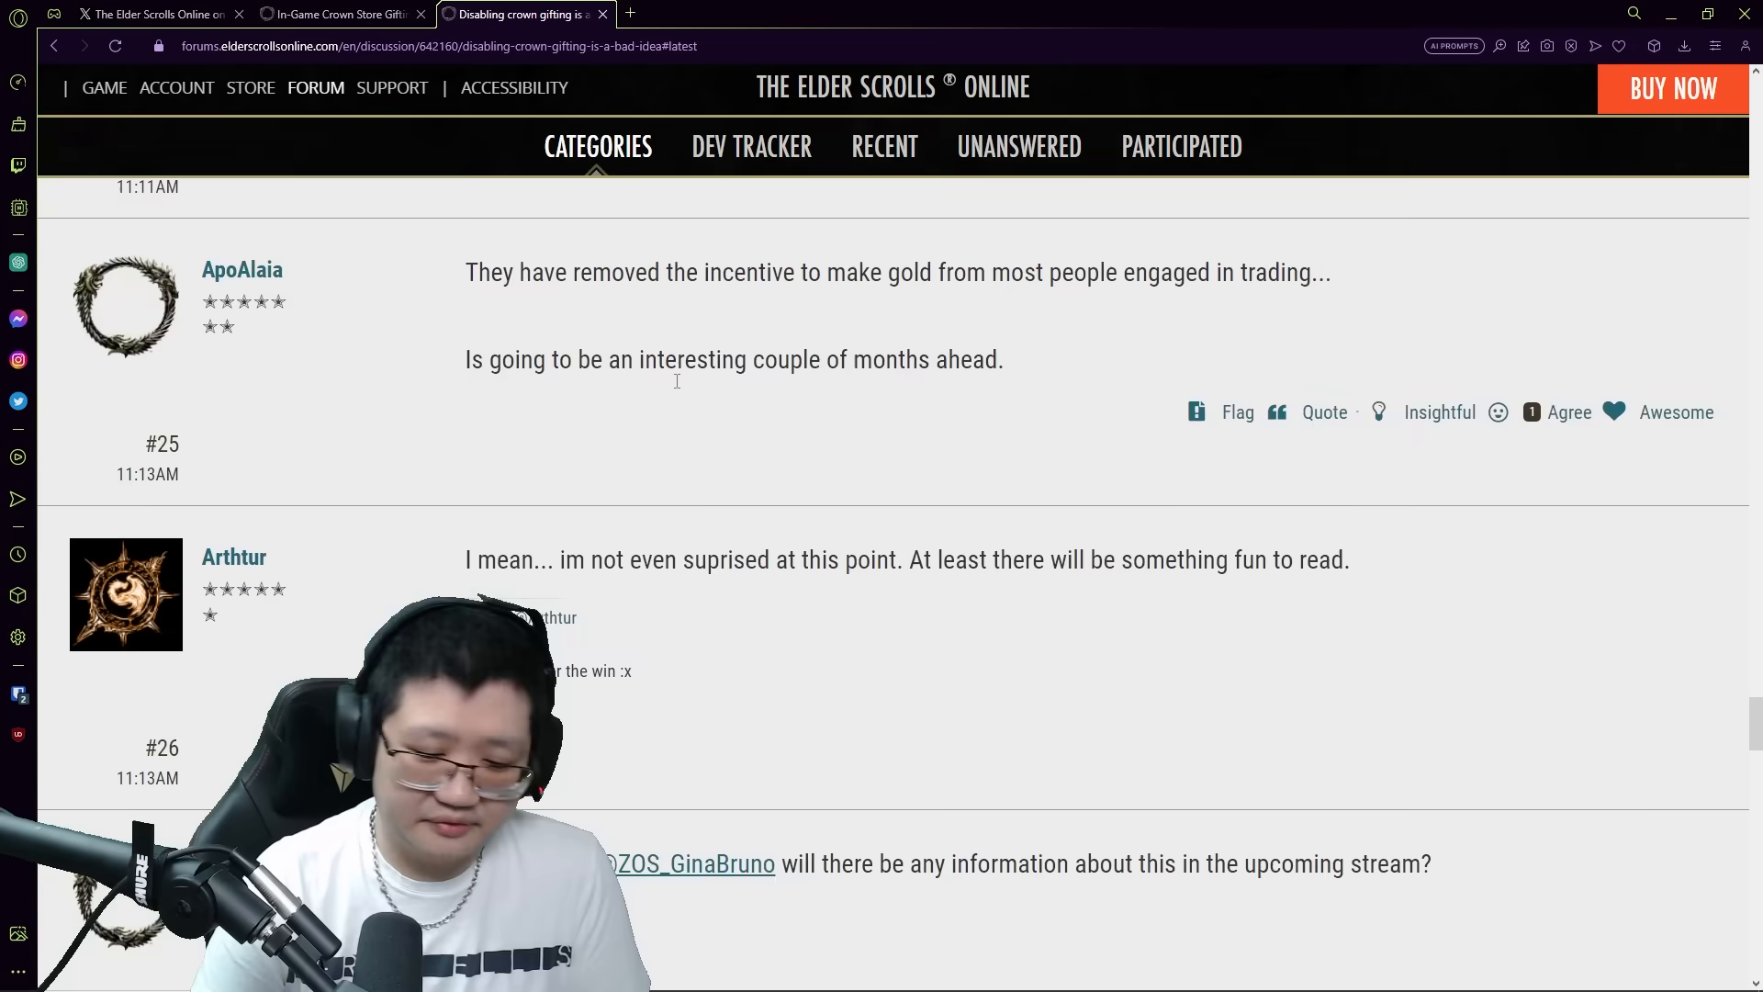
scroll("down", 3)
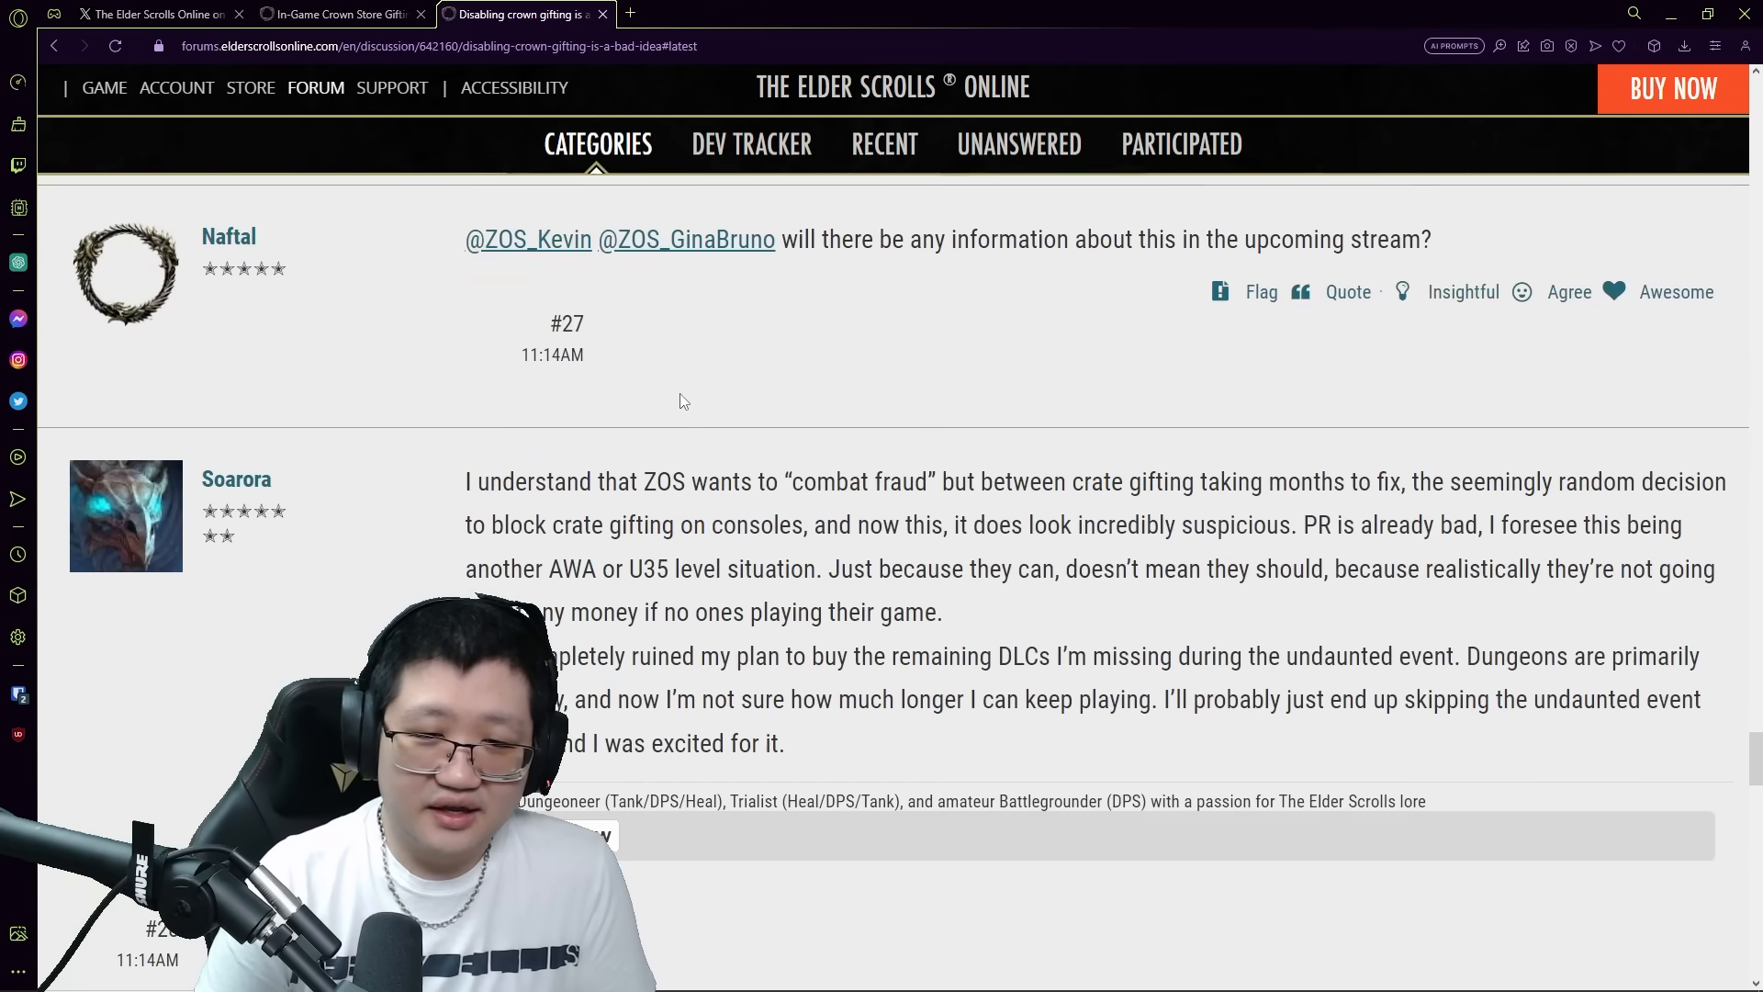
scroll("down", 3)
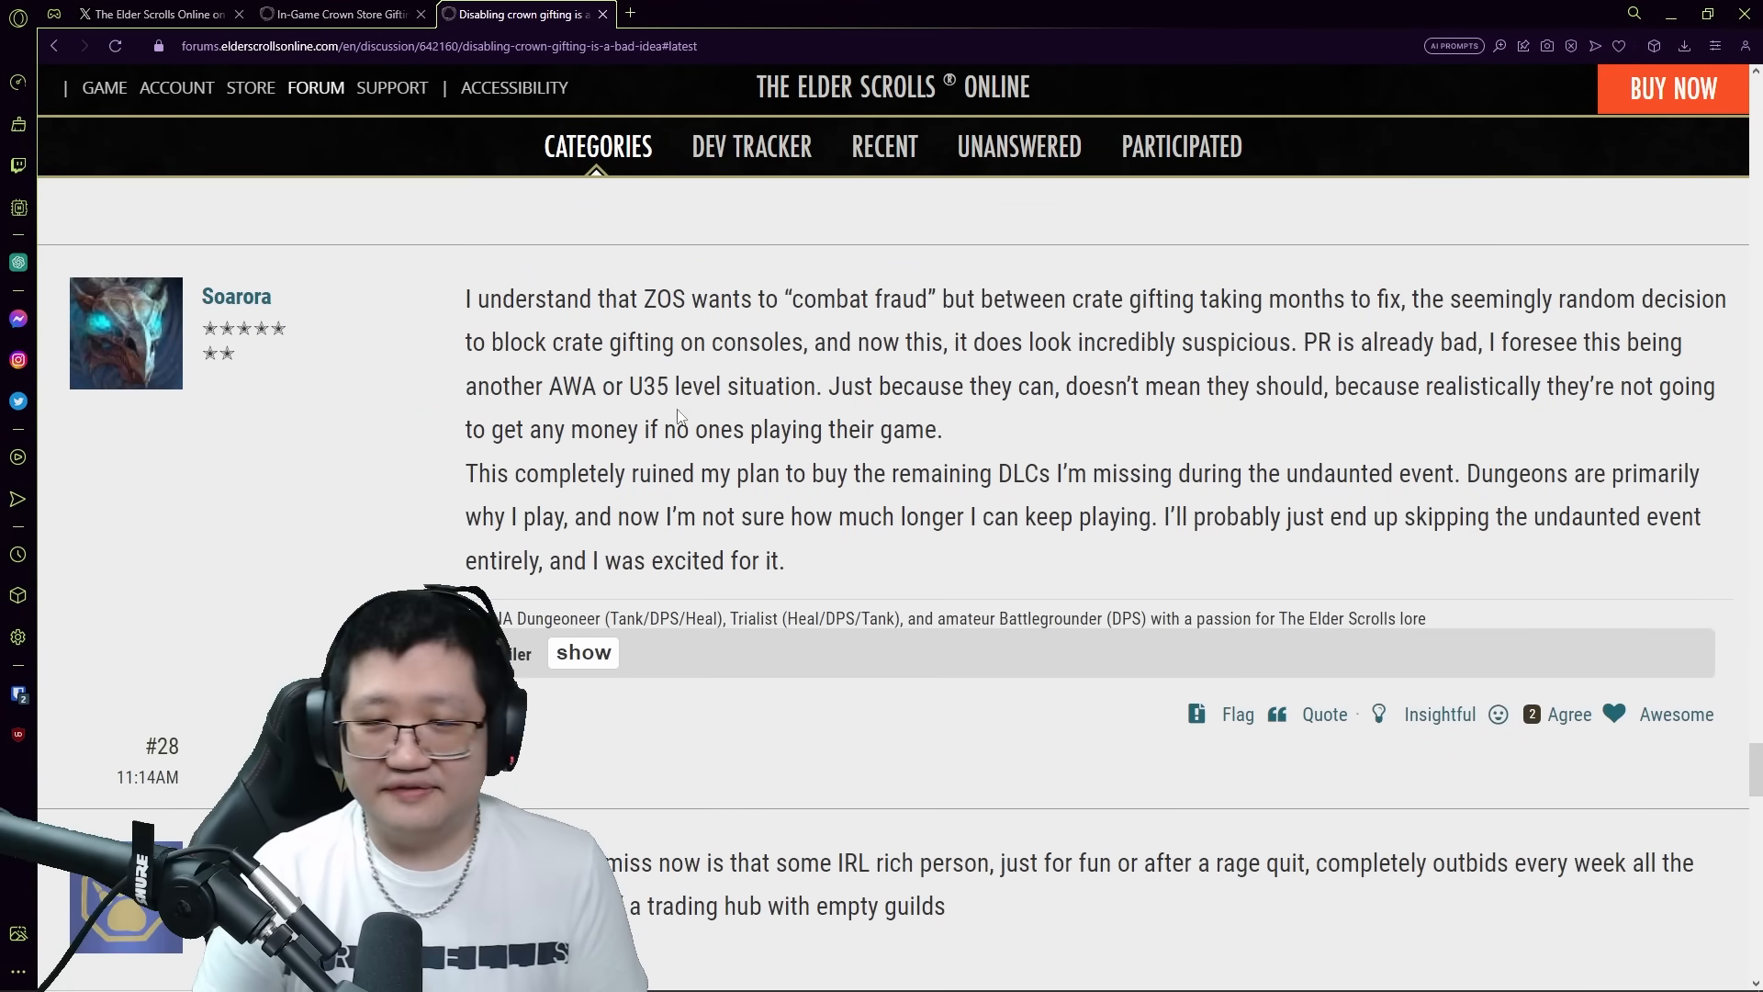
scroll("down", 3)
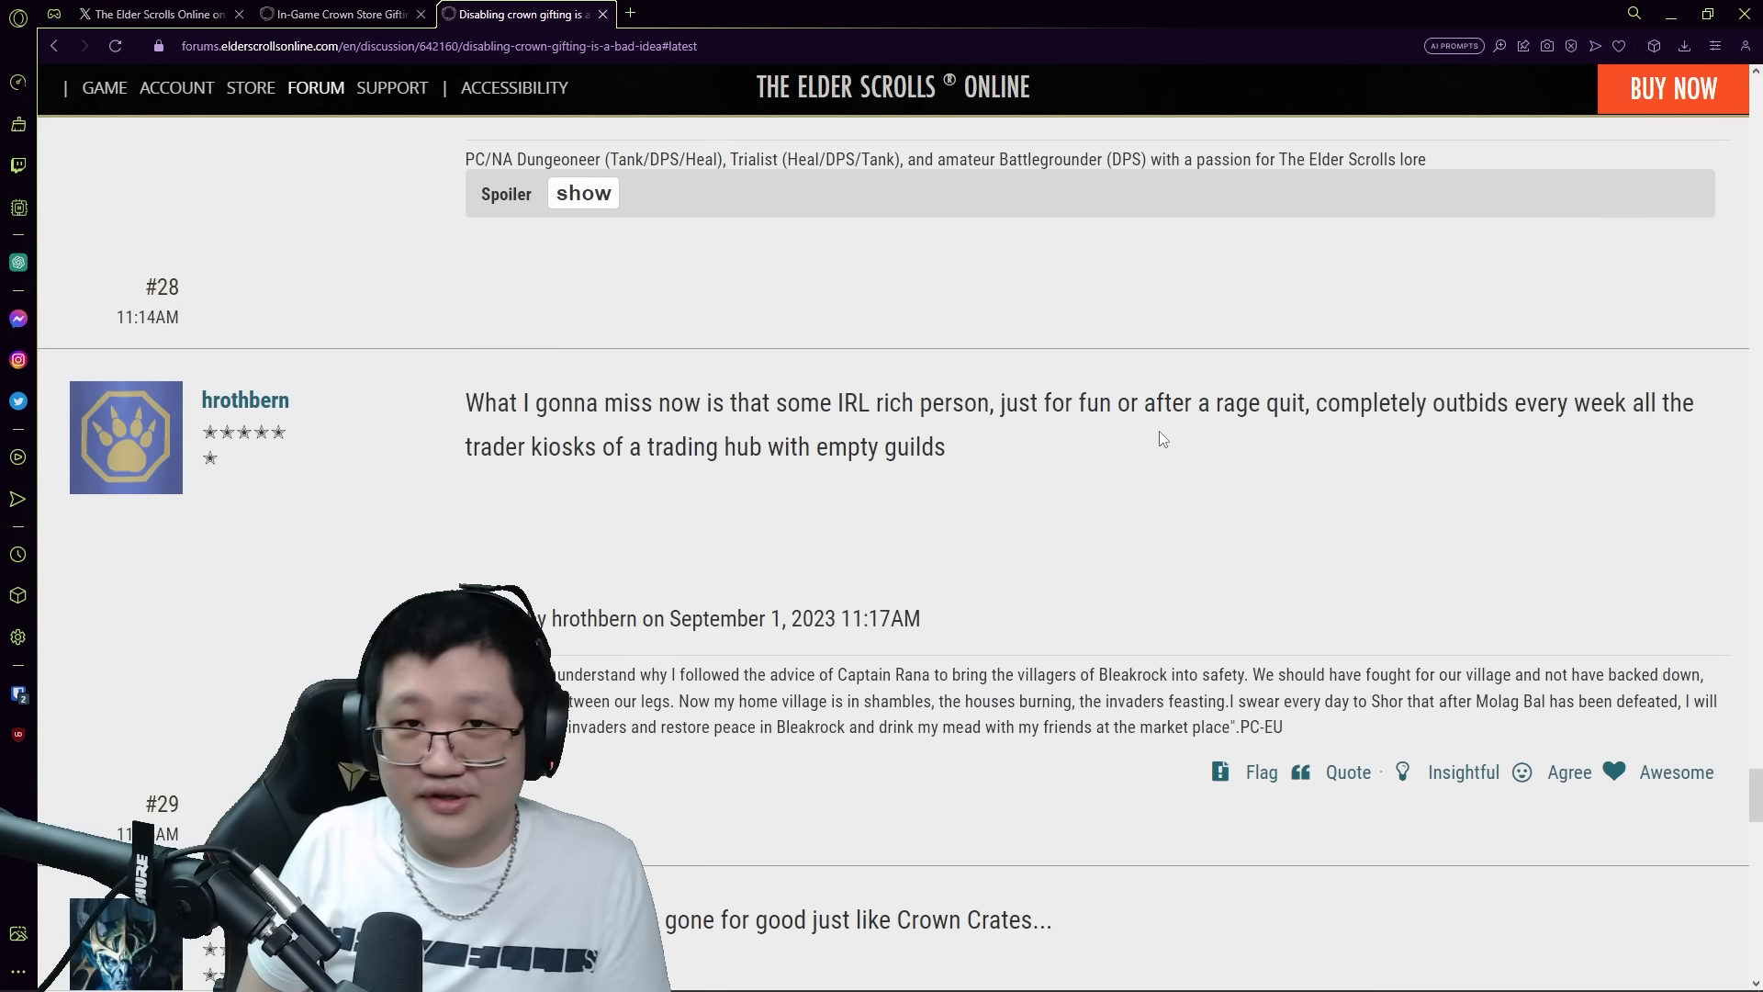
scroll("down", 3)
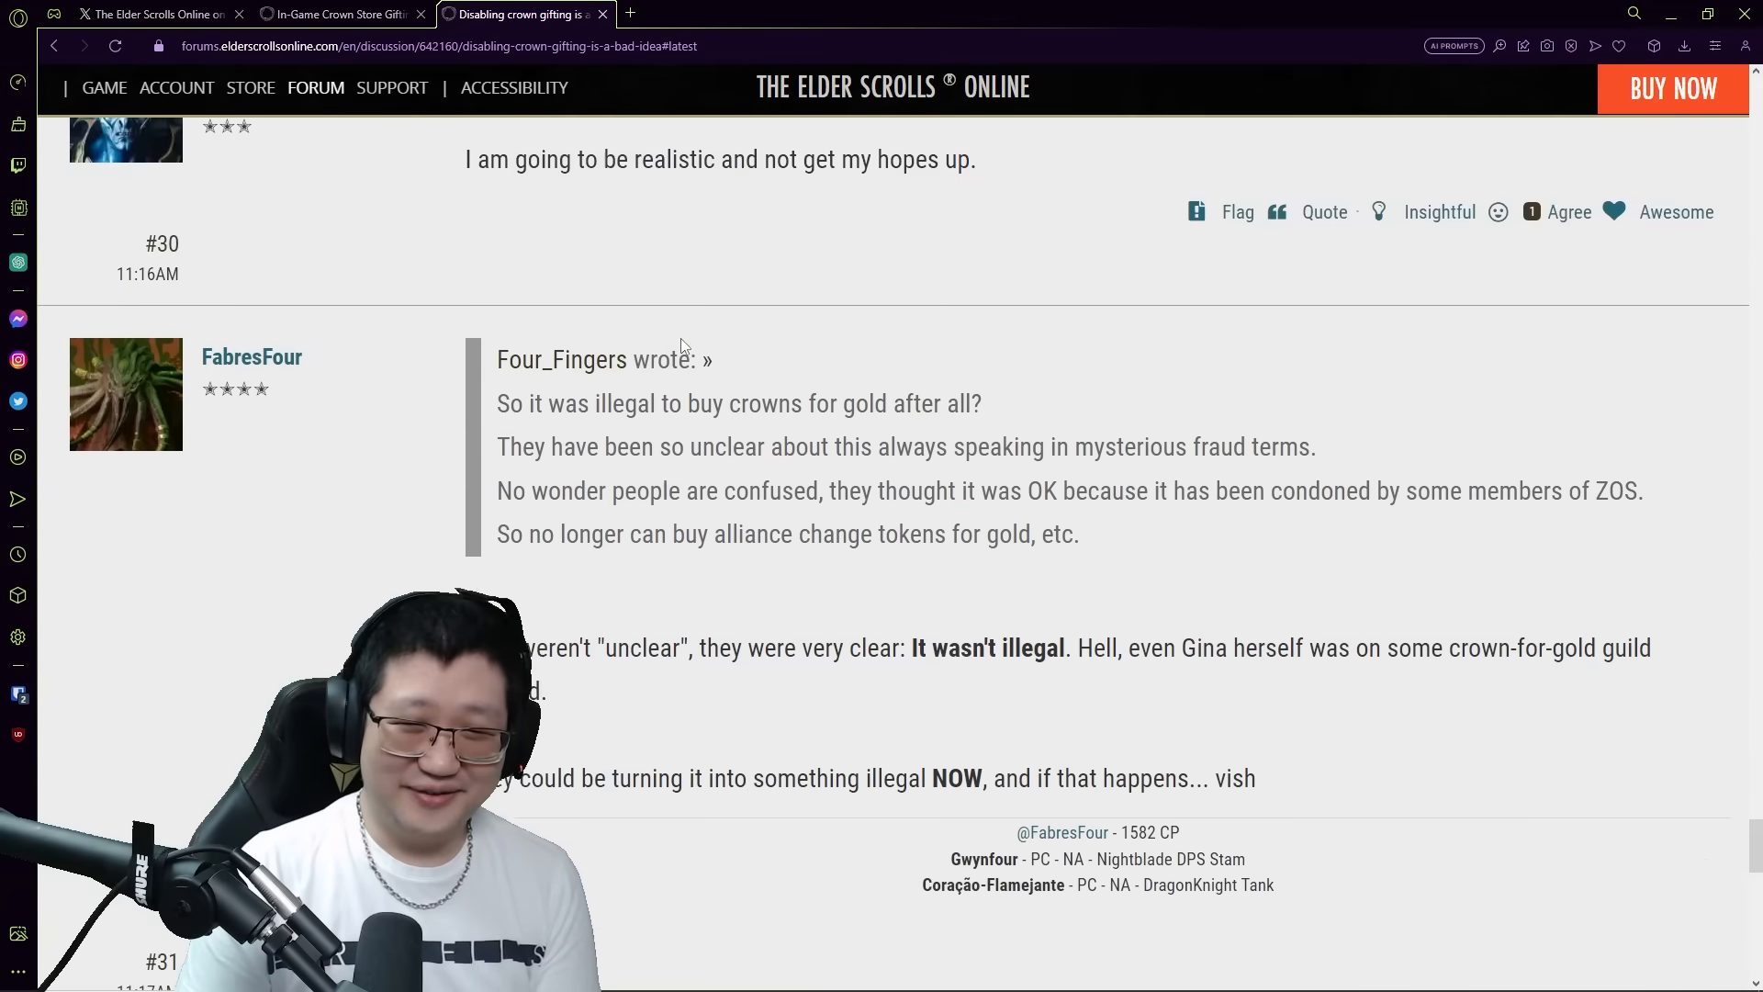
scroll("down", 3)
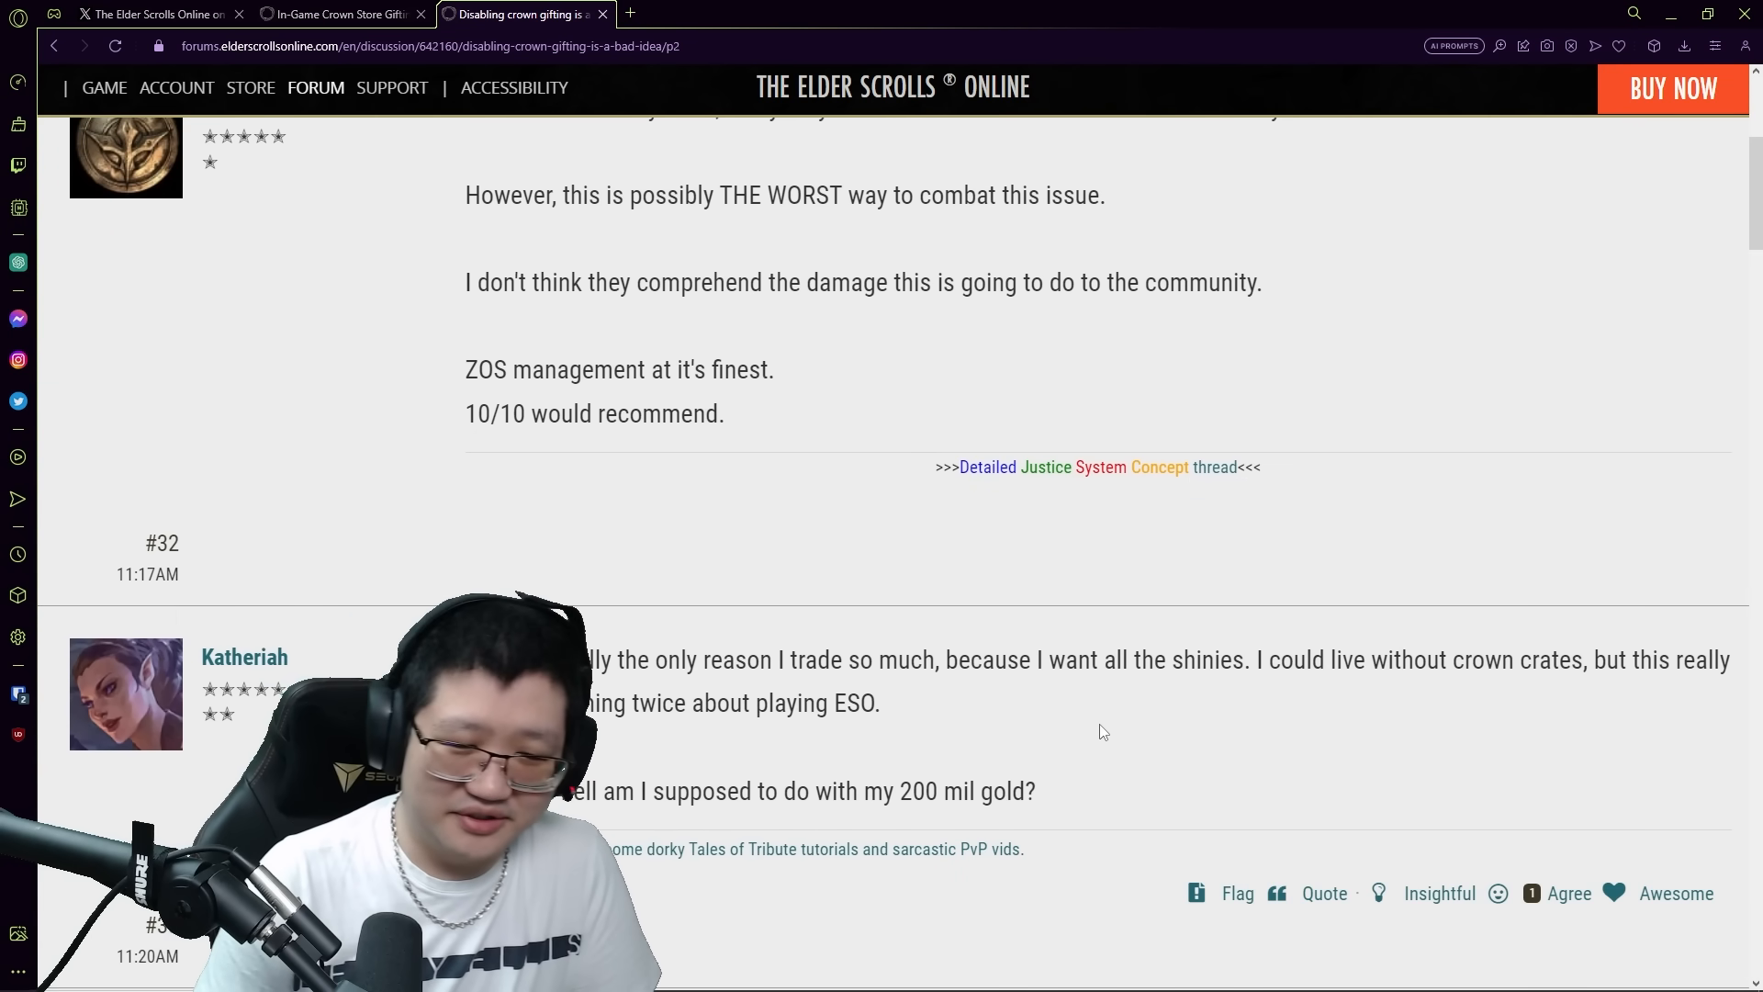
scroll("down", 3)
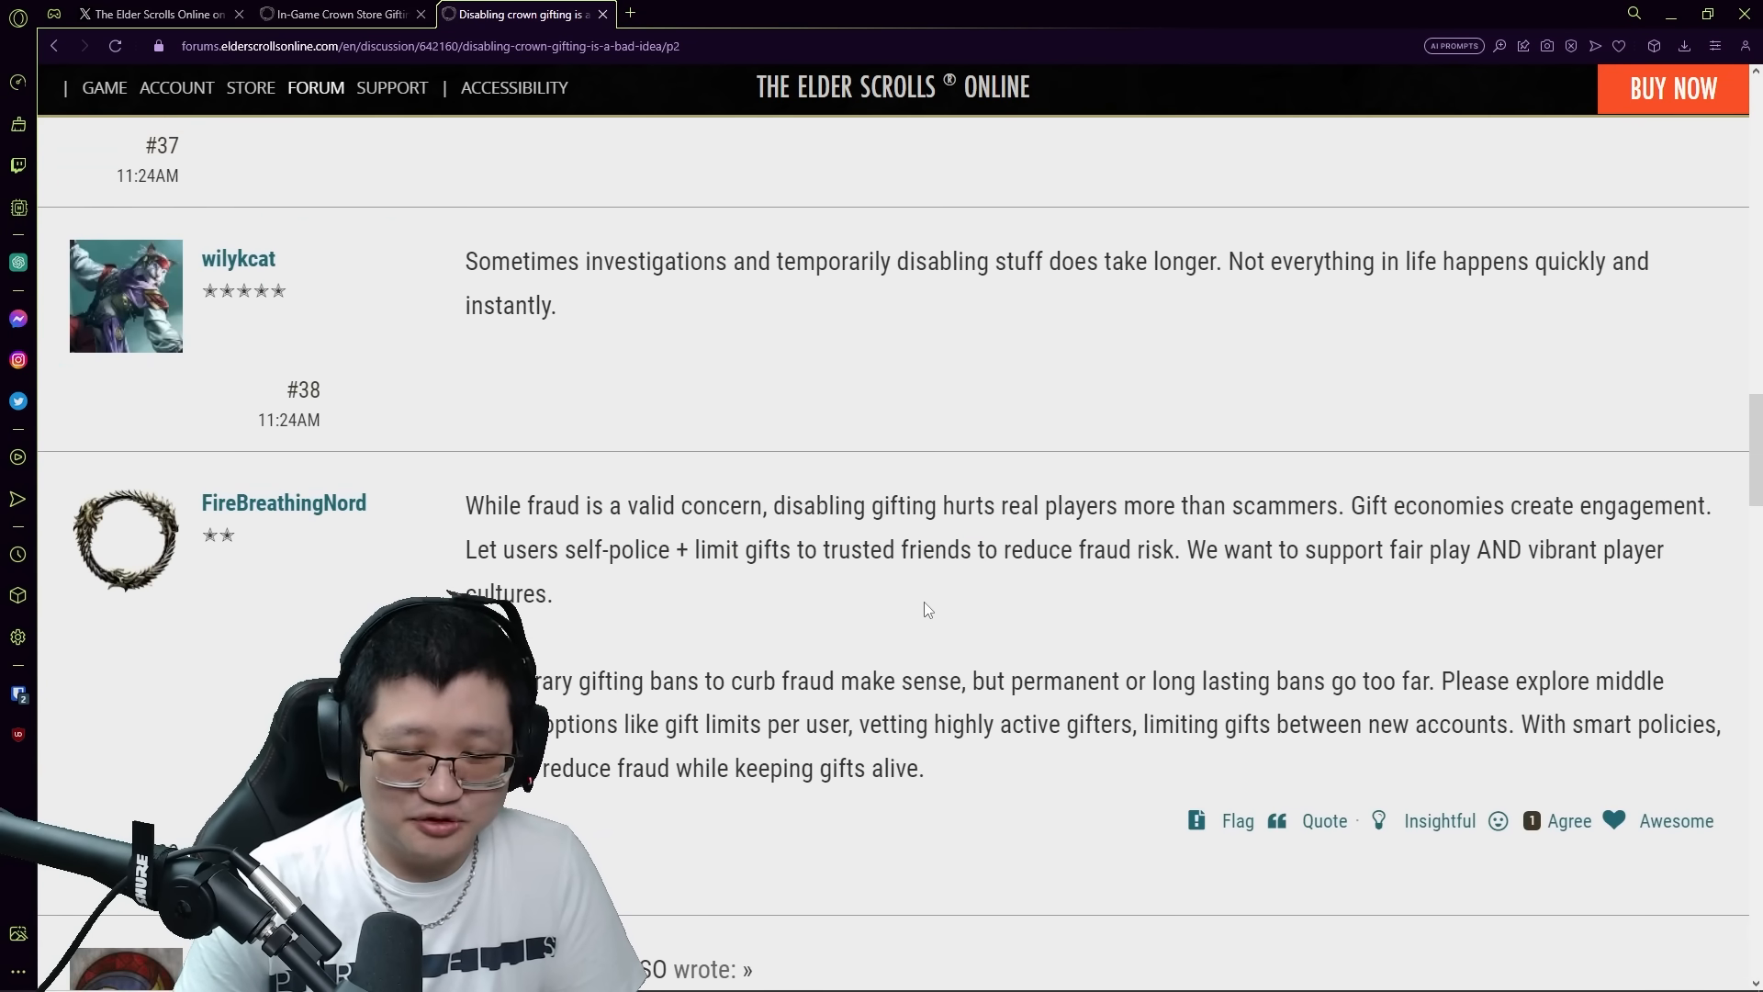
scroll("down", 3)
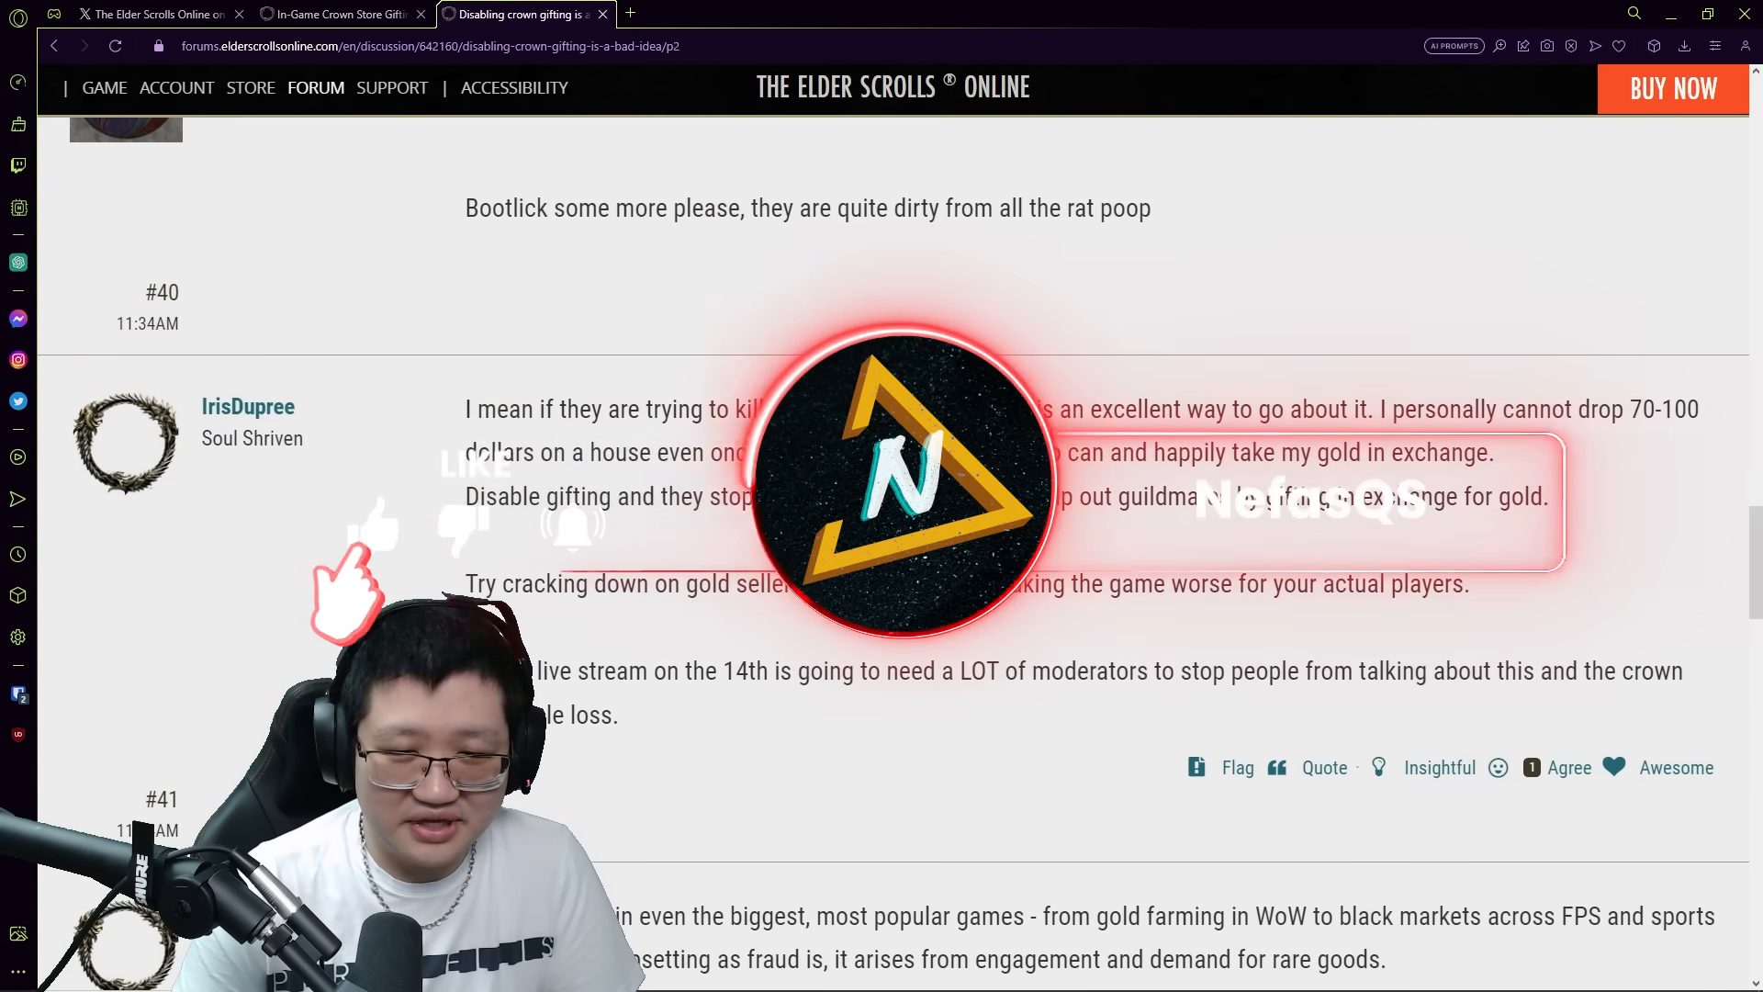
scroll("down", 3)
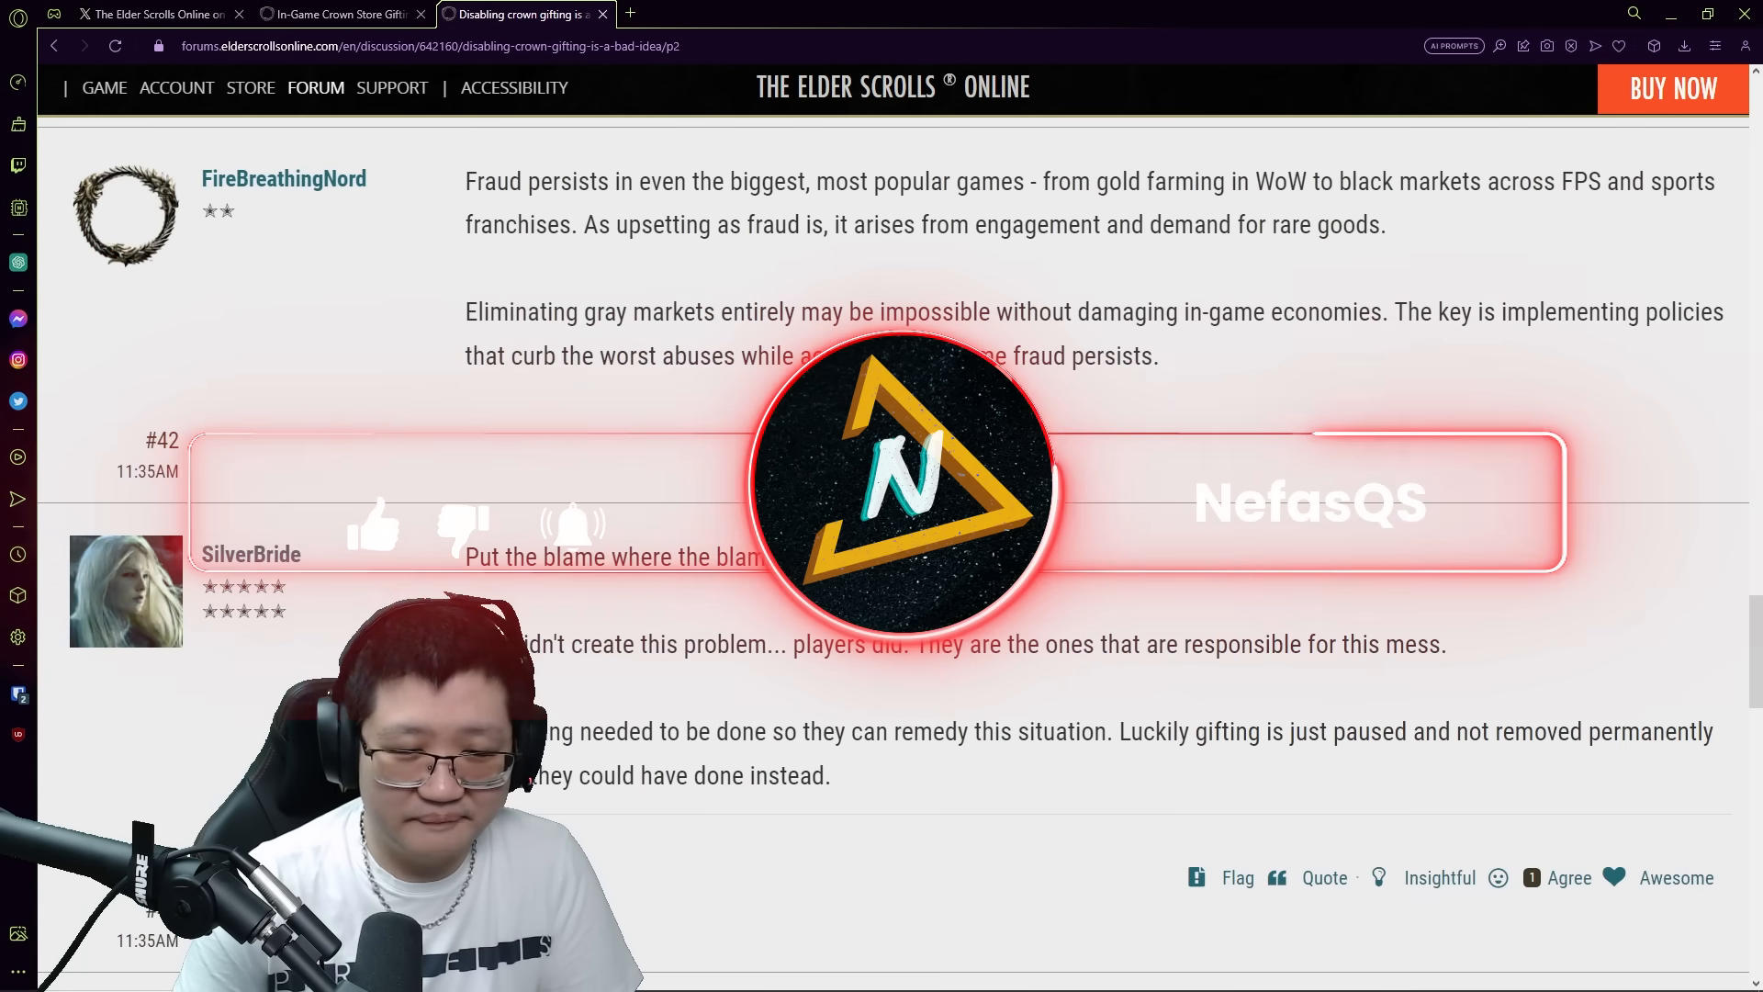